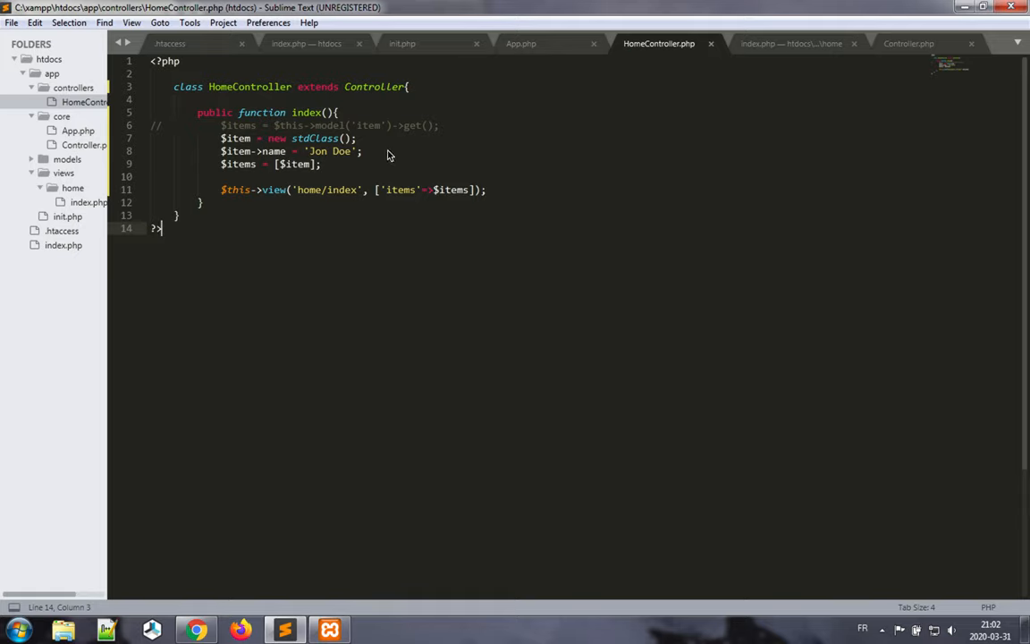
Delete the Jon Doe stdClass placeholder lines in HomeController.php.
left_click(322, 164)
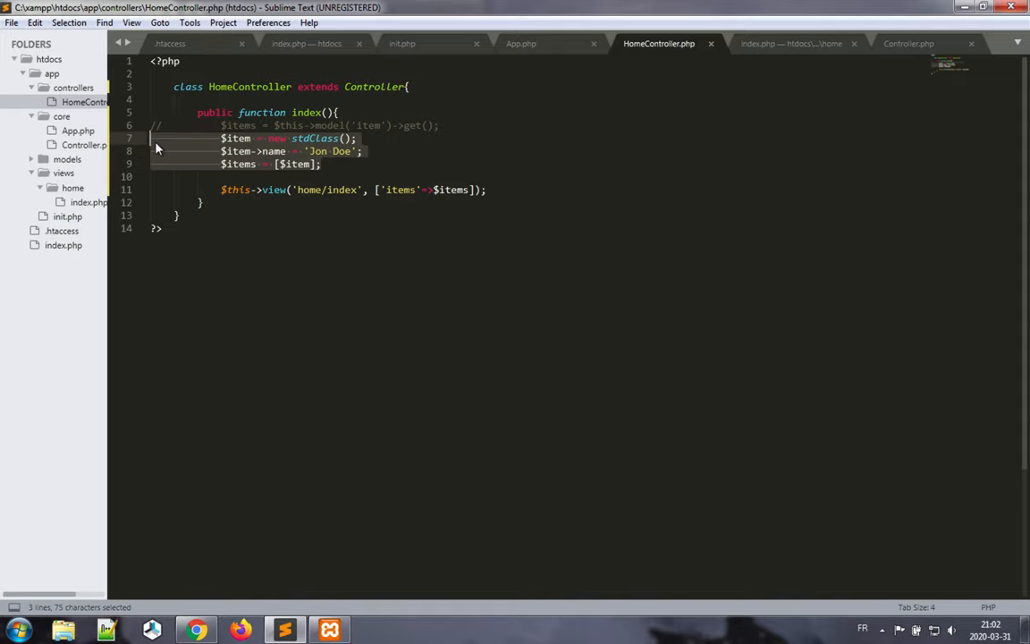
key("Delete")
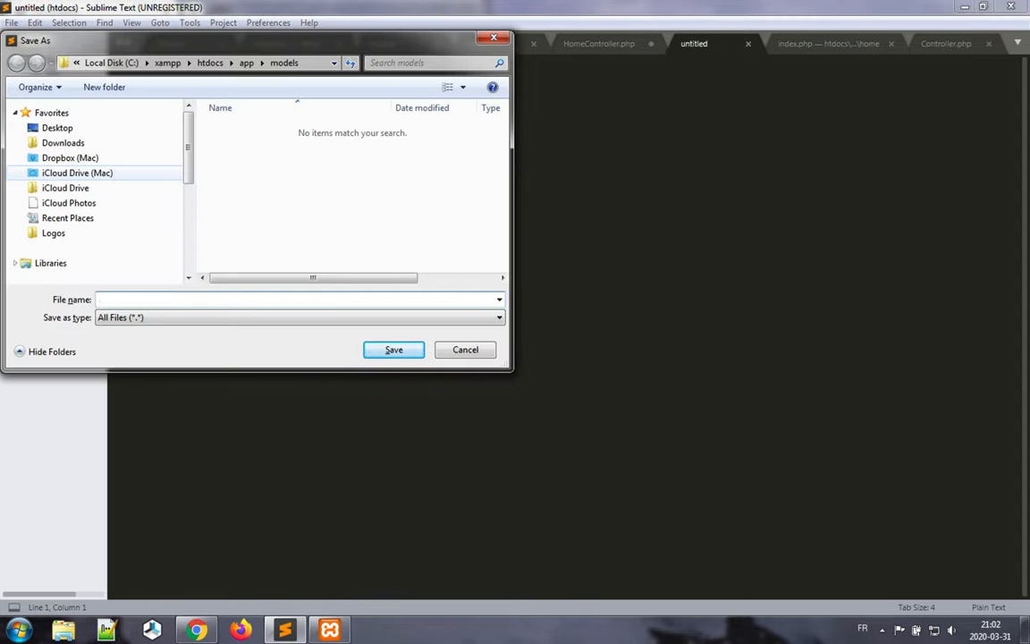
Save the new file as item.php in app/models and open it with <?php.
type("item.php")
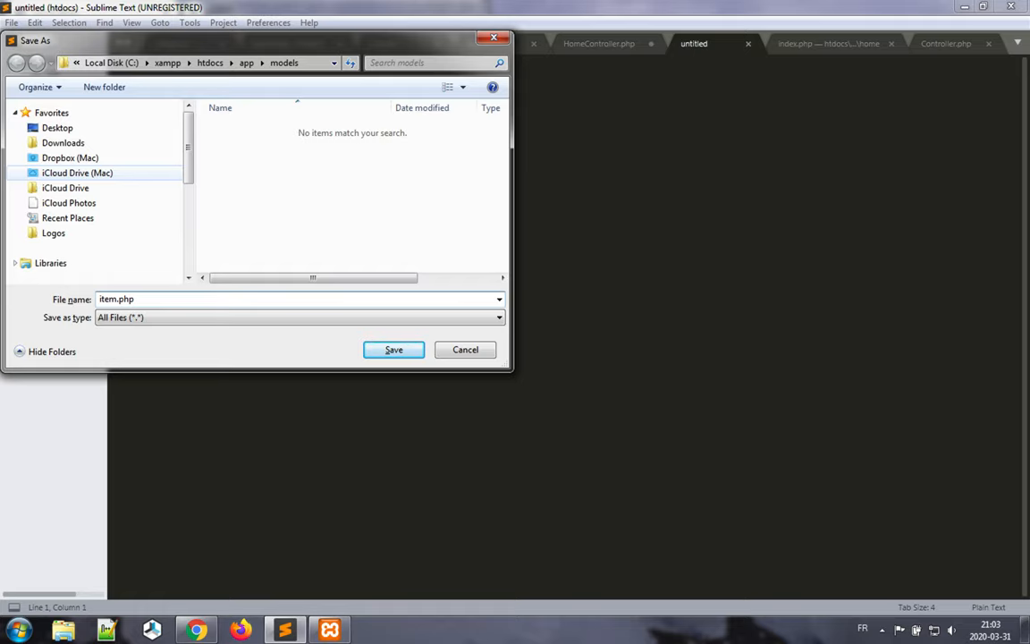
left_click(394, 350)
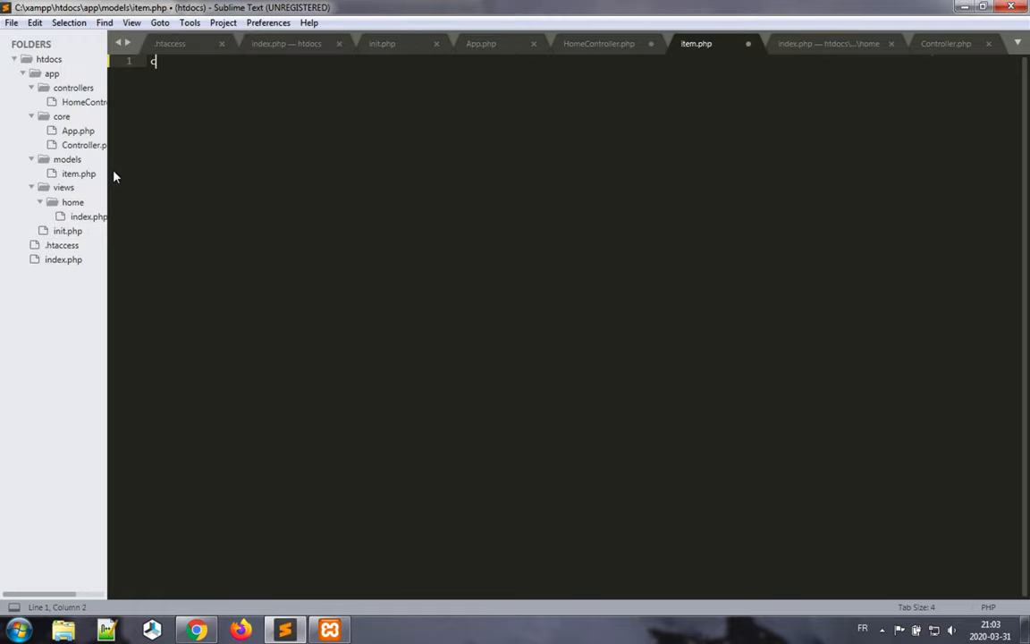
type("lass Item")
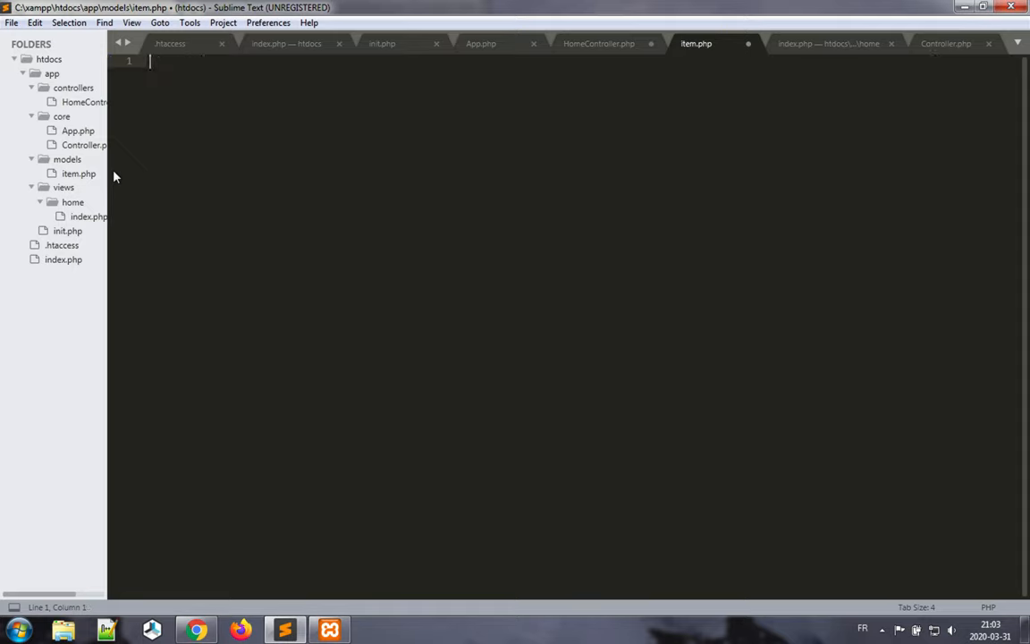
type("<")
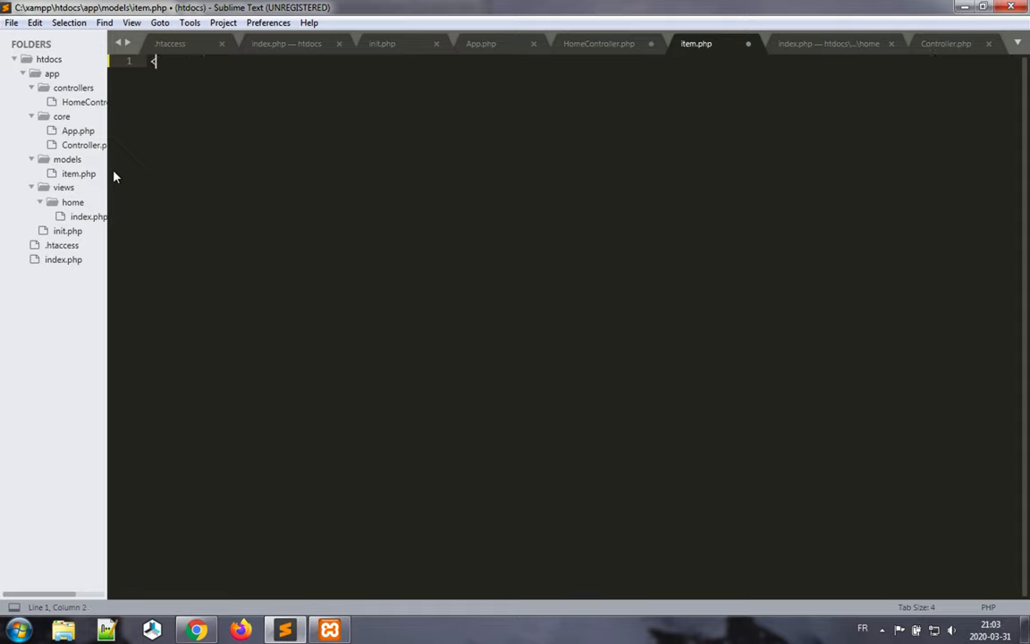
type("?php")
type("?>")
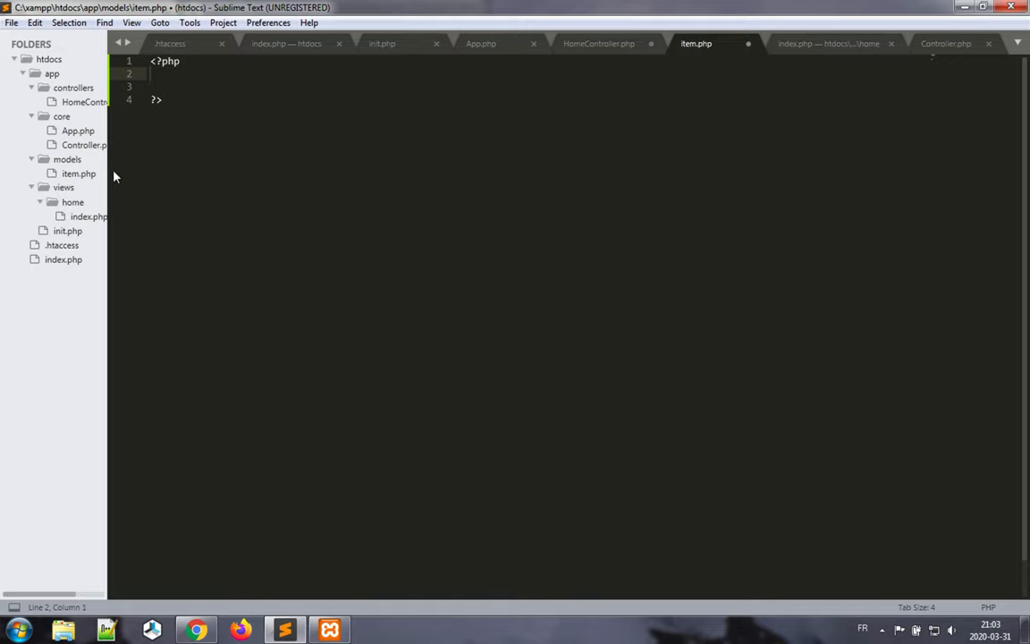
Declare class item with a var $name; property.
type("class item{")
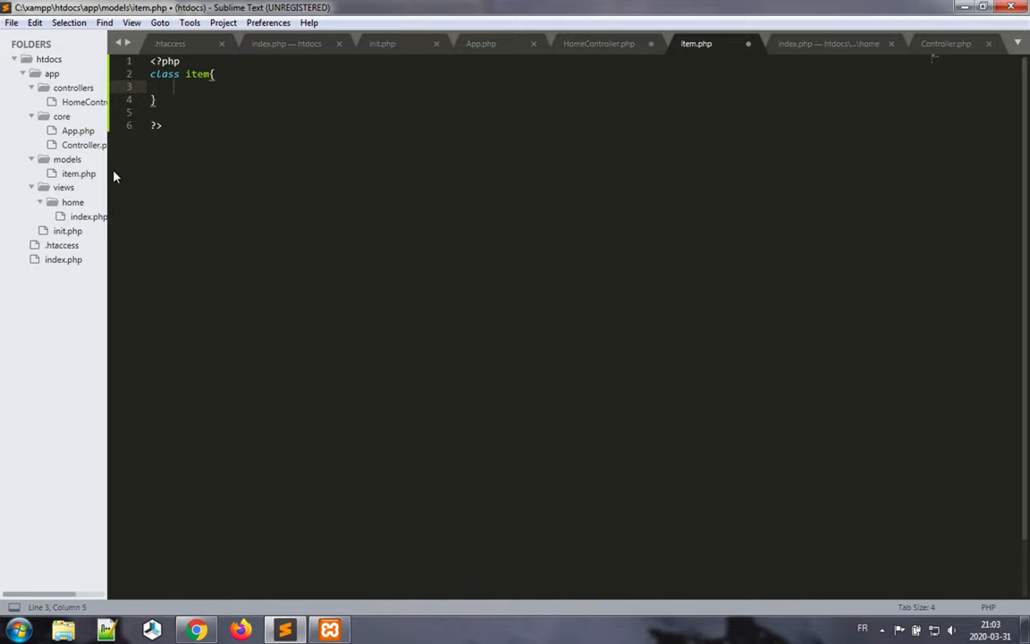
type("var")
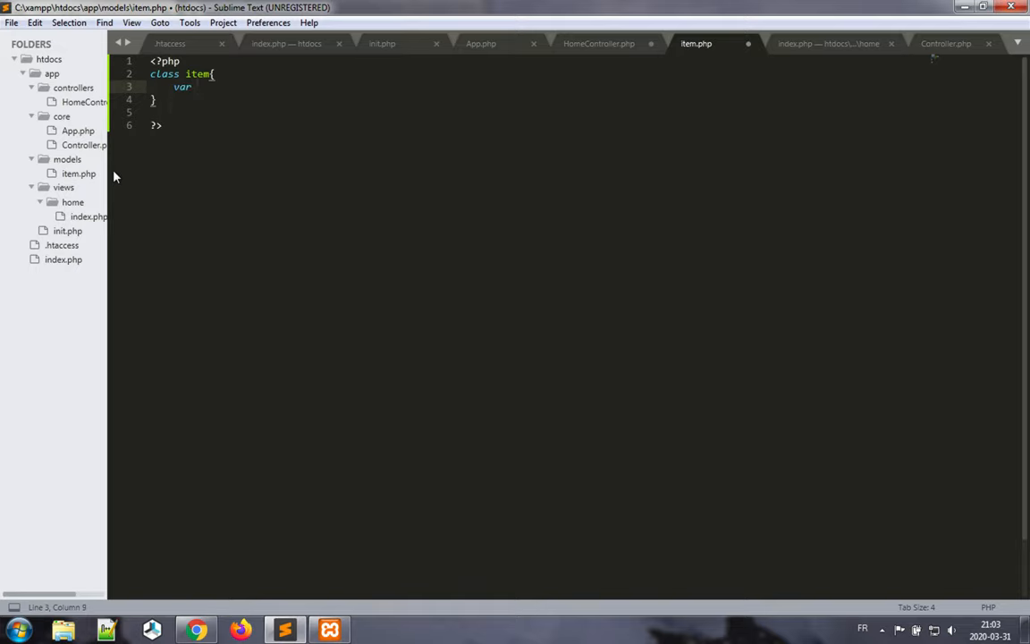
type("$na")
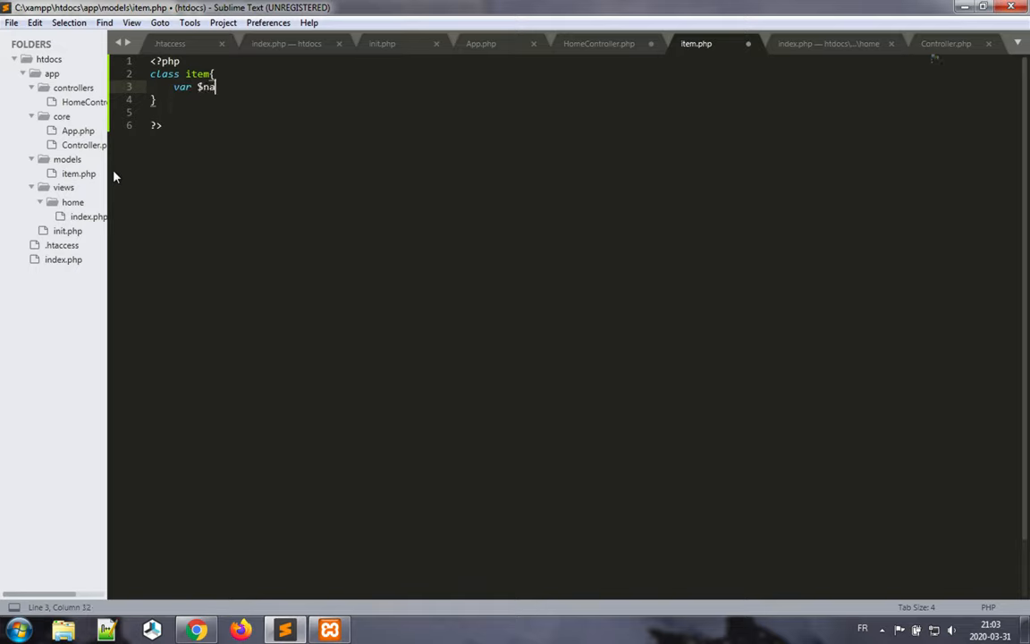
type("me;")
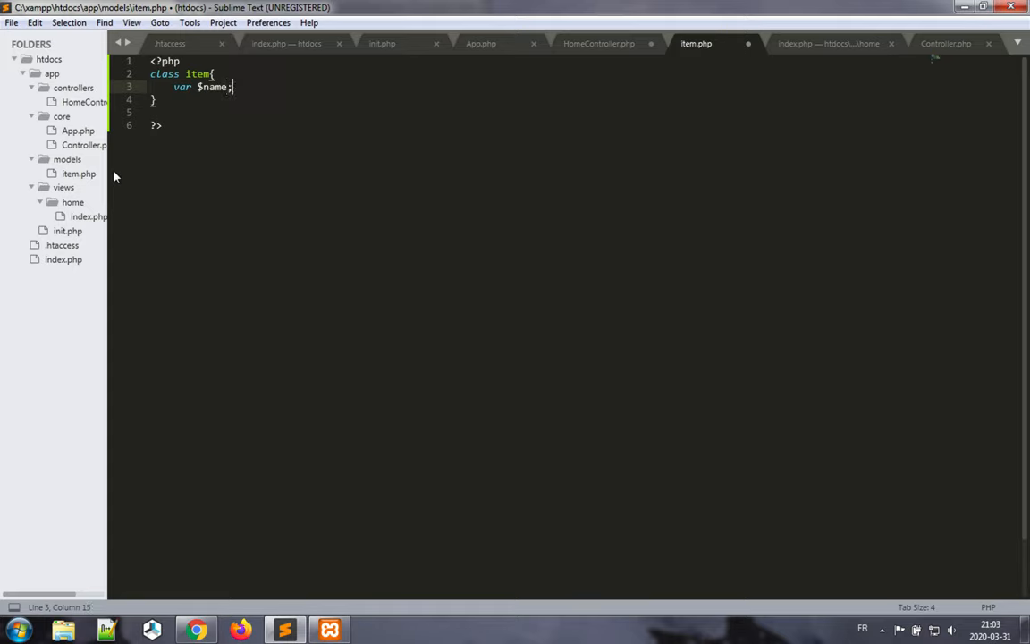
mouse_move(309, 138)
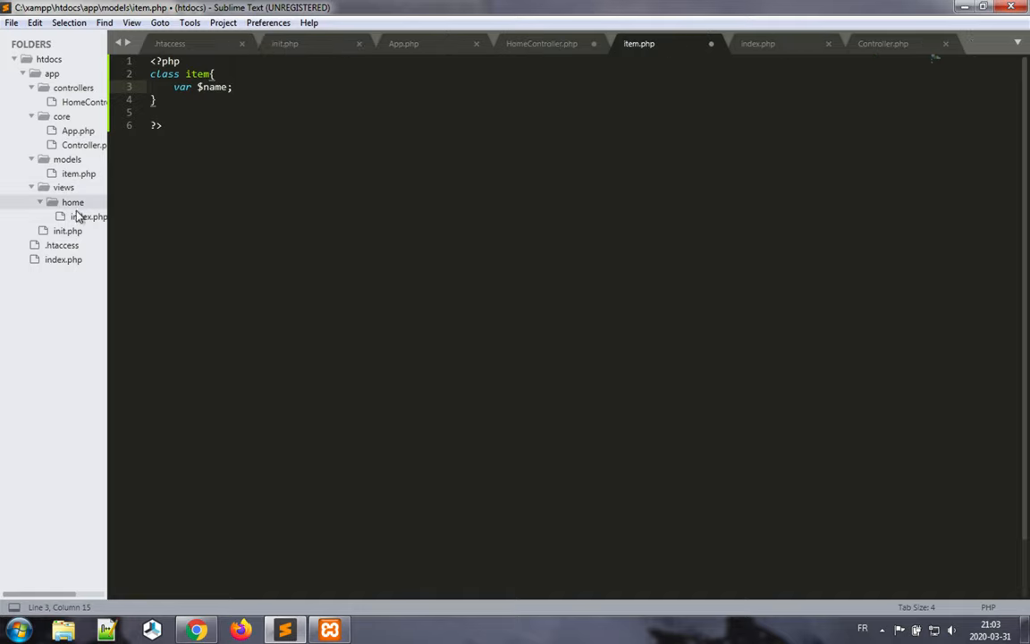
left_click(88, 216)
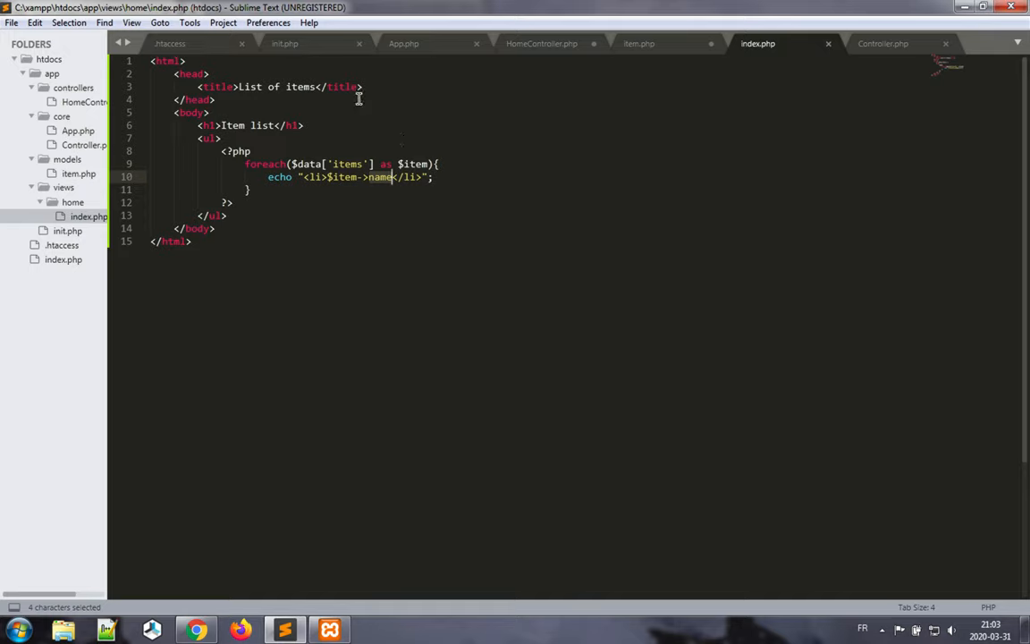
left_click(638, 43)
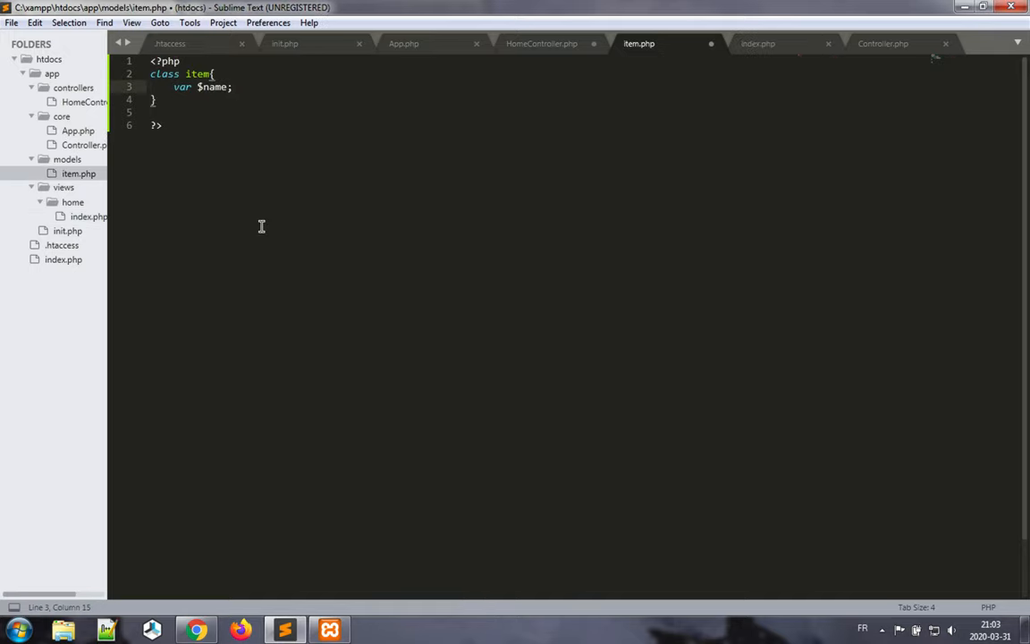
Add a public function get(){} below the $name property.
key("enter")
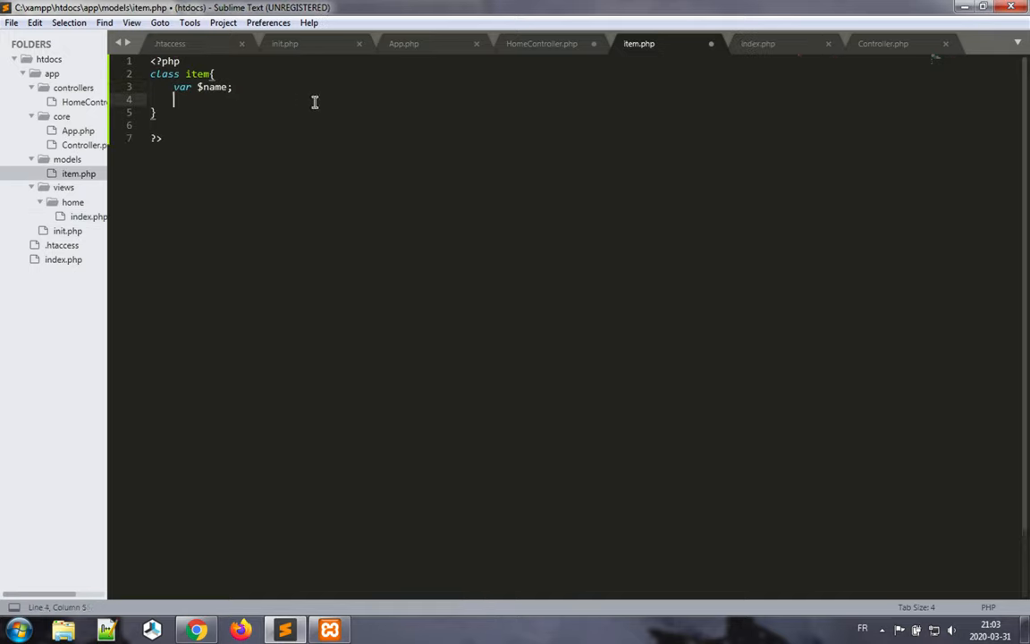
type("pu")
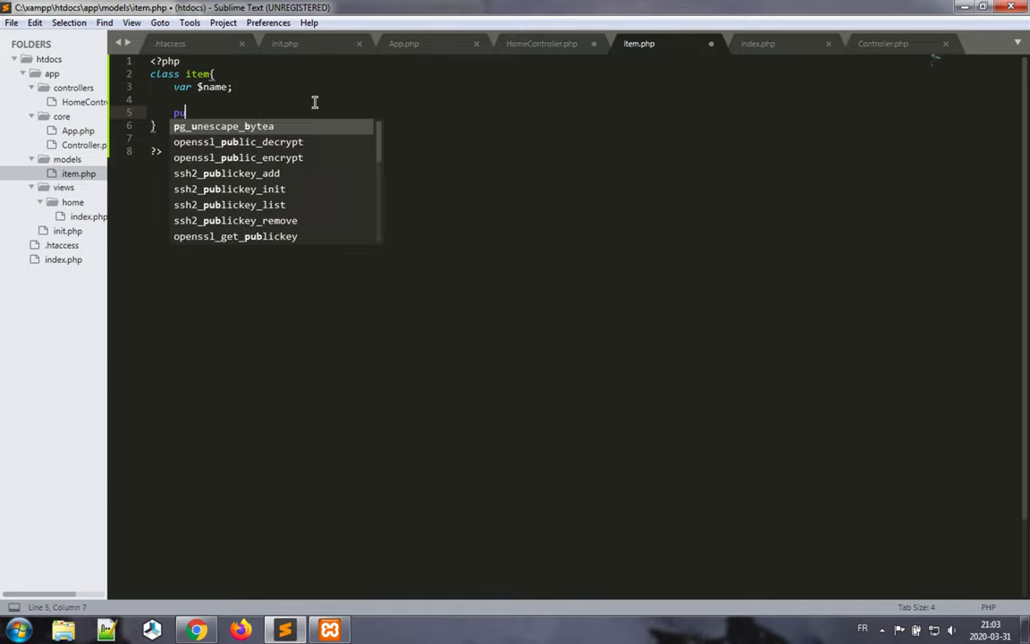
type("blic fu")
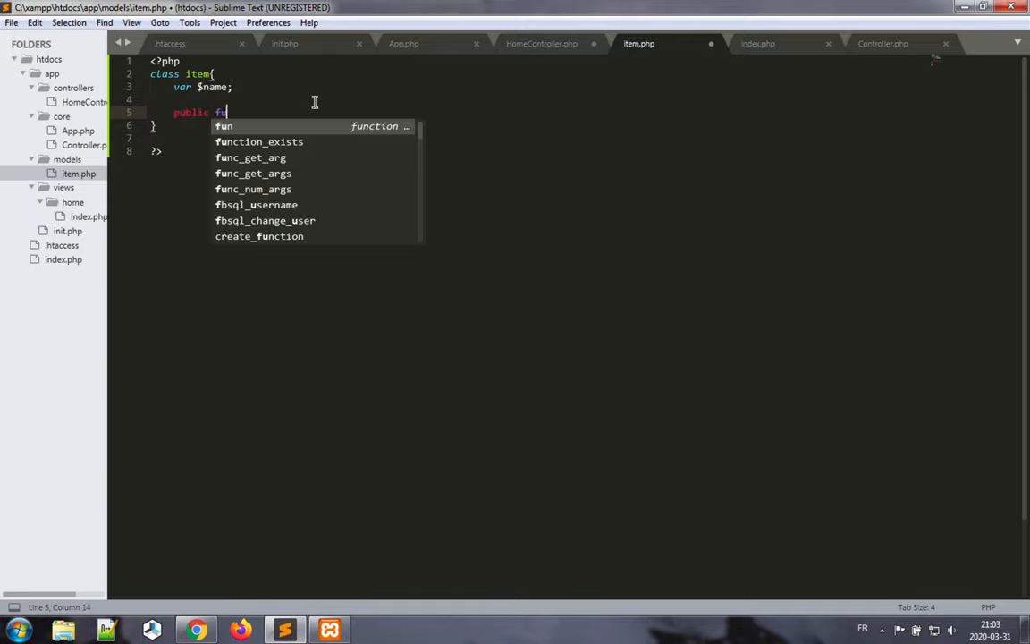
type("ction")
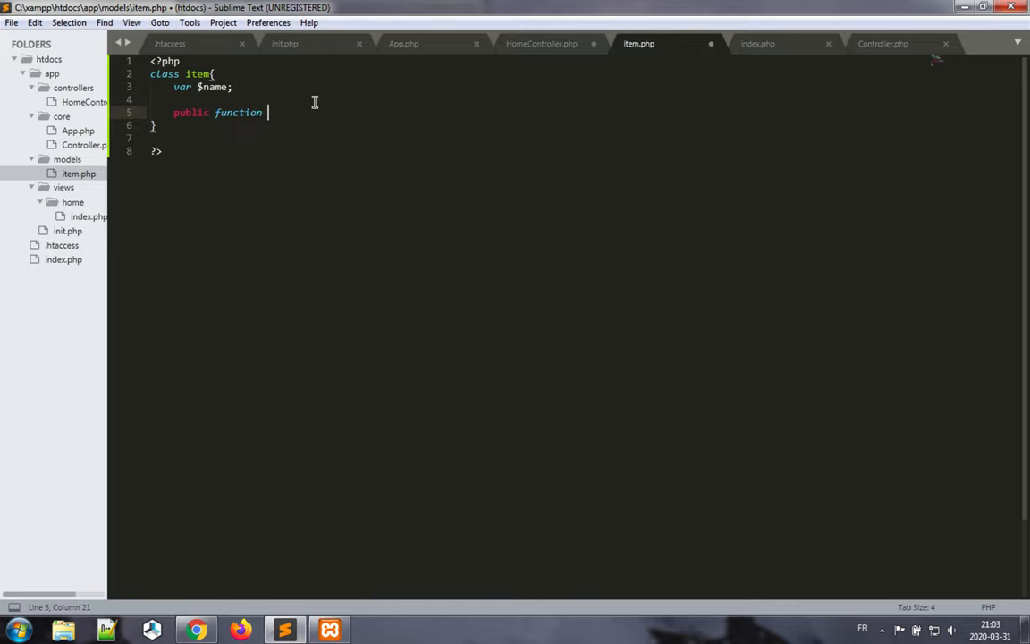
type("get()")
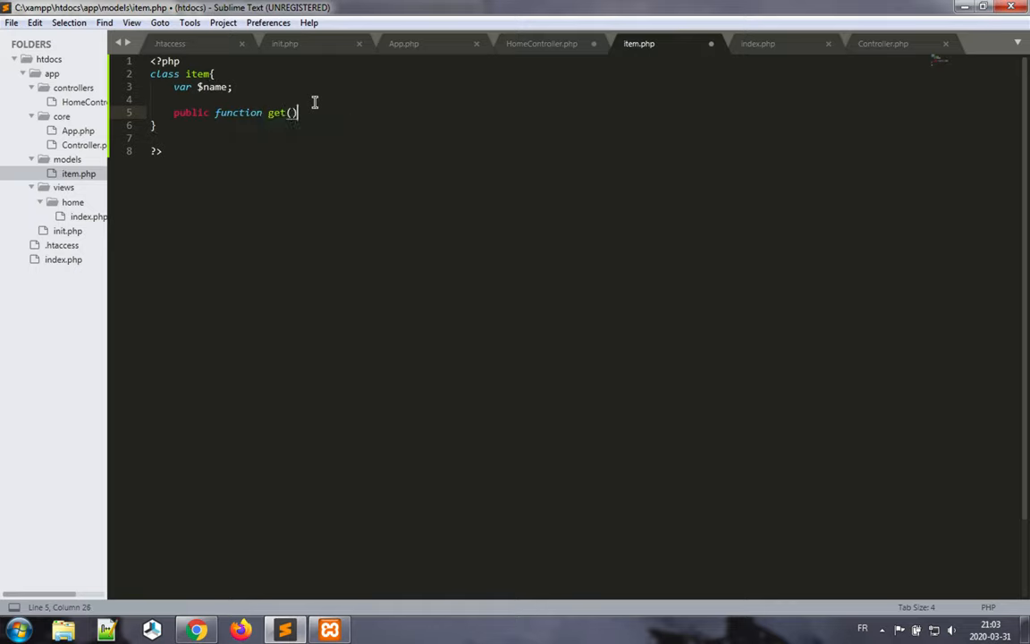
type("{}")
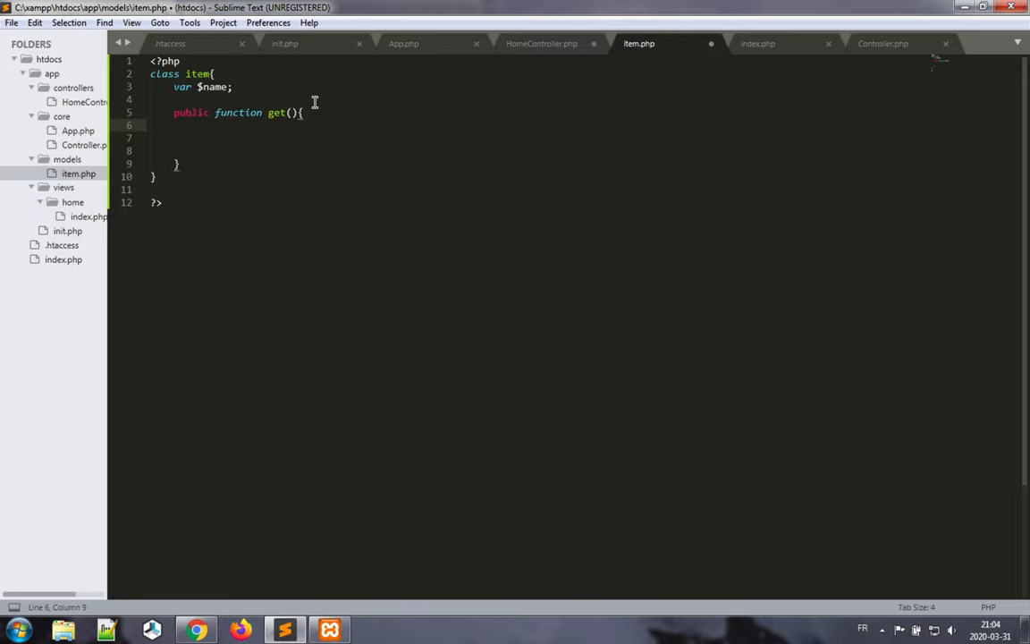
Inside get(), assign $SQL = 'SELECT * FROM Item'.
type("$SQL =")
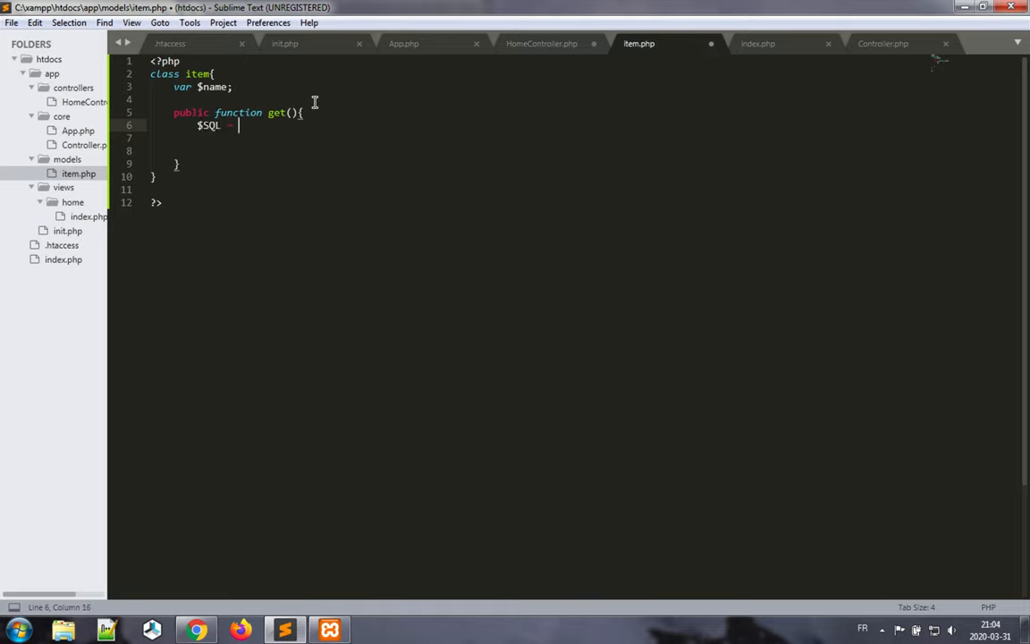
type("'")
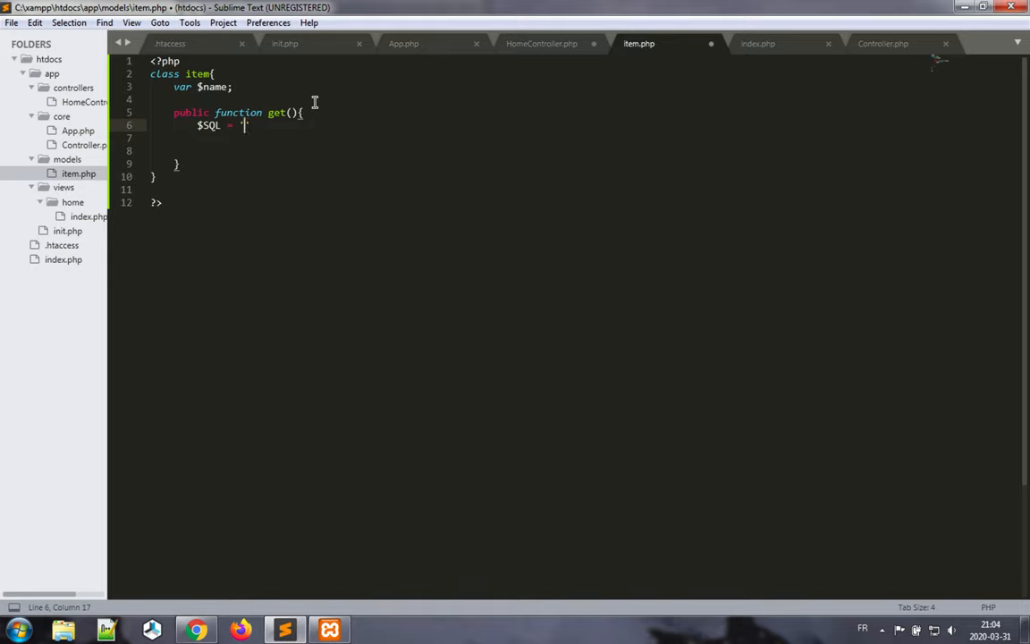
type("SELECT")
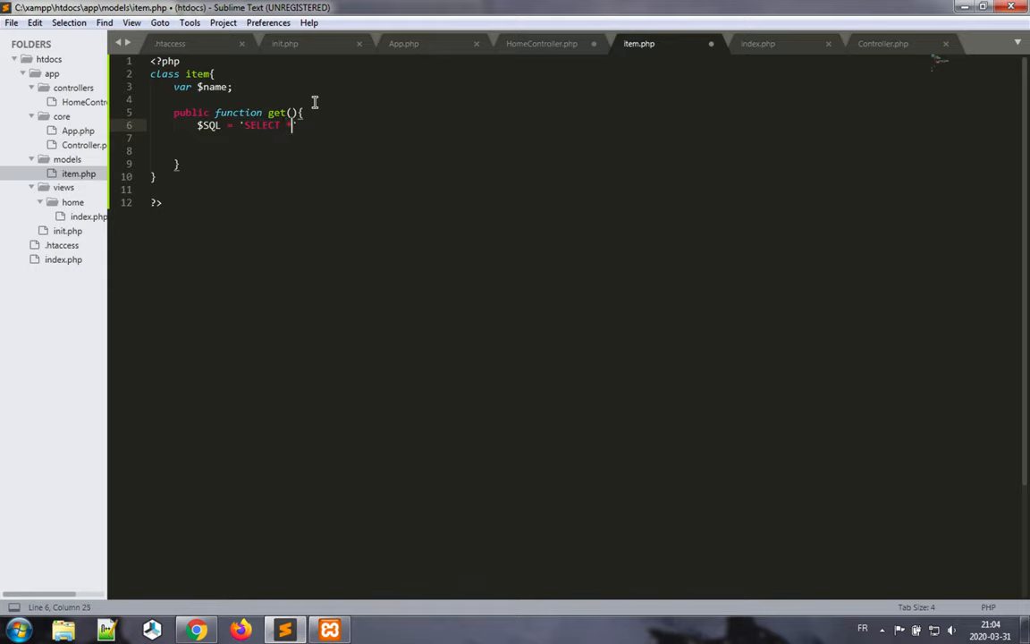
type("* FROM")
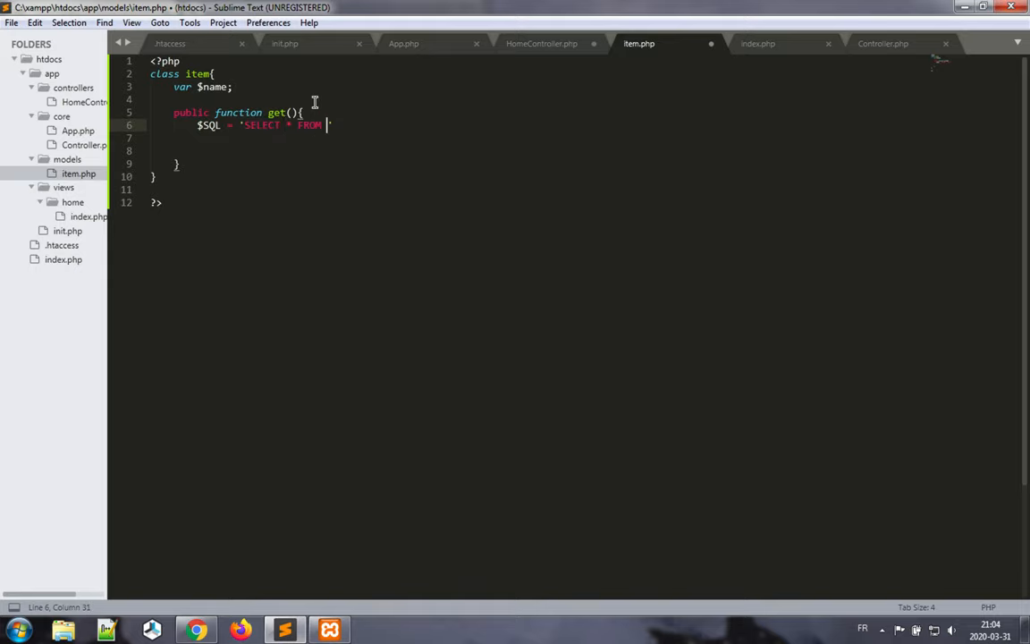
type("I")
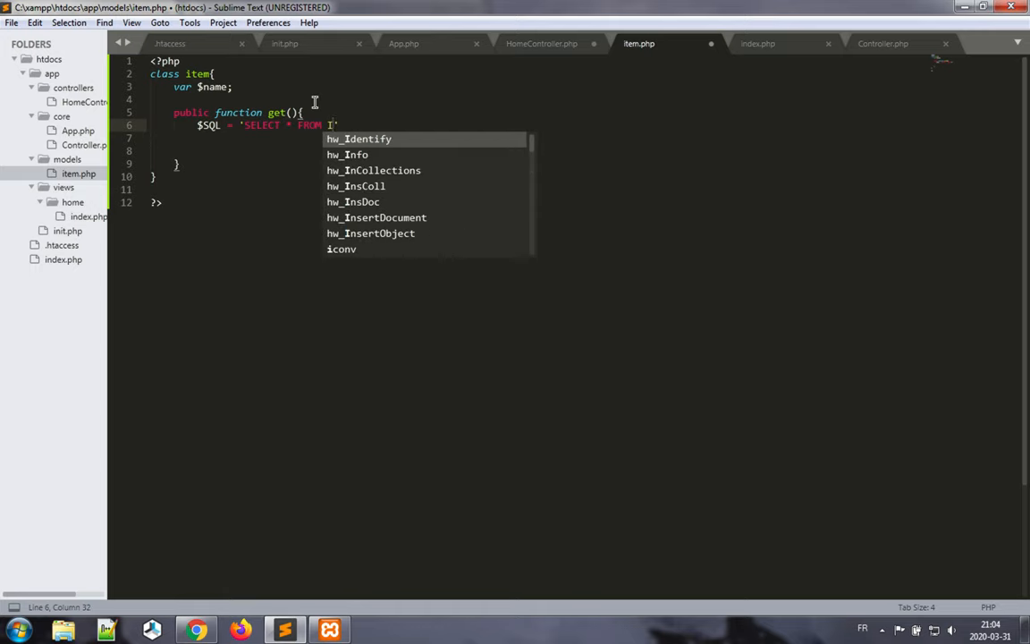
type("tem")
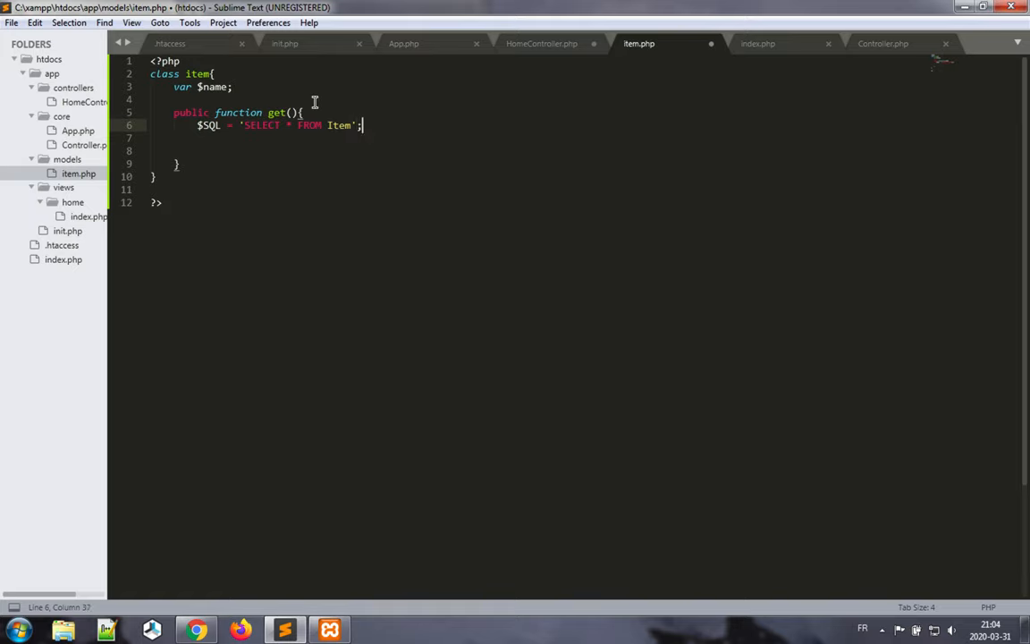
mouse_move(403, 191)
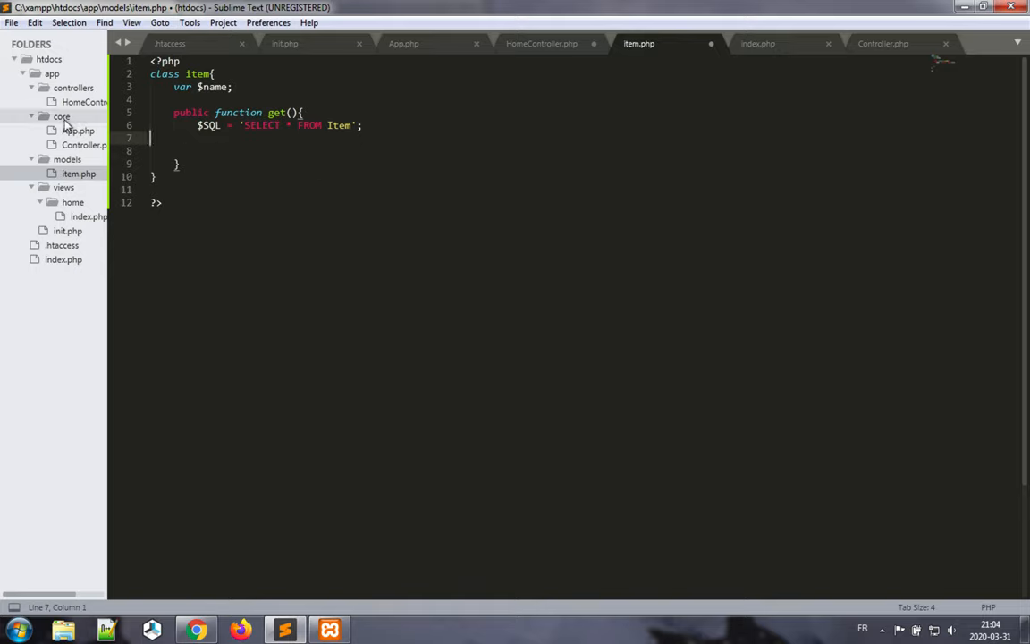
Change the declaration on line 2 to 'class Item extends Model'.
right_click(61, 117)
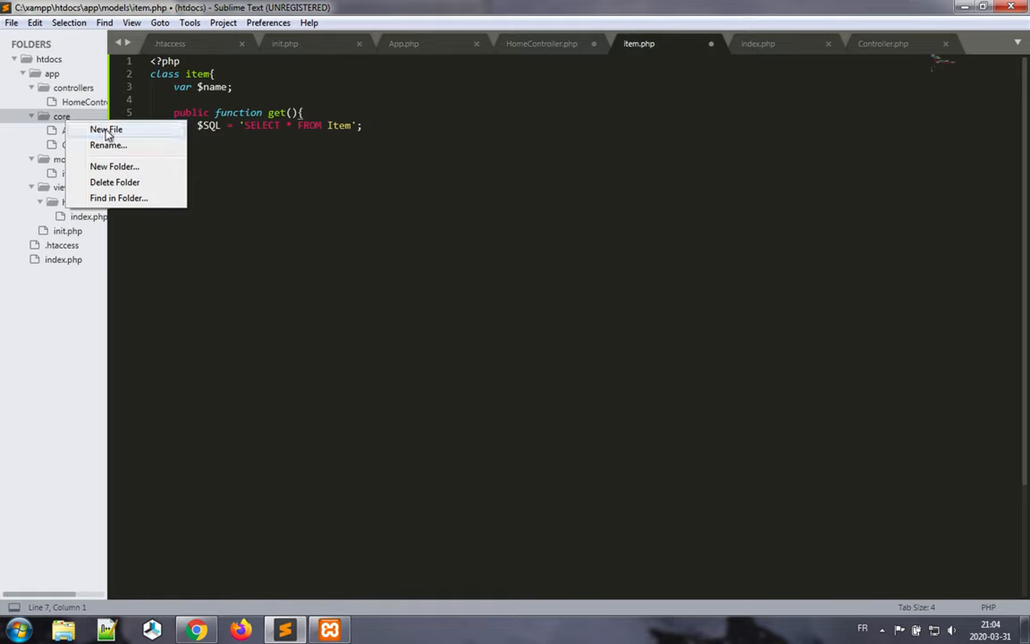
mouse_move(139, 132)
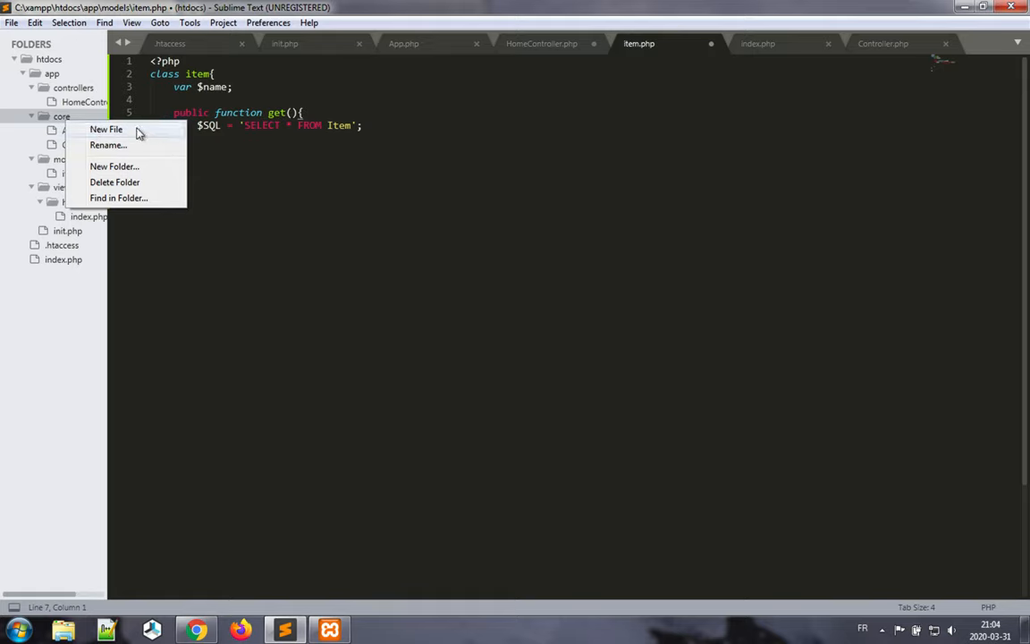
left_click(267, 94)
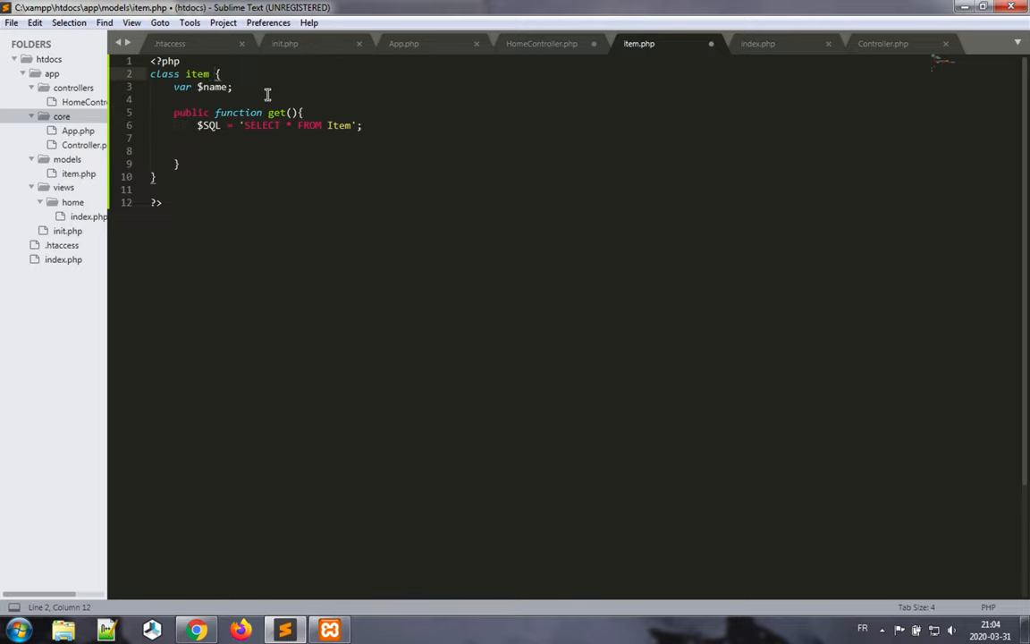
double_click(198, 74)
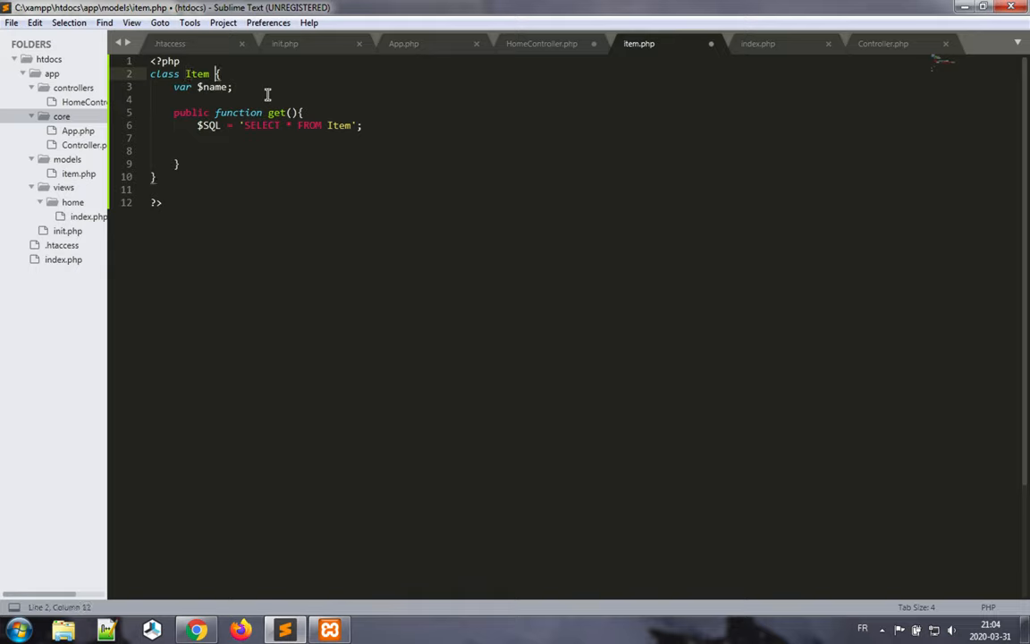
type("extends")
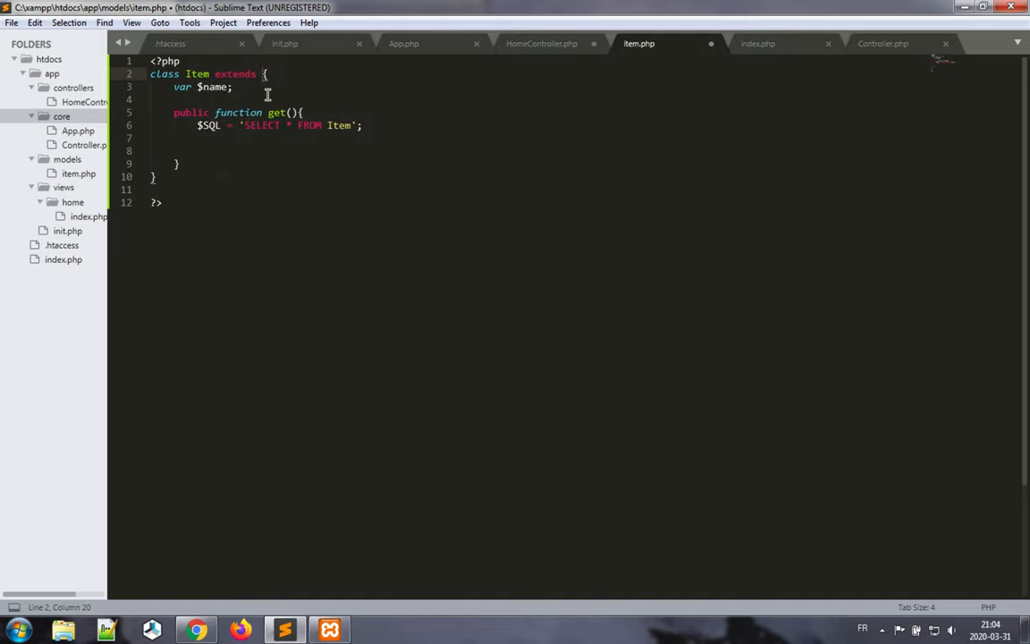
type("Model")
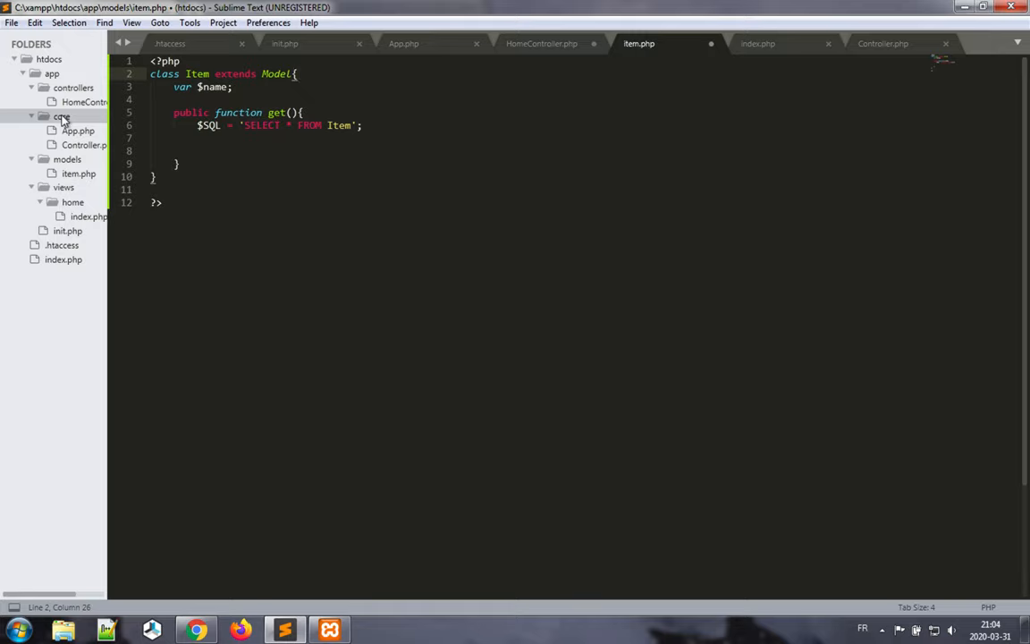
key("ctrl+n")
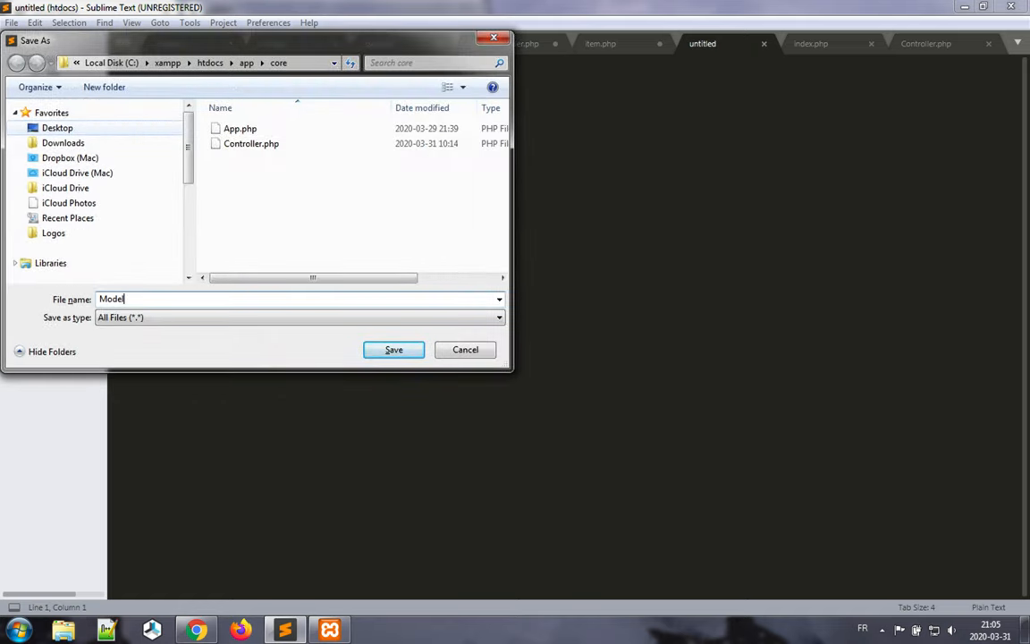
Save the new file as Model.php in app/core with <?php and class Model {.
left_click(394, 349)
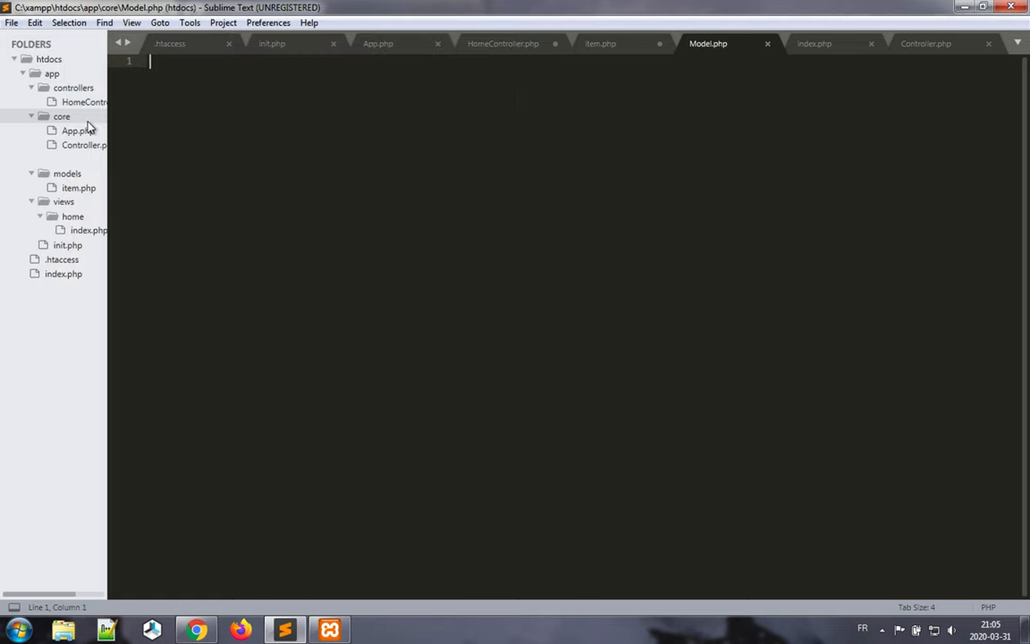
type("<")
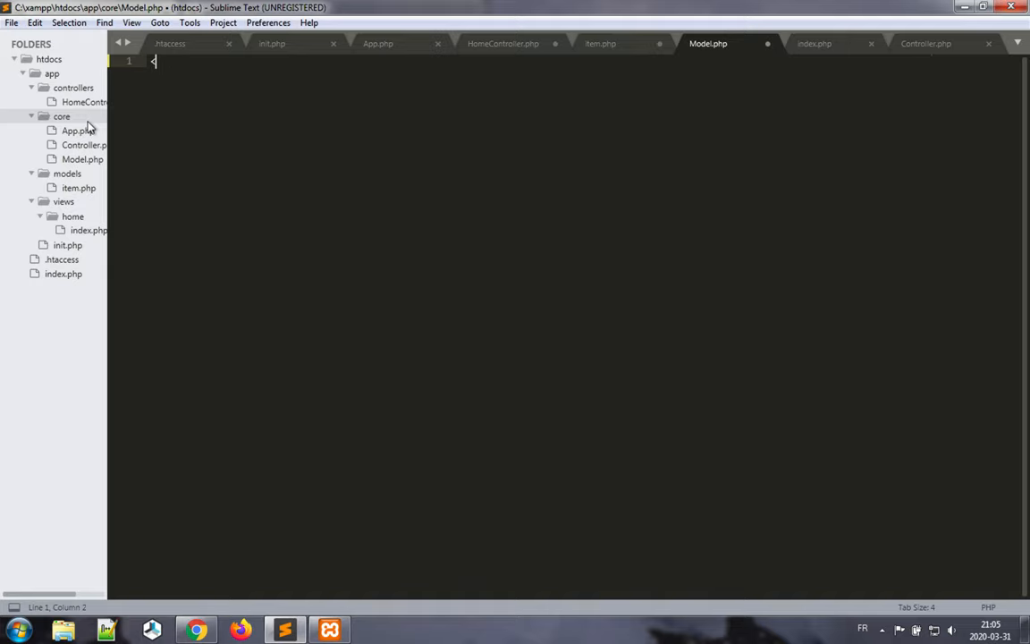
type("?php")
type("?>")
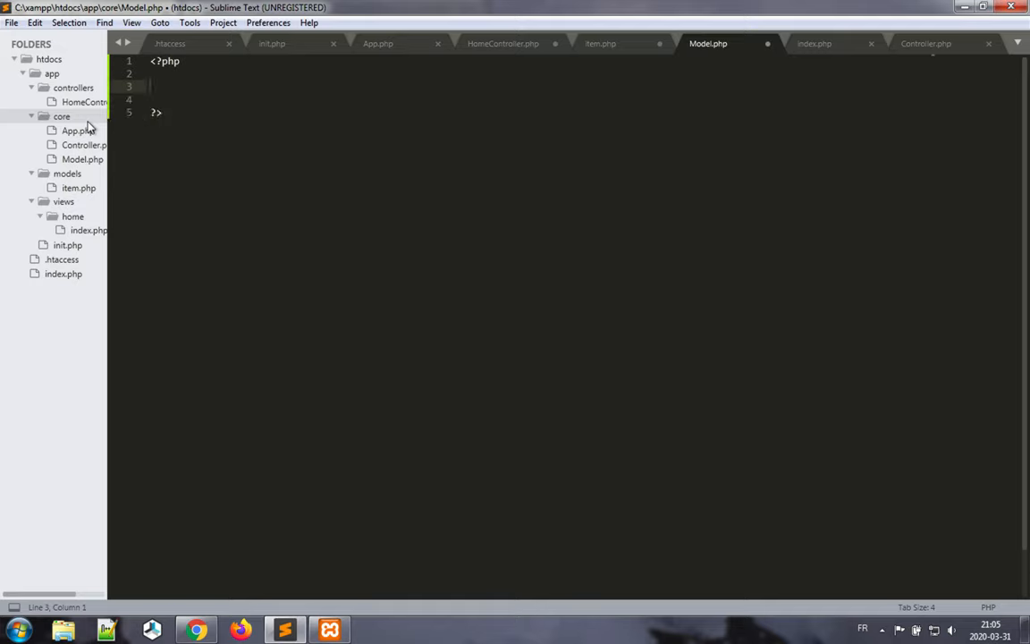
type("class Model")
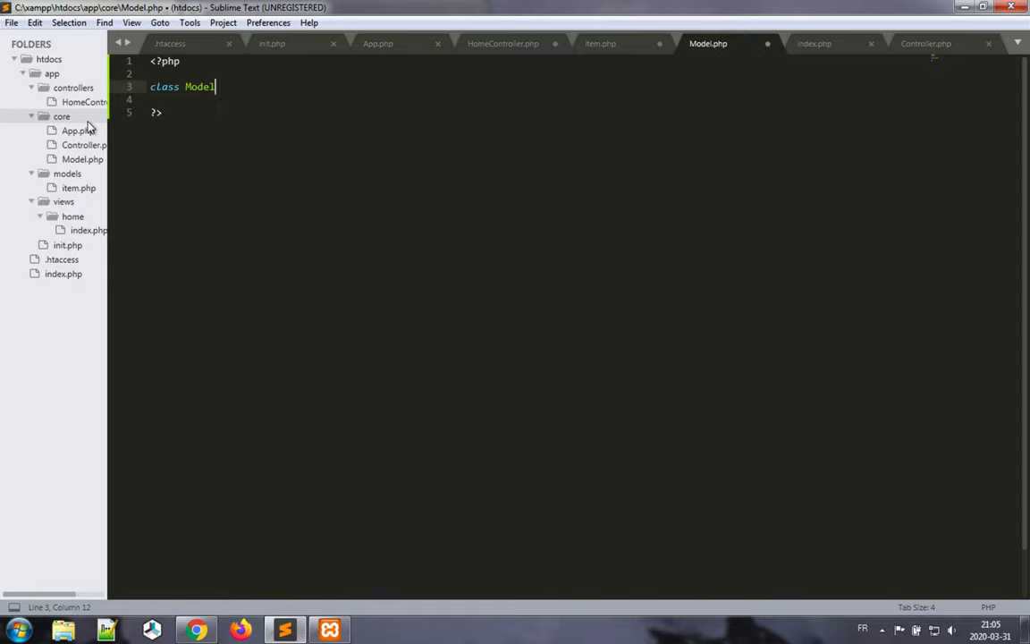
type("{")
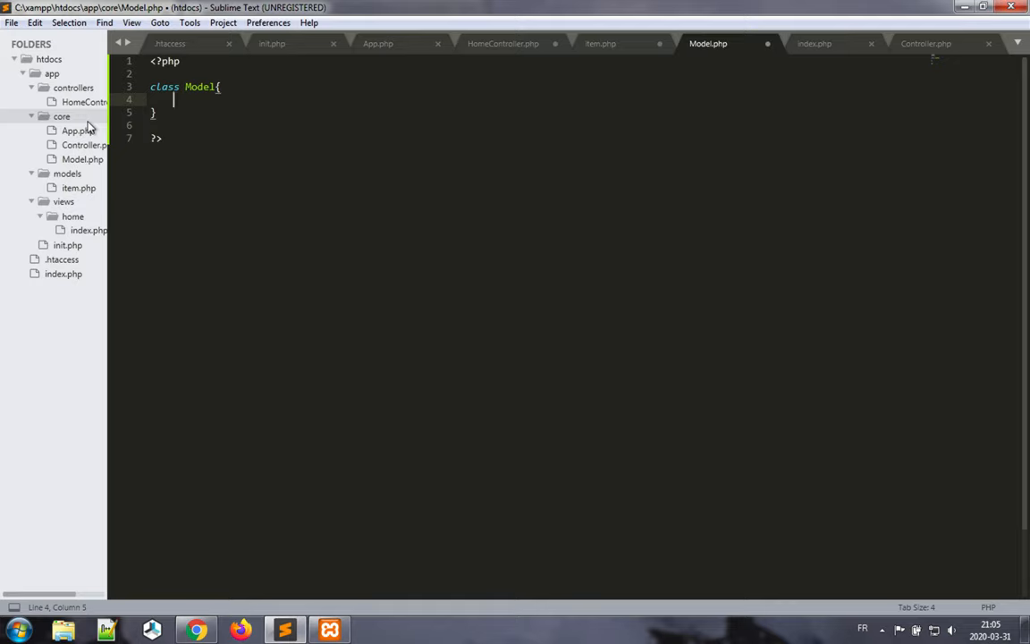
Add 'protected static $_connection = null;' to the Model class.
type("pro")
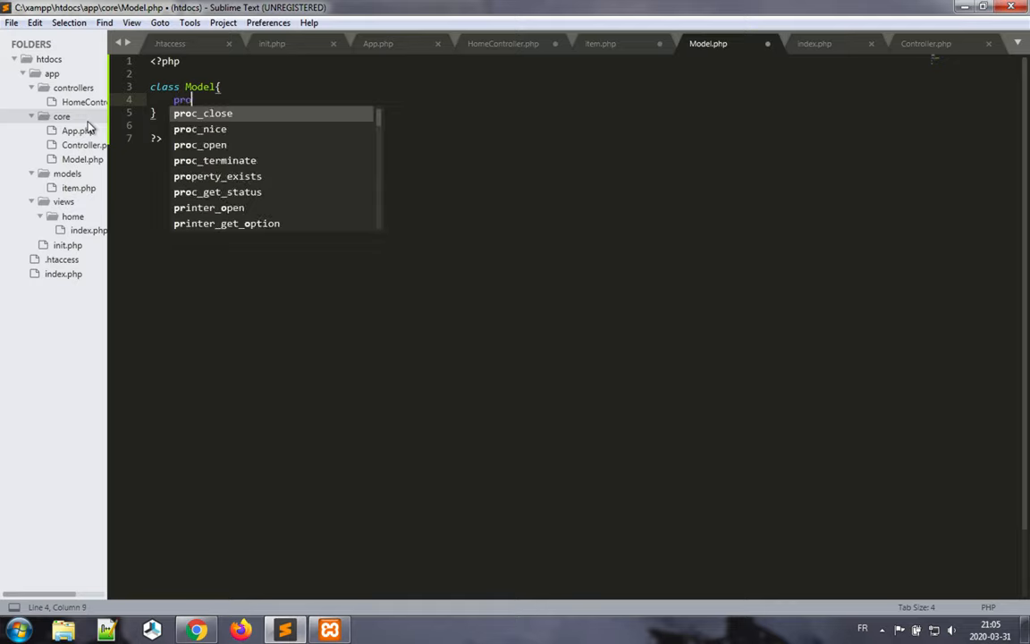
type("tected")
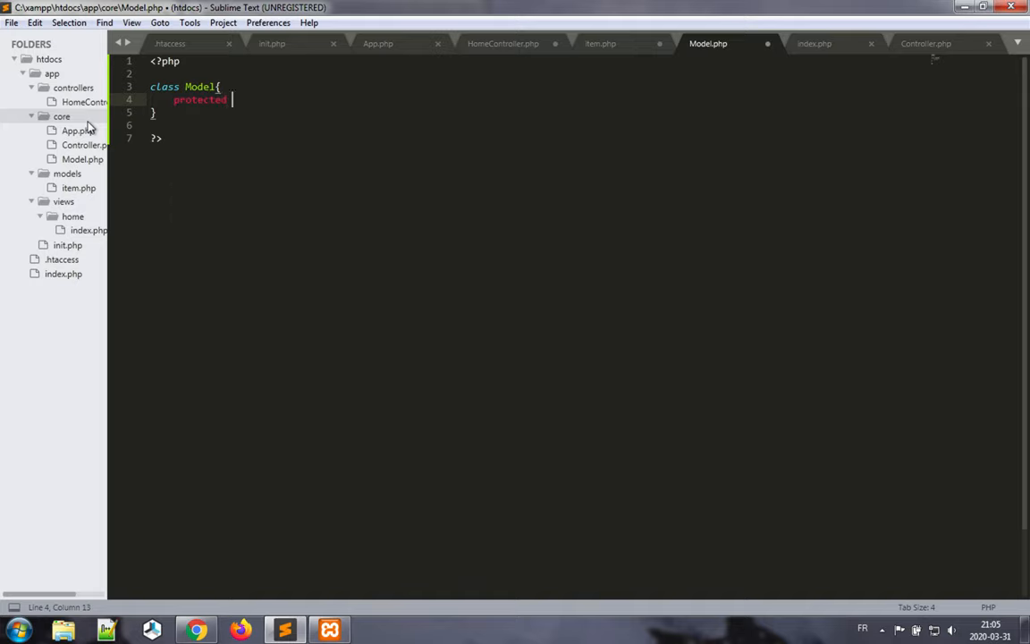
type("static")
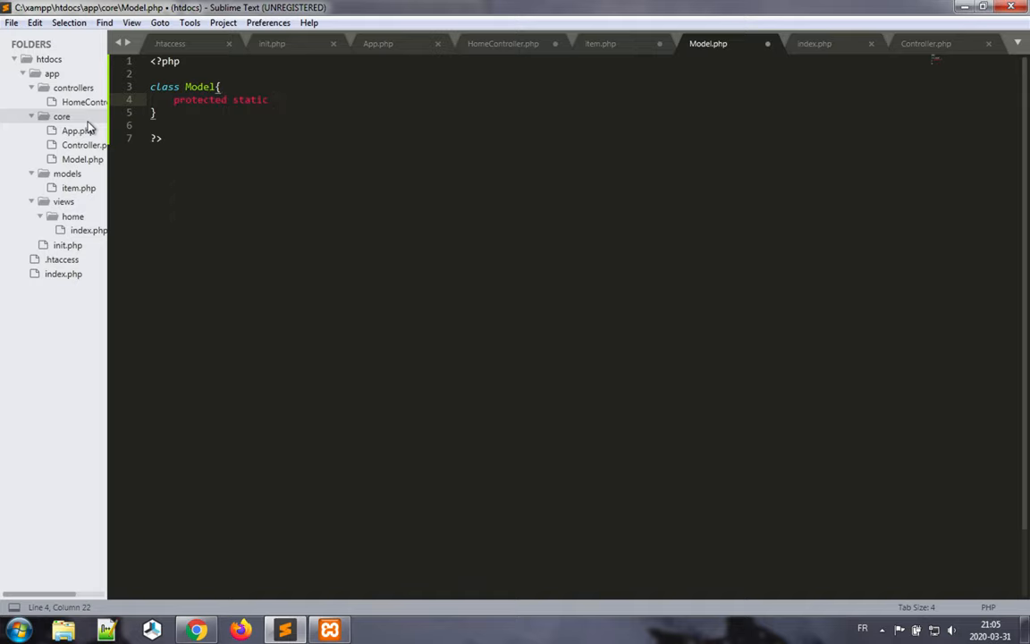
type("$_conn")
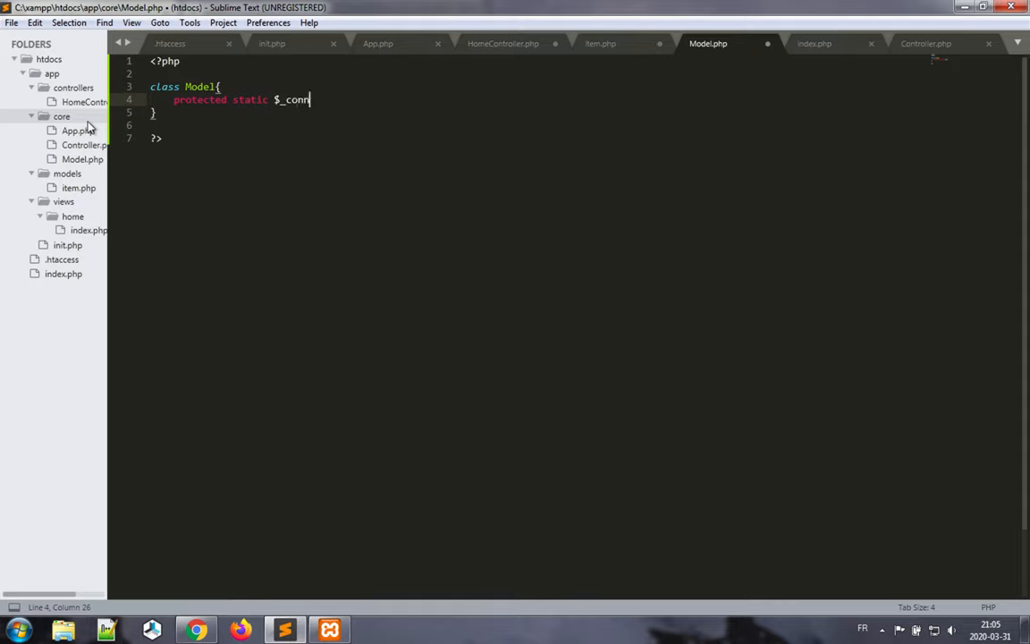
type("ection = n")
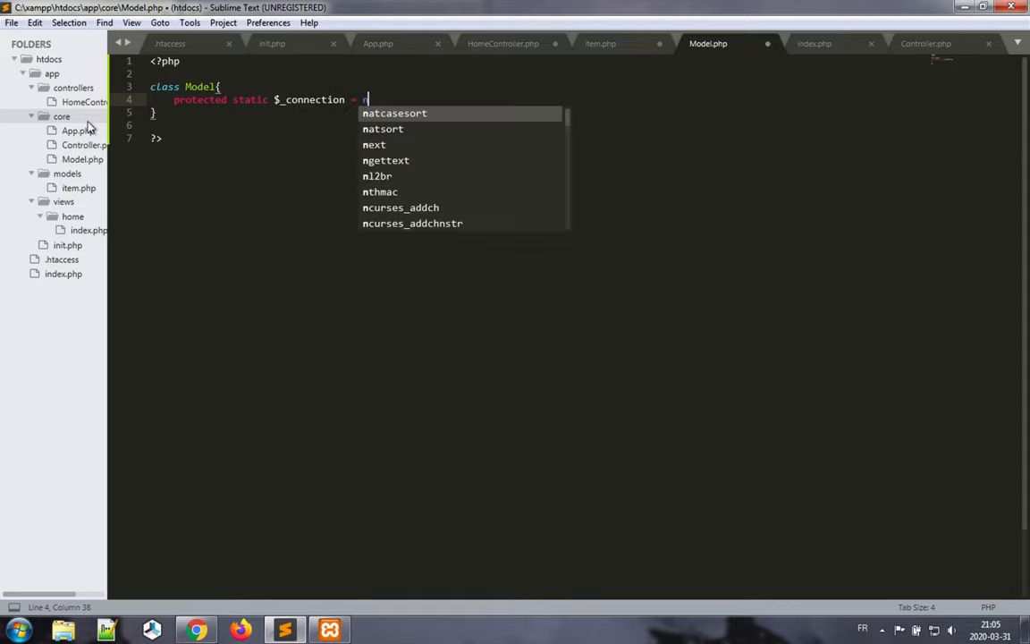
type("ull;")
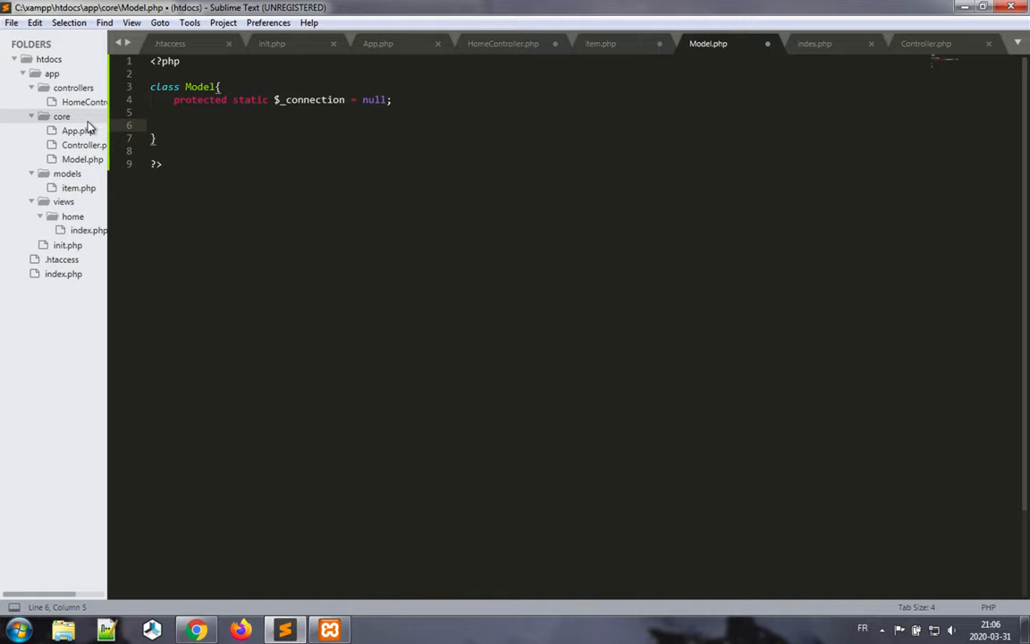
Add a public function __construct(){ to the Model class.
type("funct")
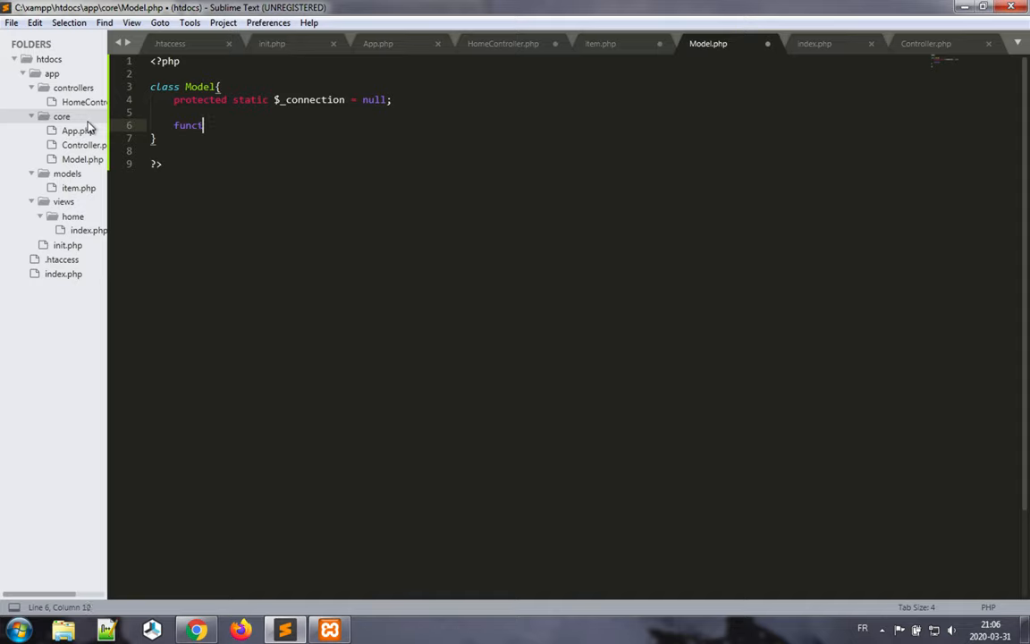
type("public")
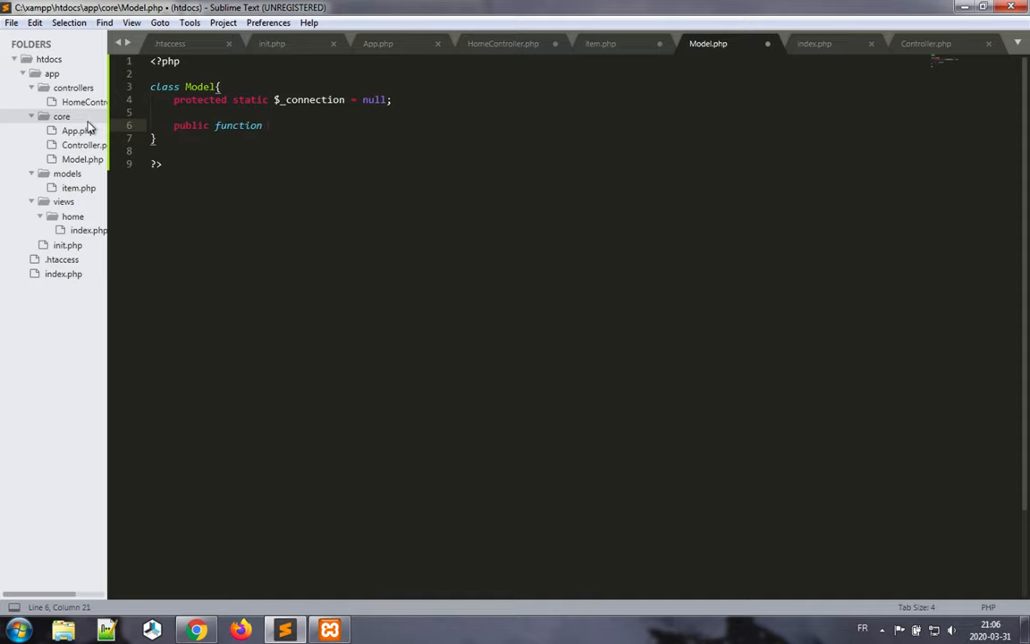
type("__const")
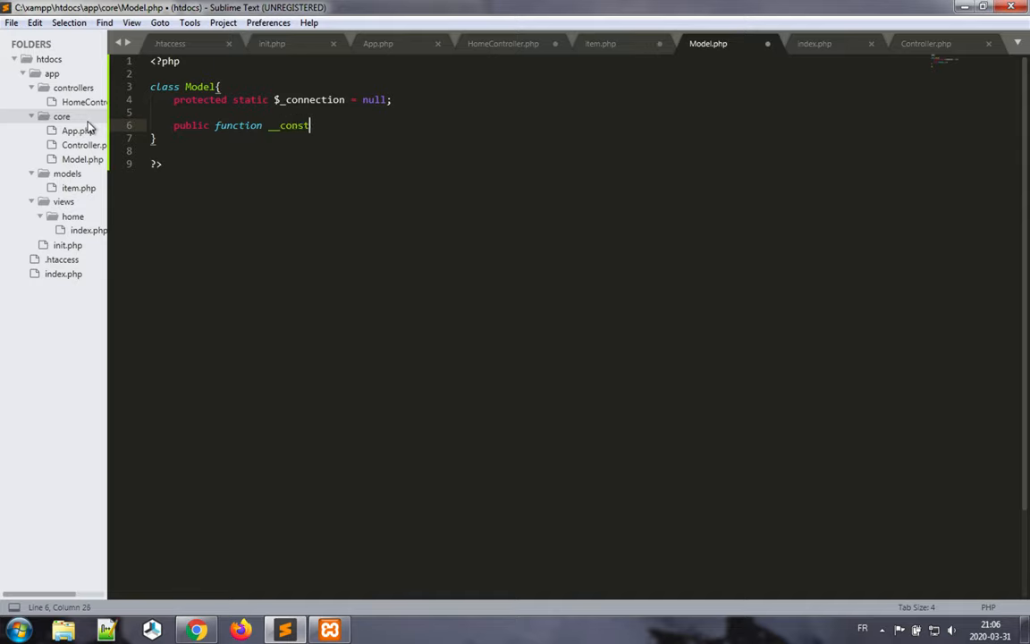
type("ruct()")
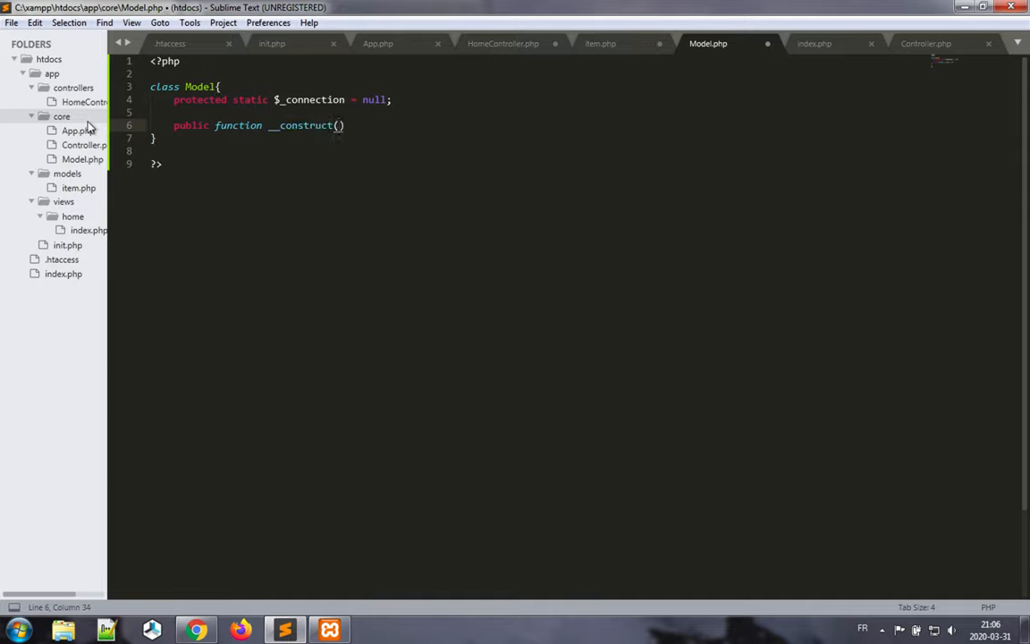
type("{")
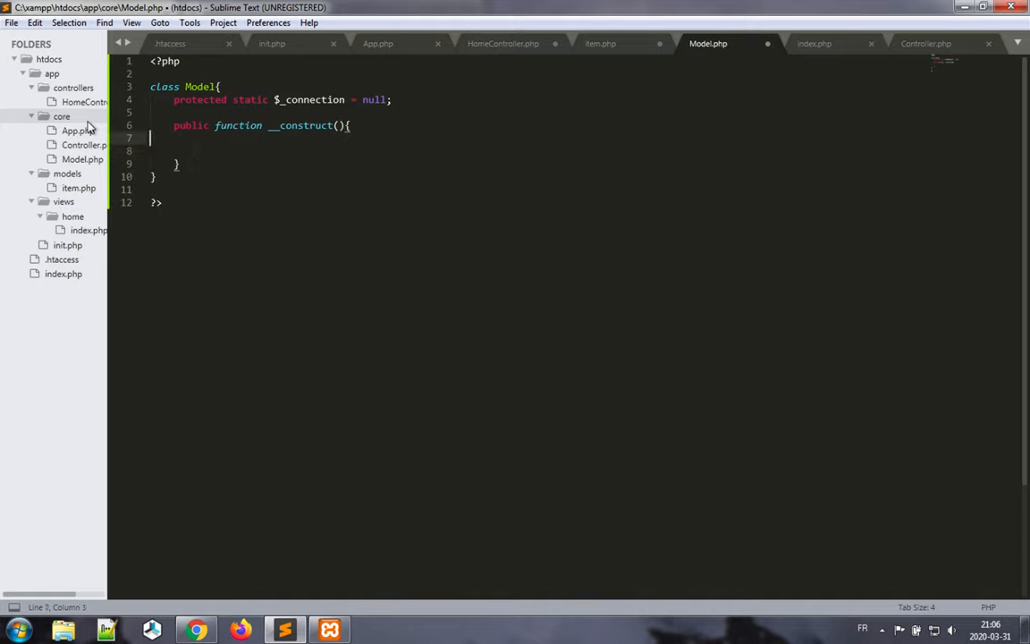
Inside the constructor, add if(self::$_connection == null){ and begin a self::$ line.
key("Tab")
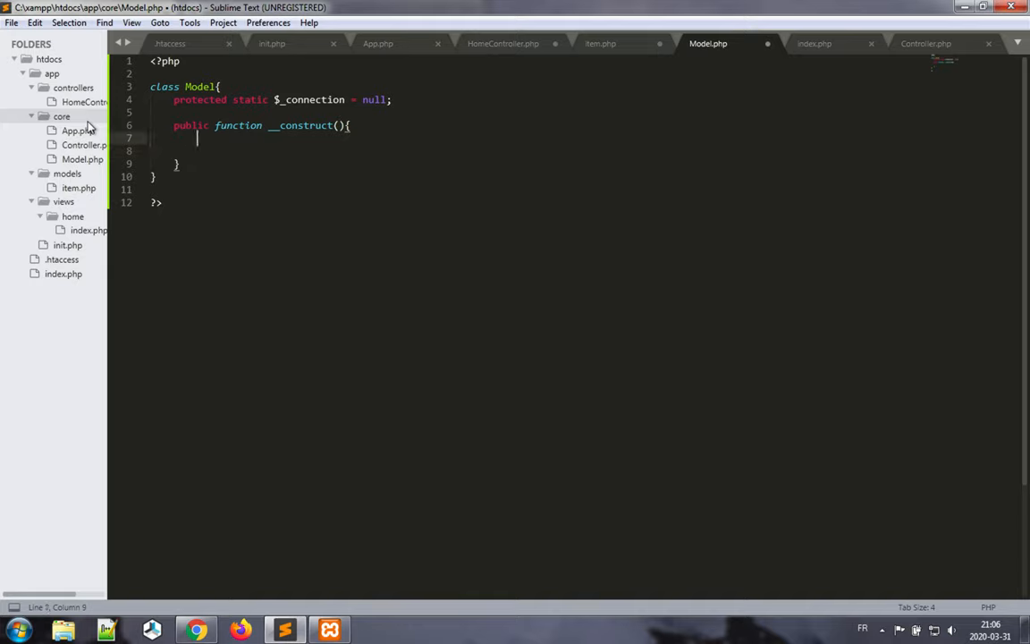
type("if(")
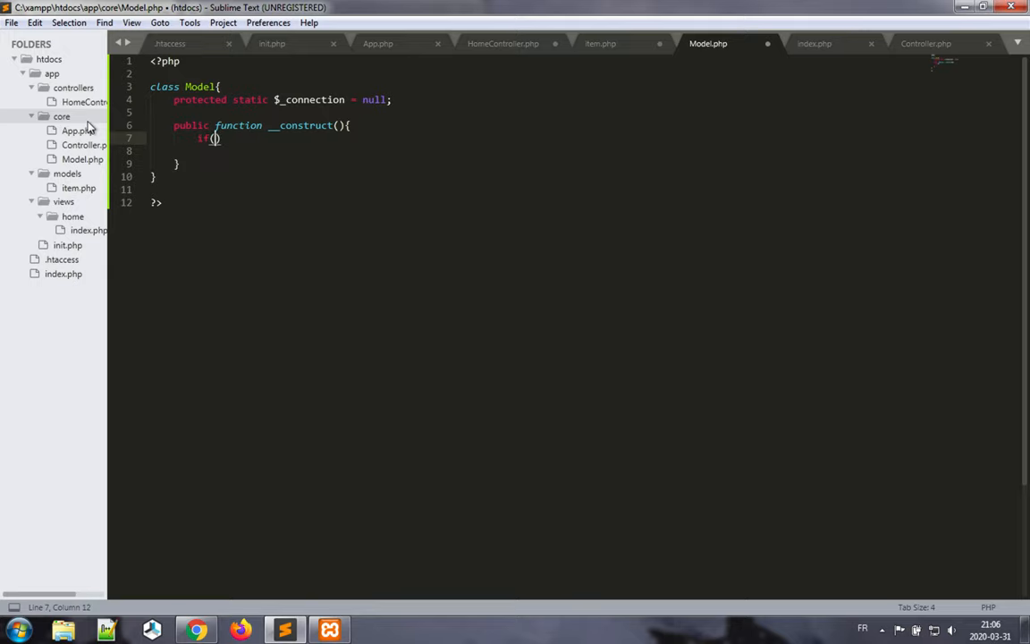
type("self")
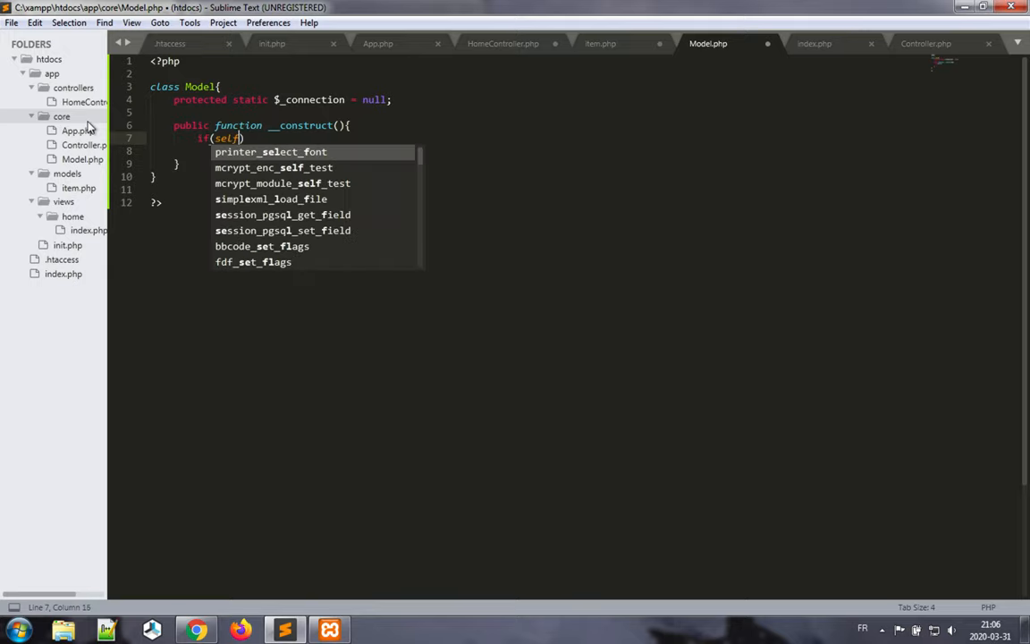
type("::$_connection == null")
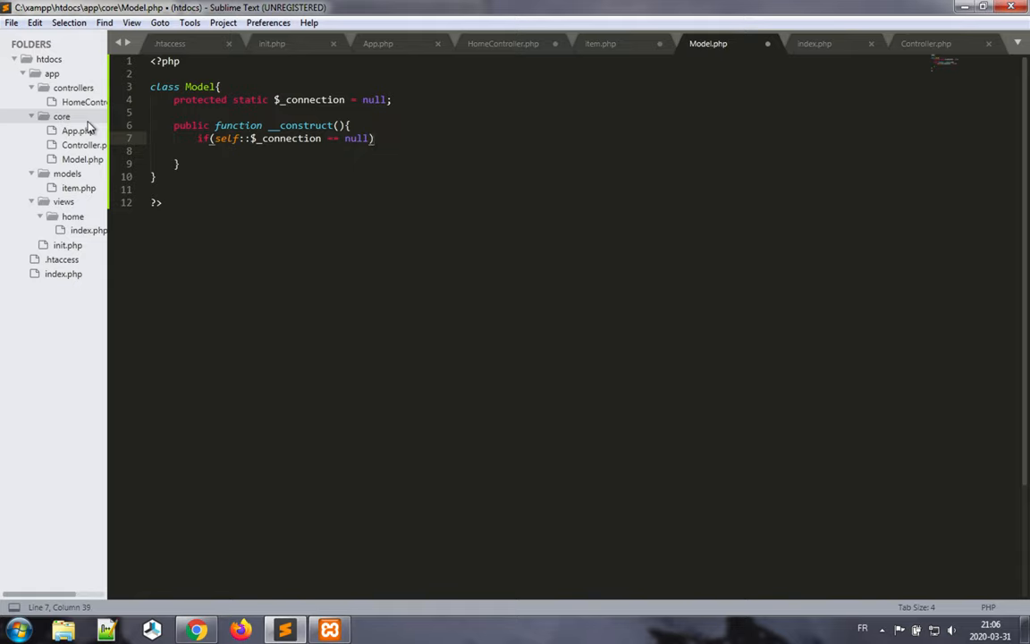
type("{")
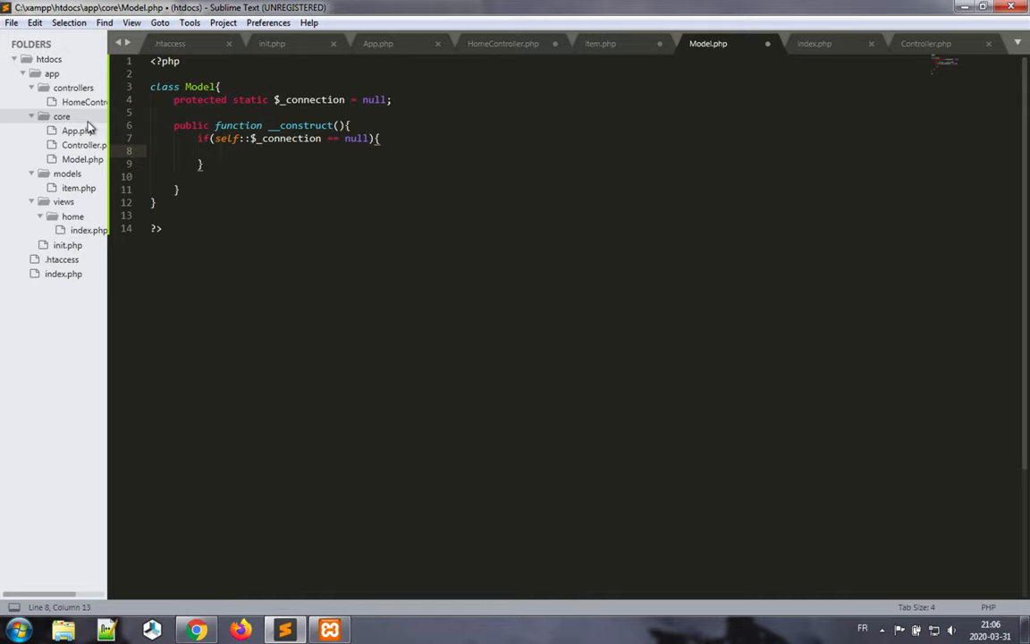
key("enter")
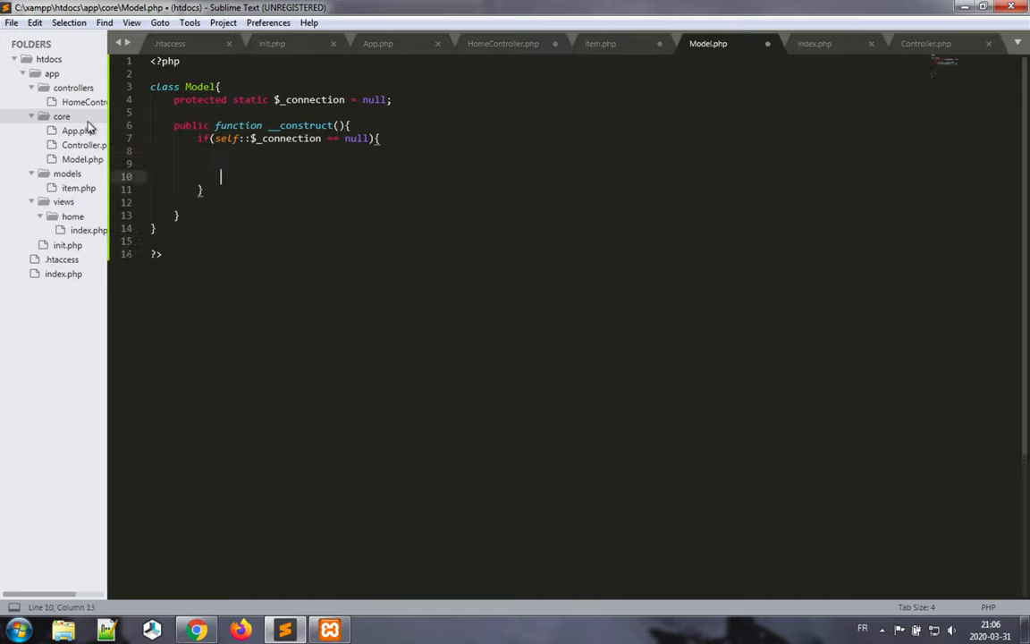
type("self")
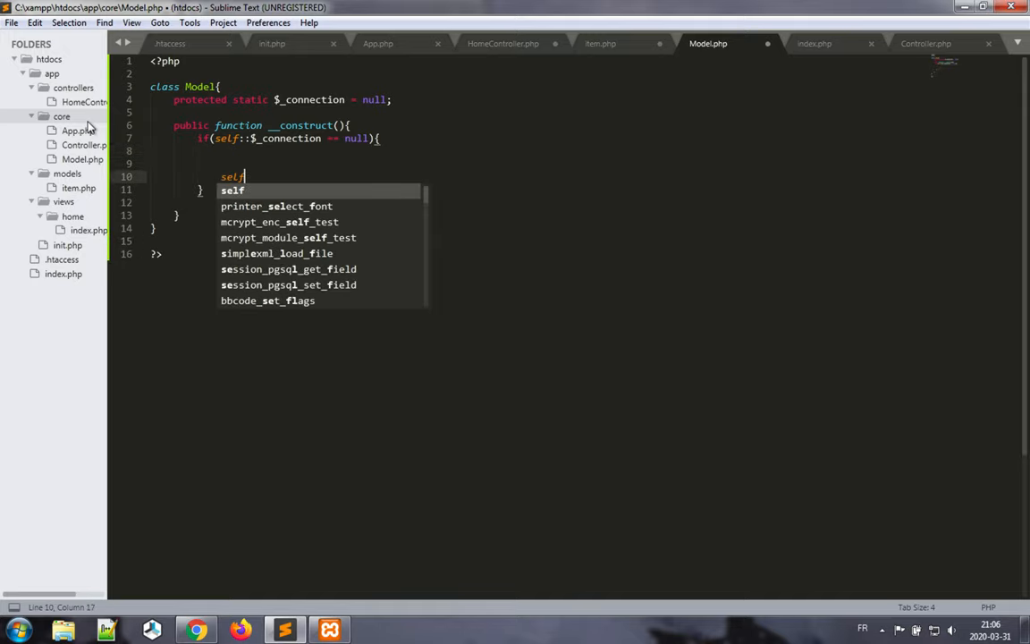
type("::$")
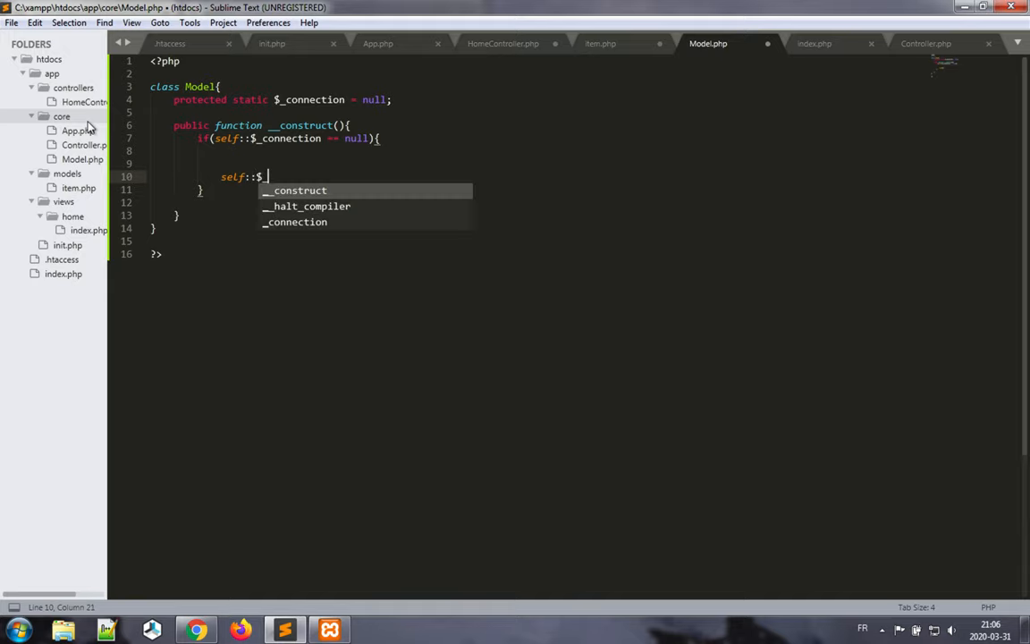
Assign self::$_connection = new PDO with a 'mysql:host=$host' connection string.
type("_connection = new")
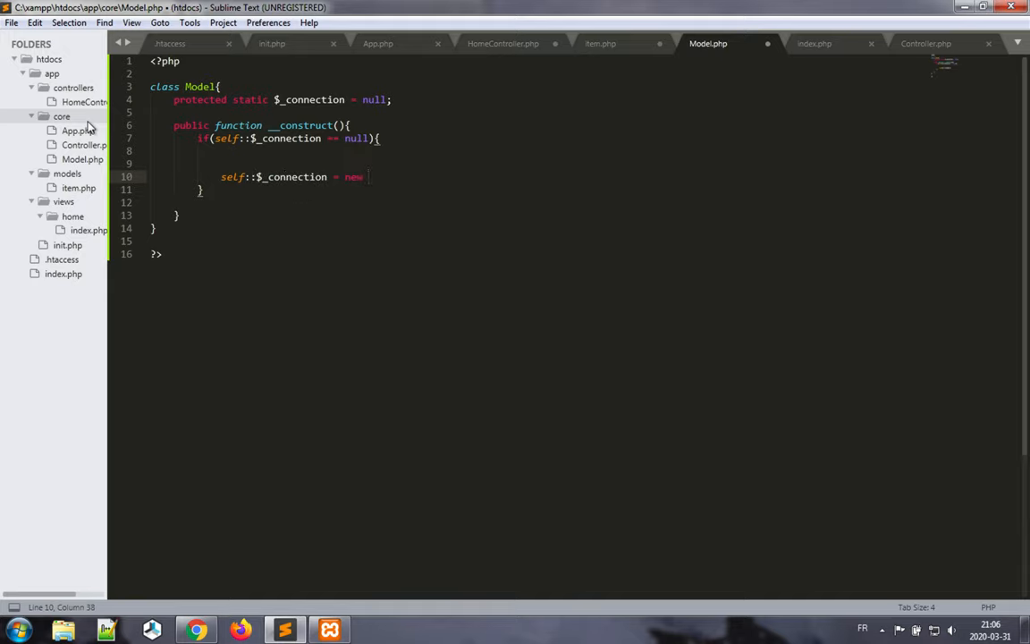
type("PDO();")
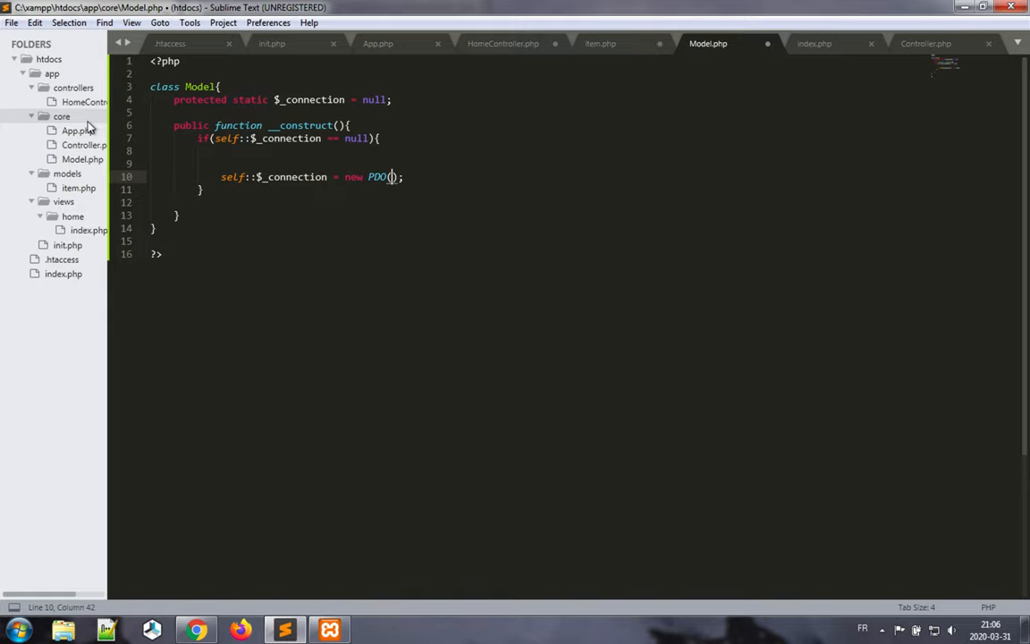
type("''")
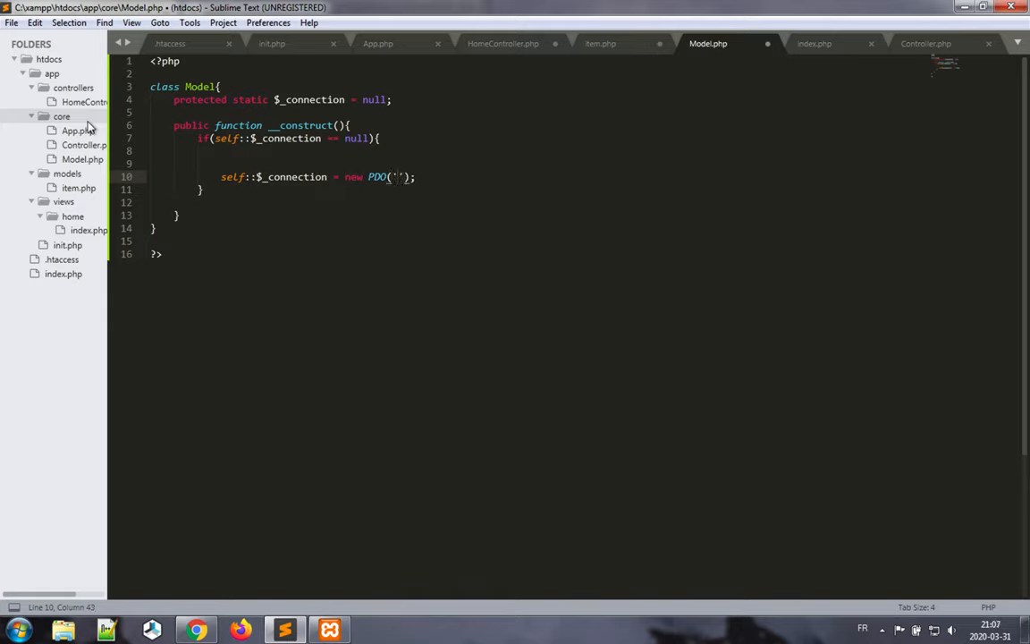
type("my")
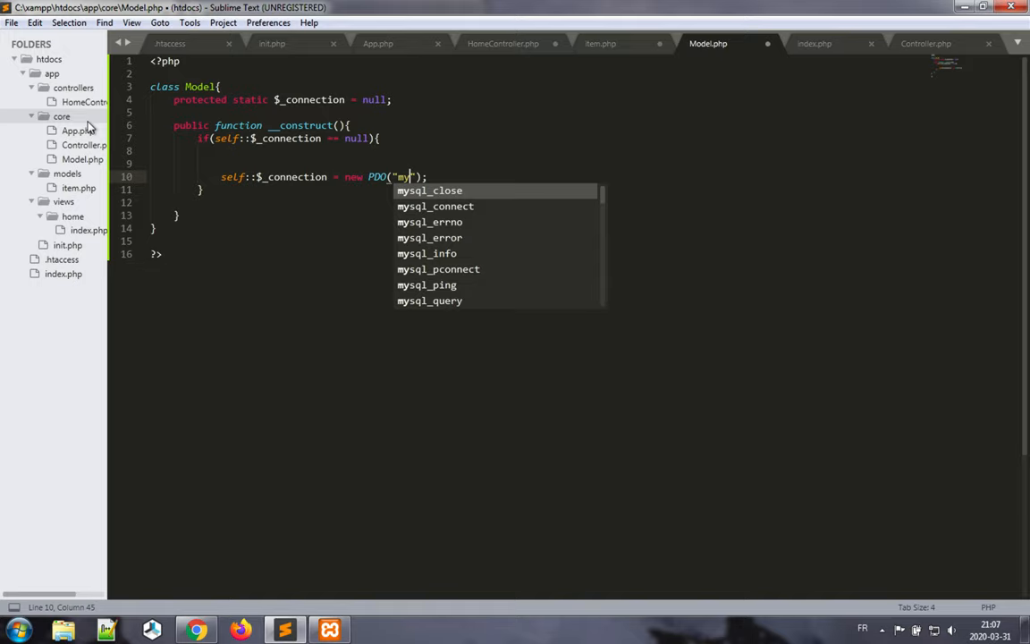
type("sql:")
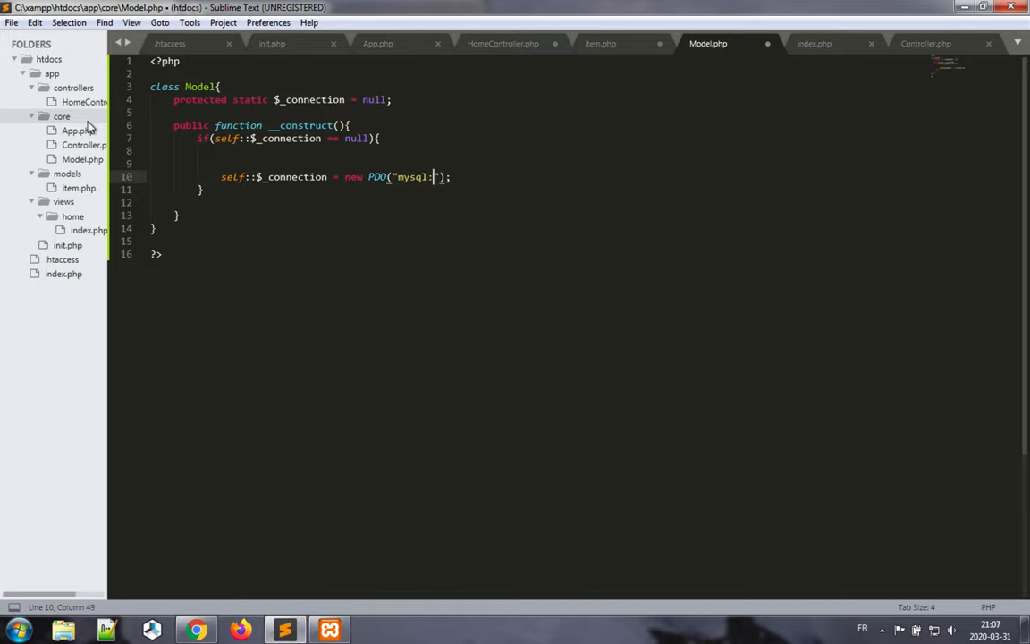
type("host")
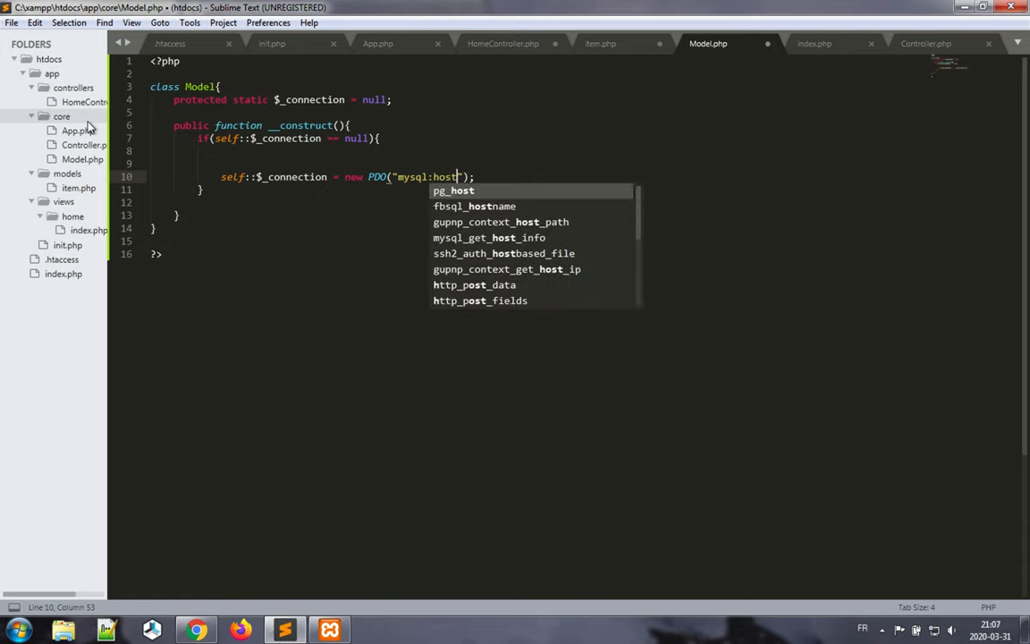
type("=$host;dbname=")
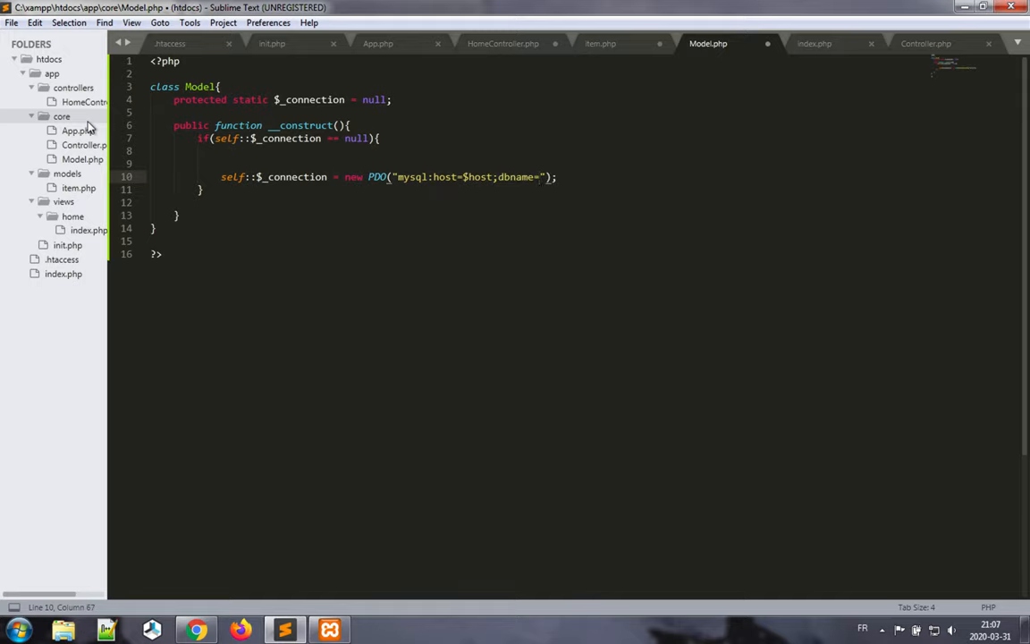
Complete the PDO arguments with dbname=$dbname, $user and $password.
type("$d")
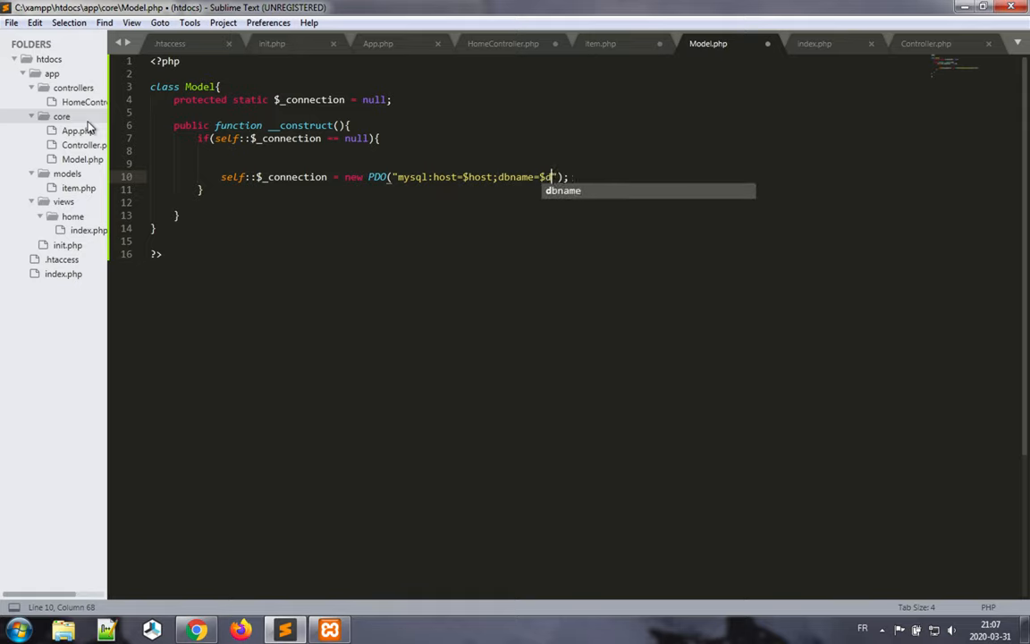
key("Tab")
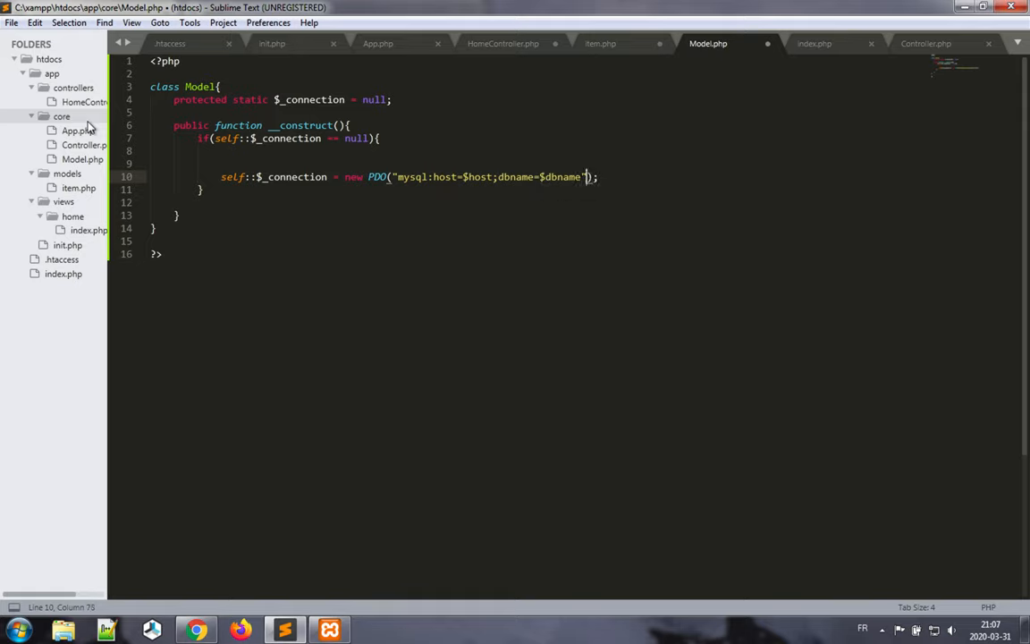
type(",")
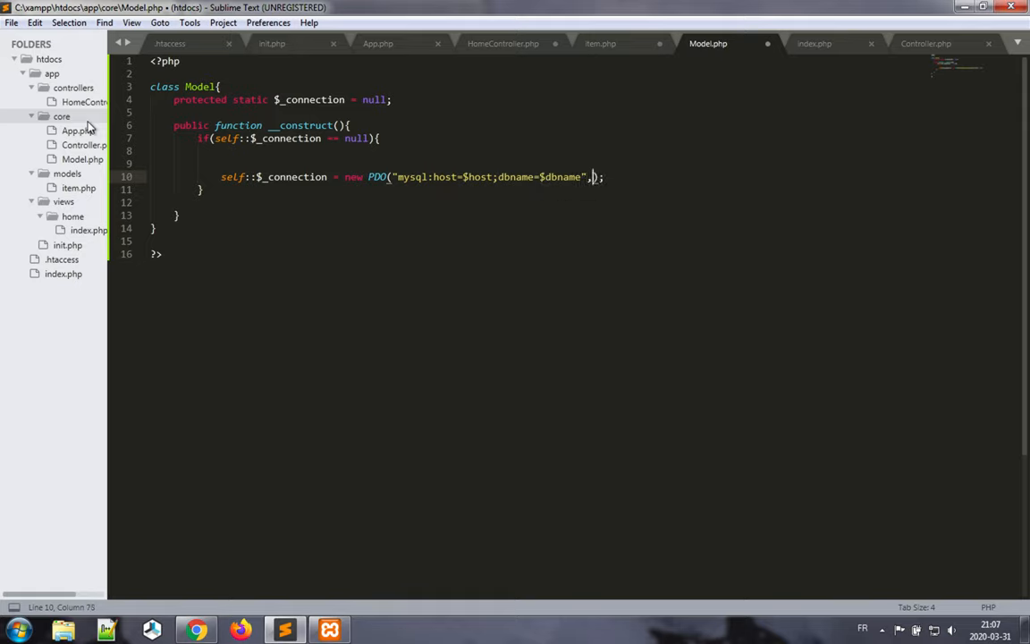
type("$user,$")
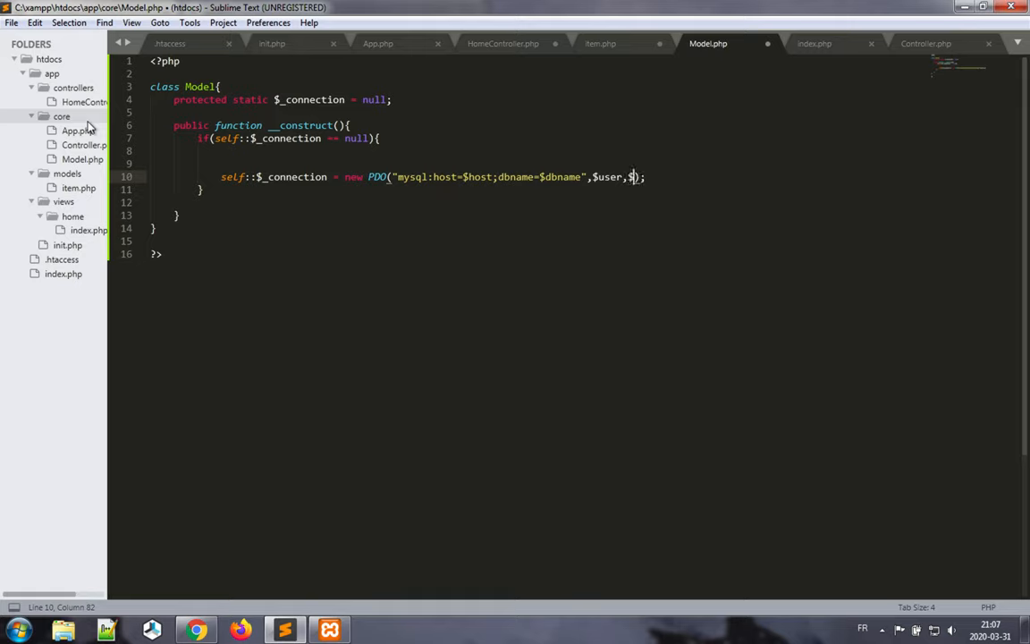
type("password")
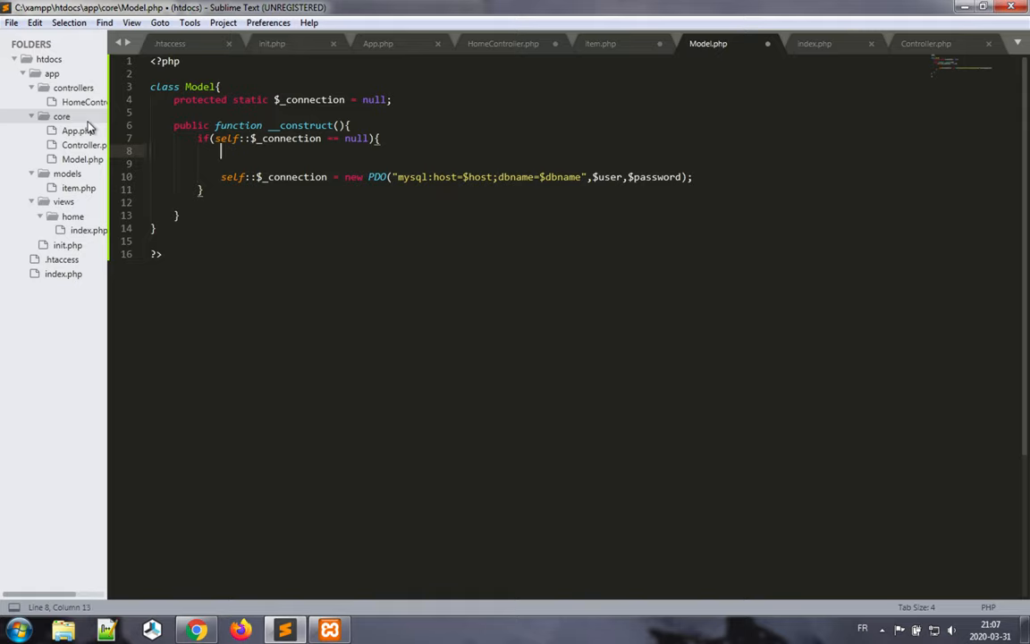
Define $host = 'localhost' above the PDO connection.
type("$")
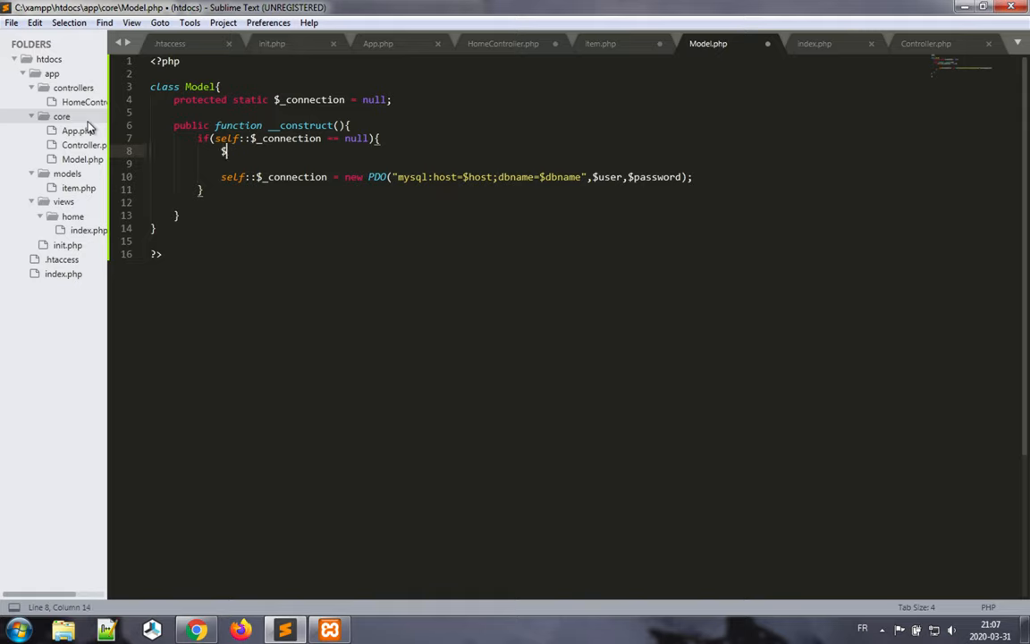
type("host =")
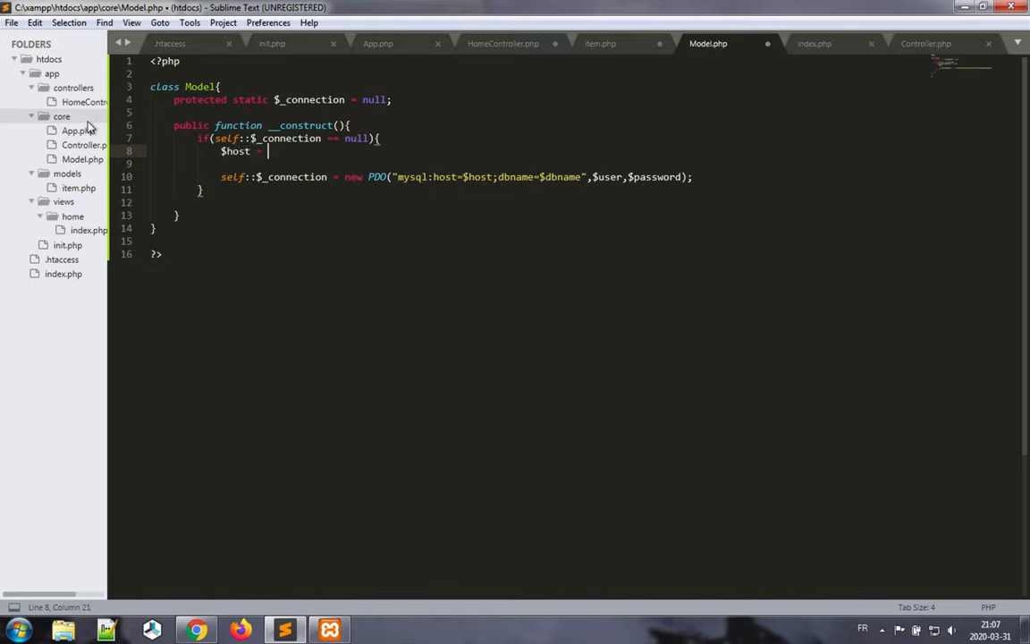
type("'local'")
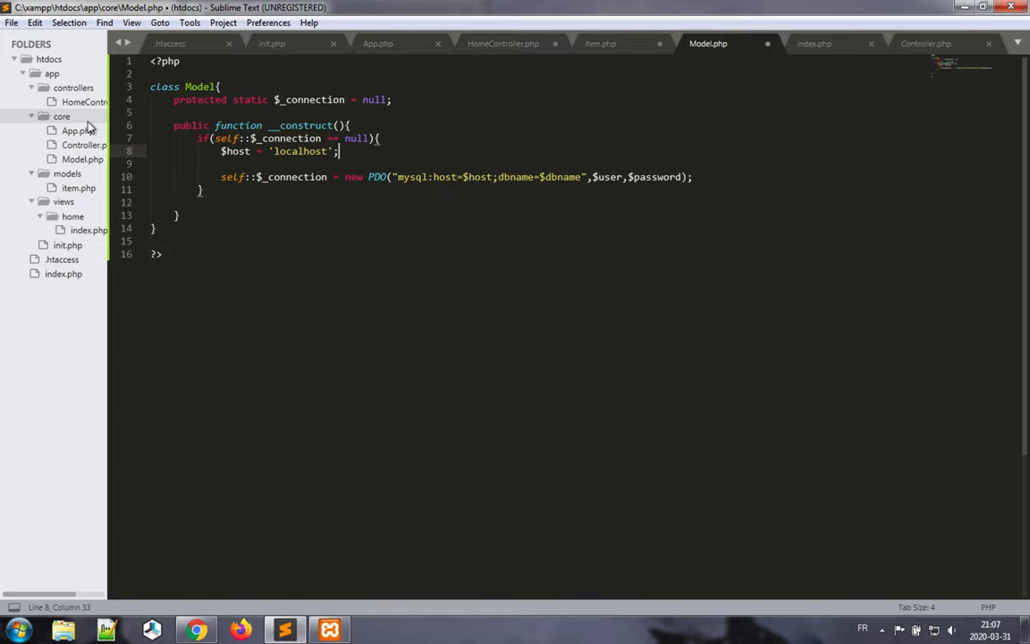
key("enter")
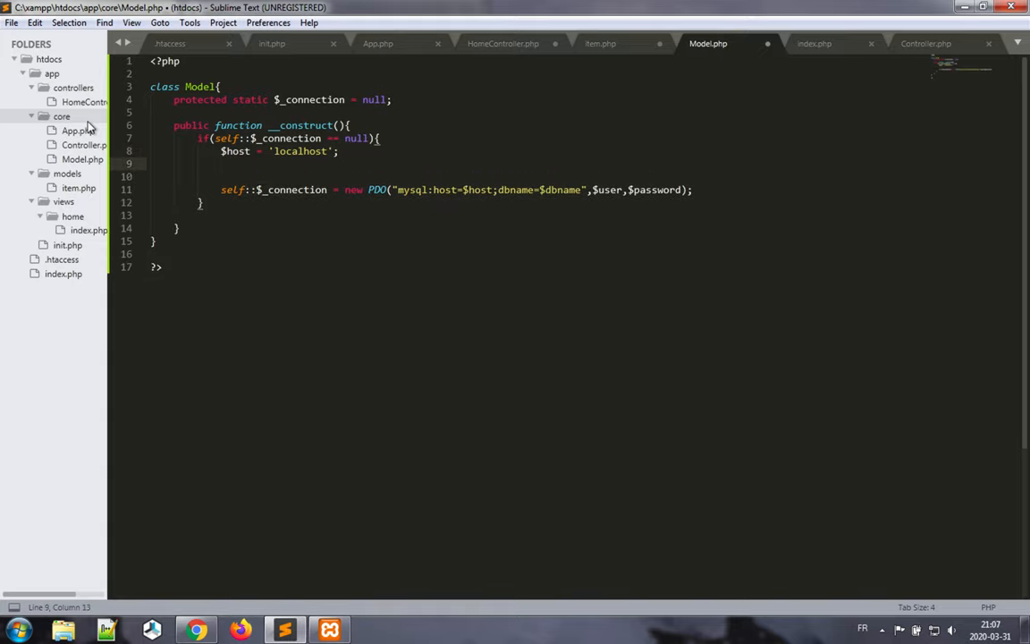
Add $dbname = 'test', $user = 'root', an empty $password, and save Model.php.
type("$dbname = 'test';")
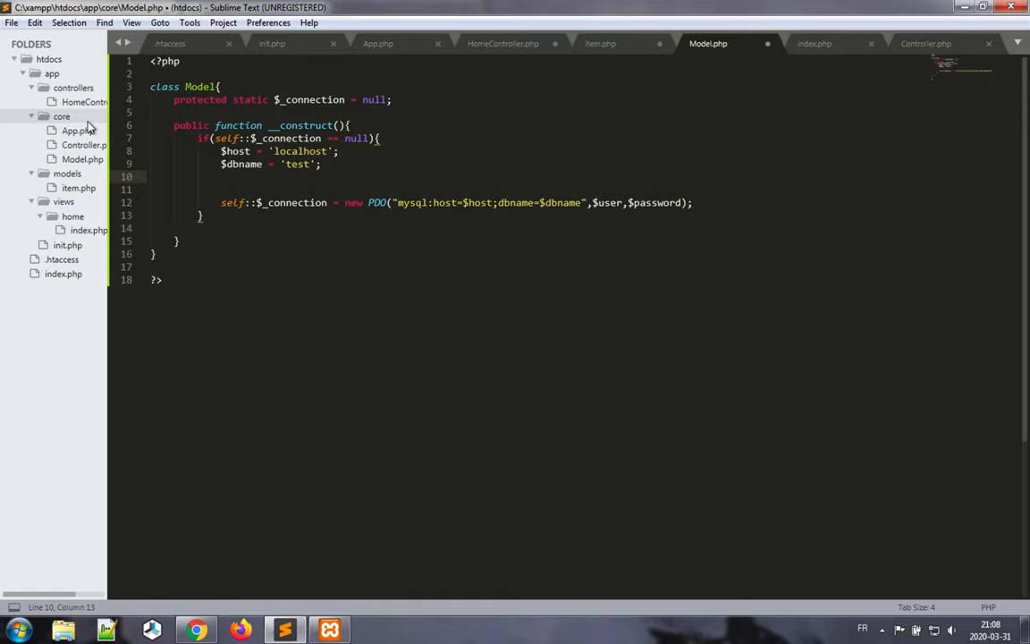
type("$us")
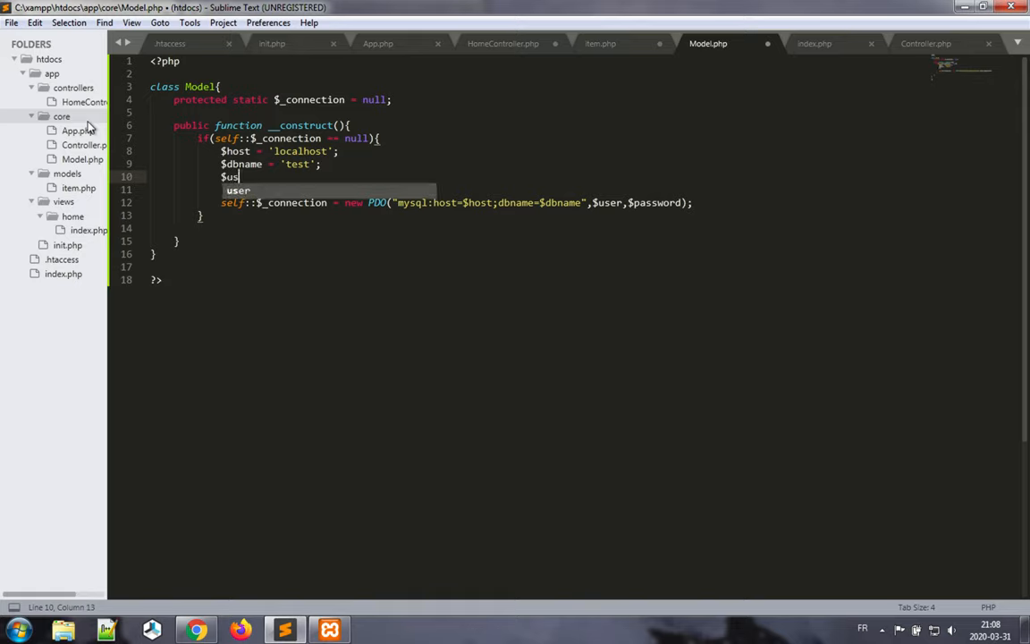
type("er = '")
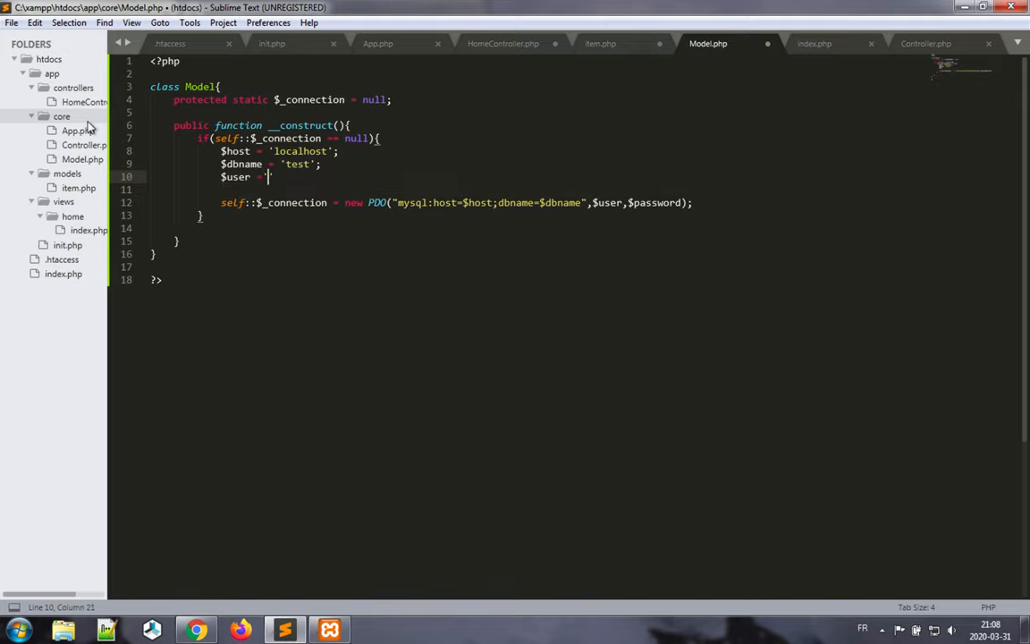
type("root';")
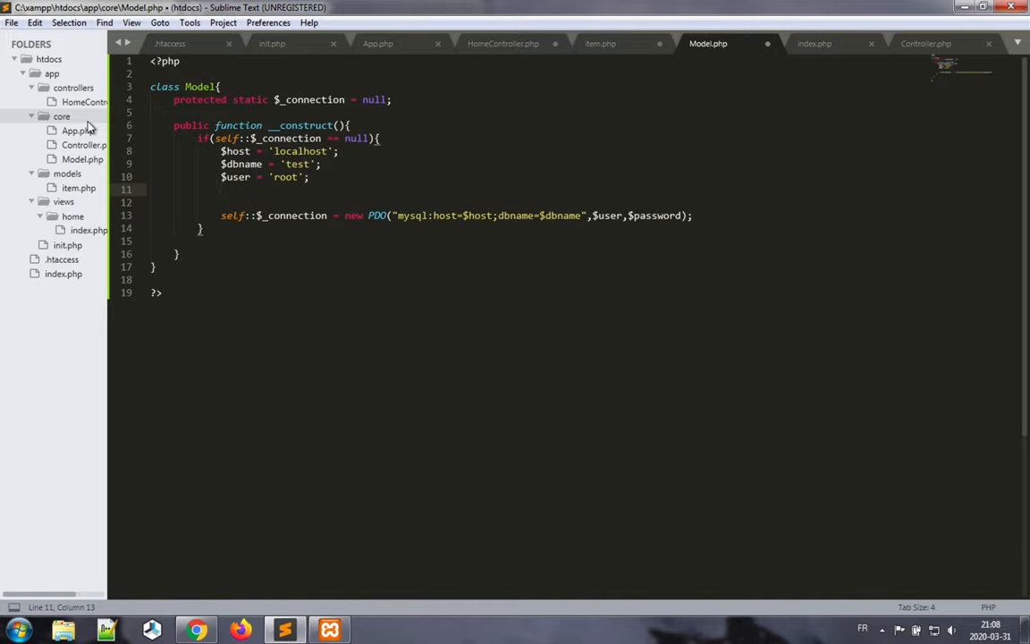
type("$password = '';")
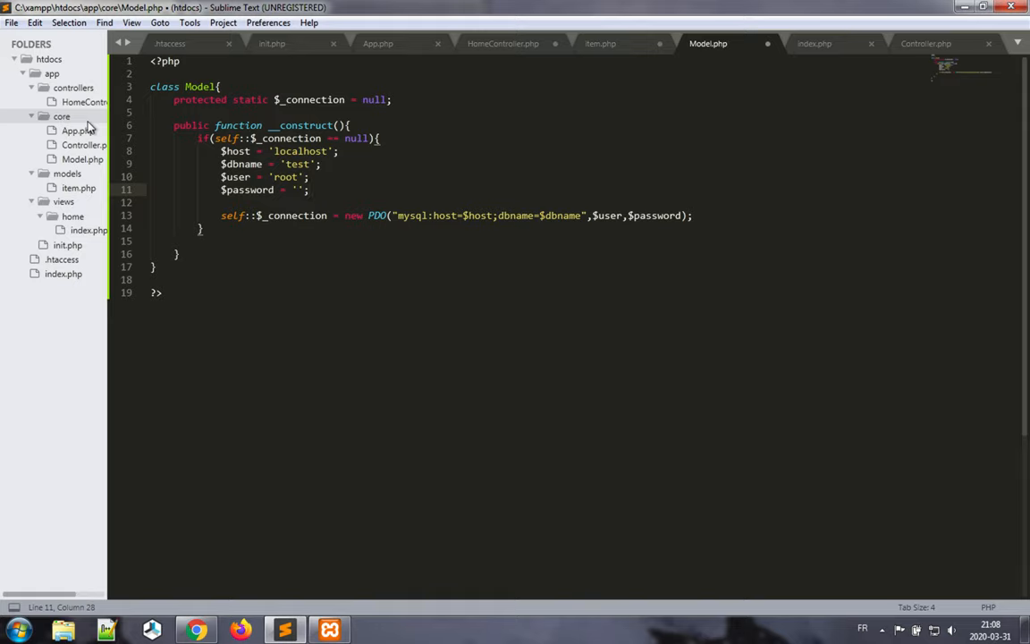
left_click_drag(221, 176, 311, 189)
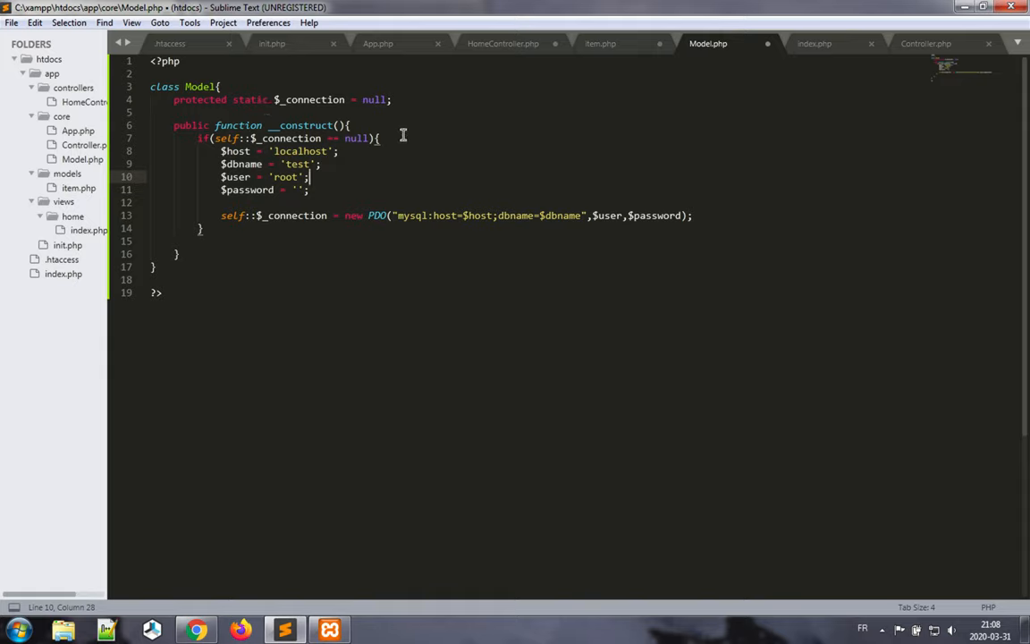
mouse_move(382, 230)
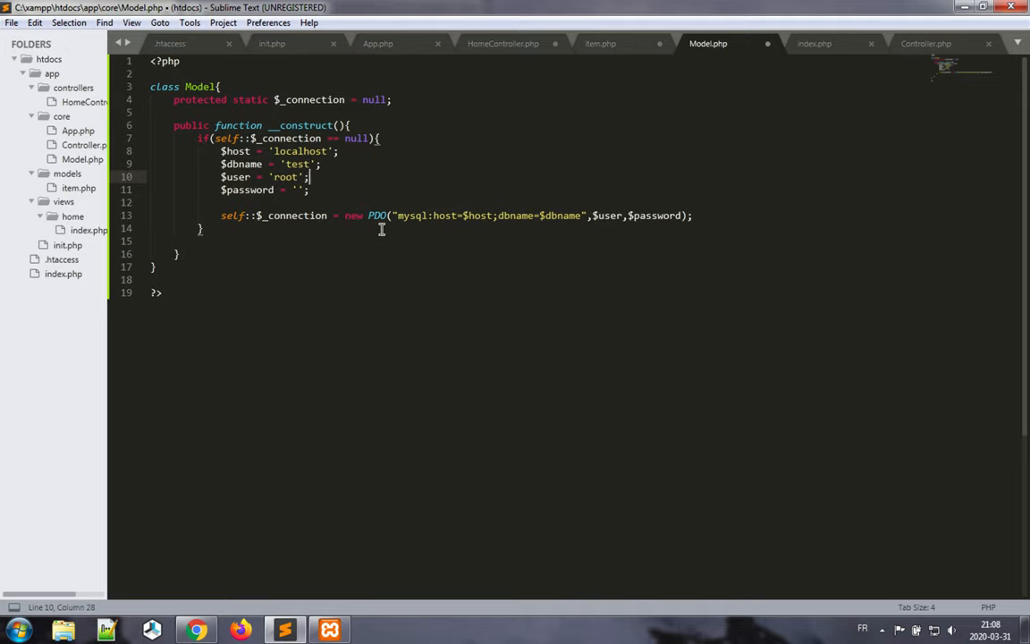
mouse_move(429, 267)
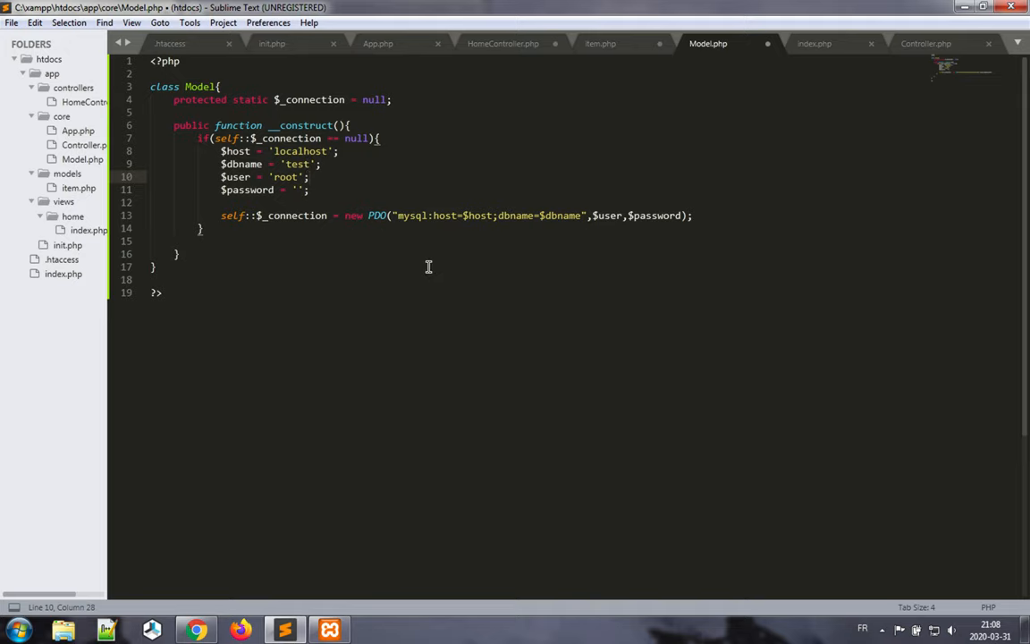
mouse_move(305, 246)
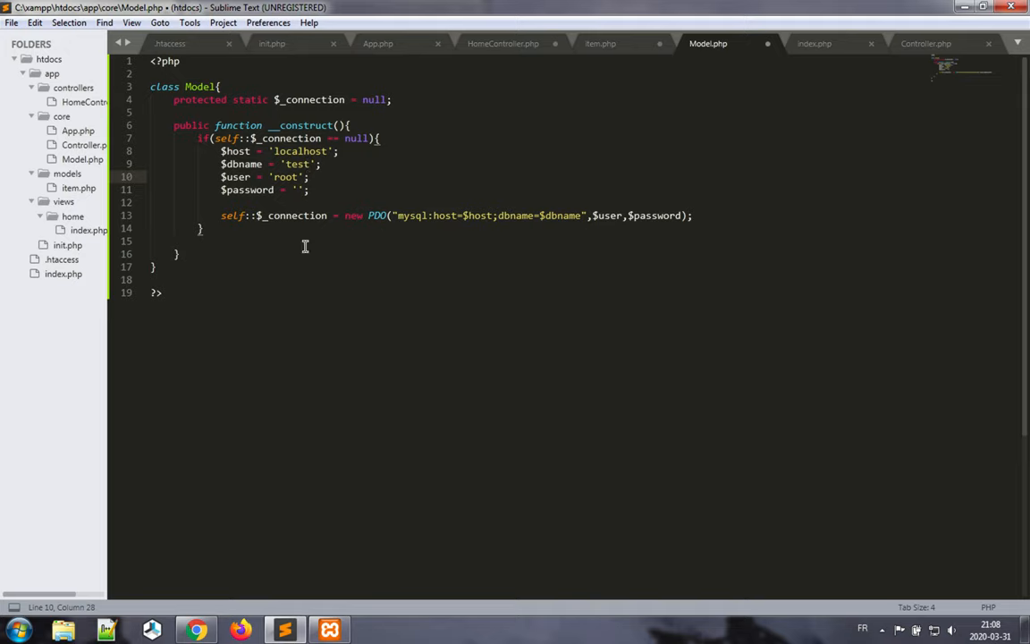
key("ctrl+s")
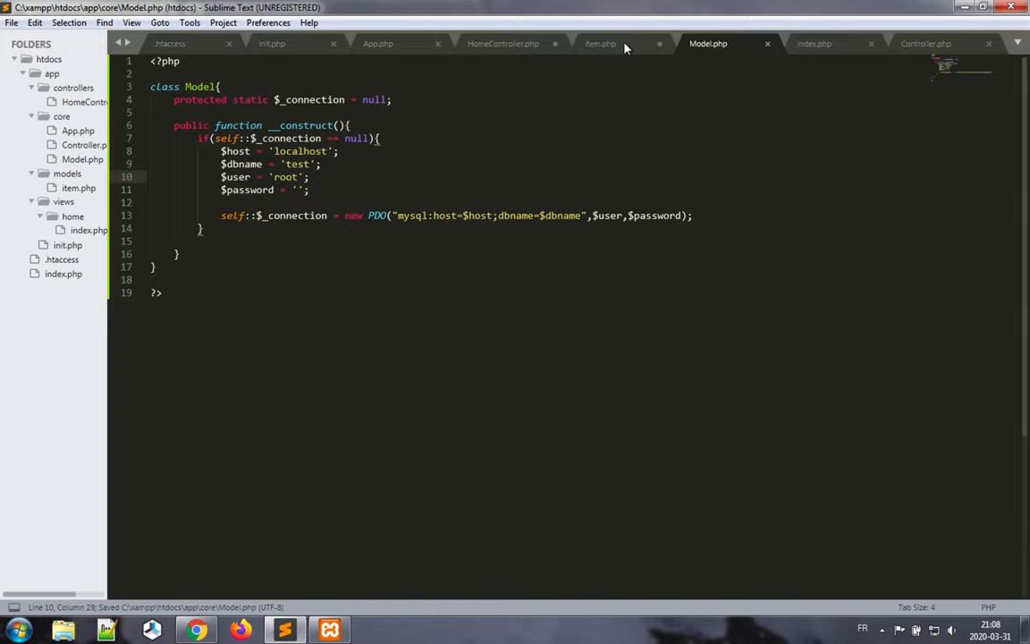
In init.php, duplicate the Controller require as core/Model.php and save.
left_click(600, 43)
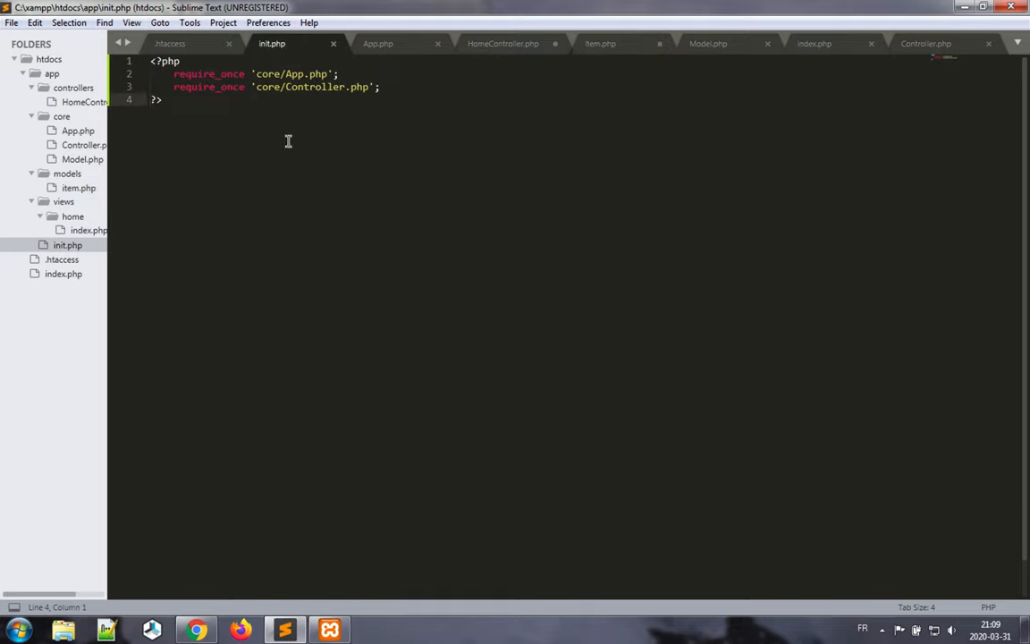
key("enter")
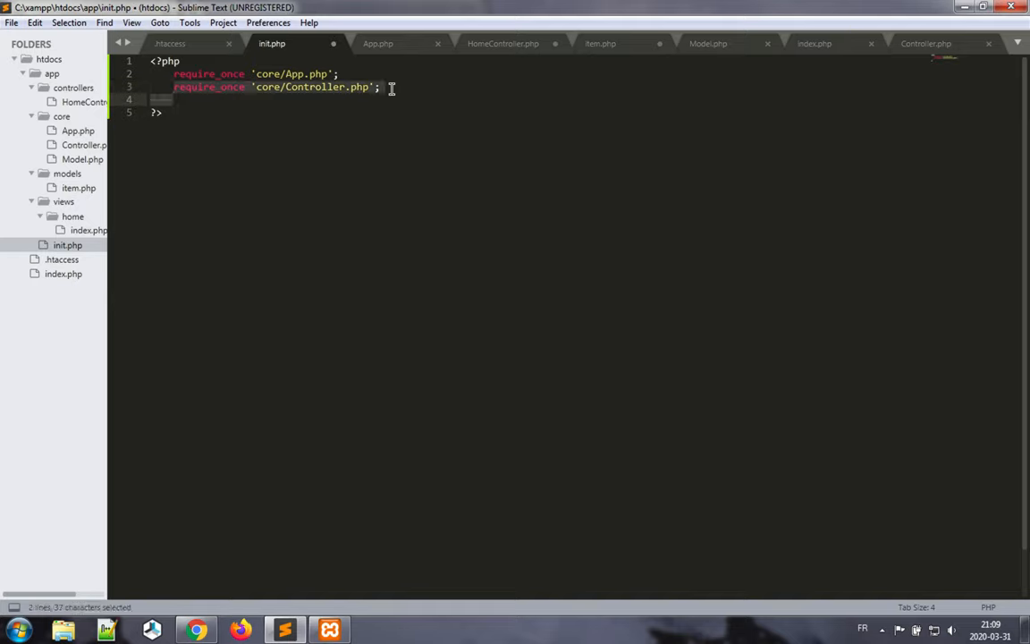
key("ctrl+v")
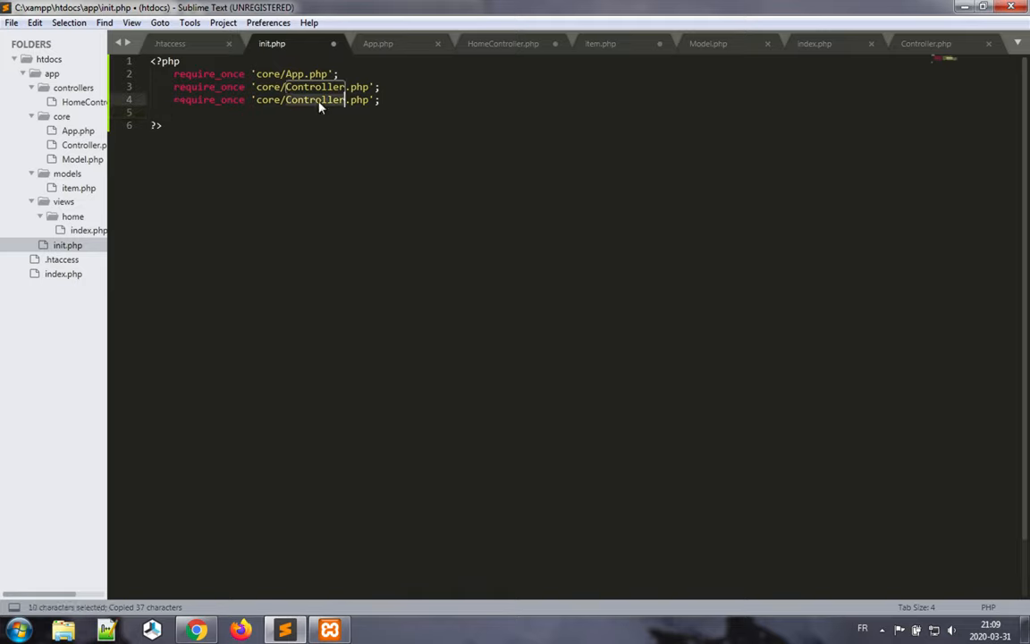
type("mODEL")
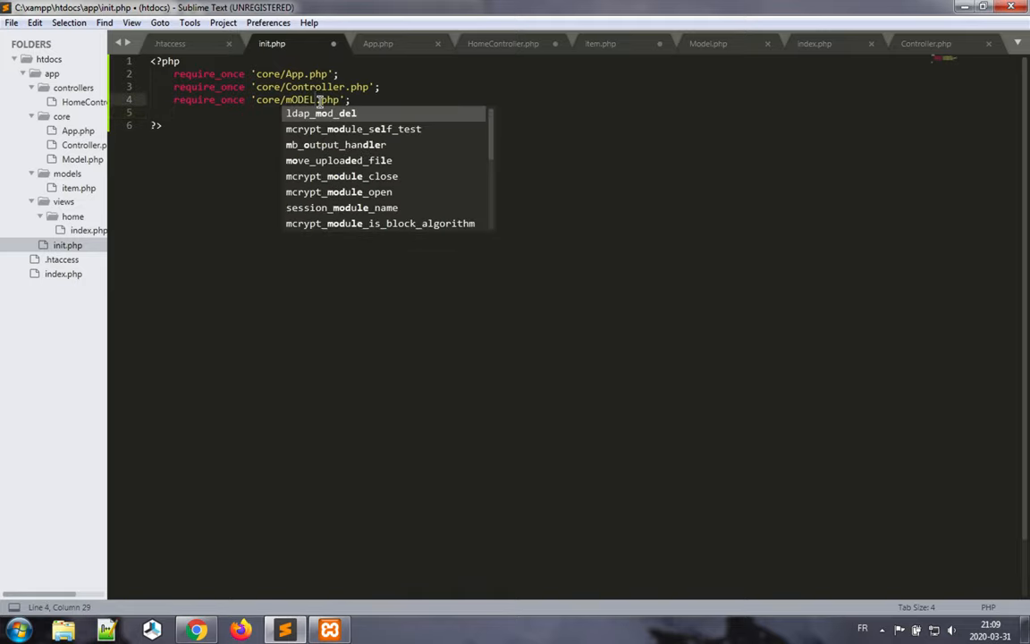
key("backspace")
type("Model")
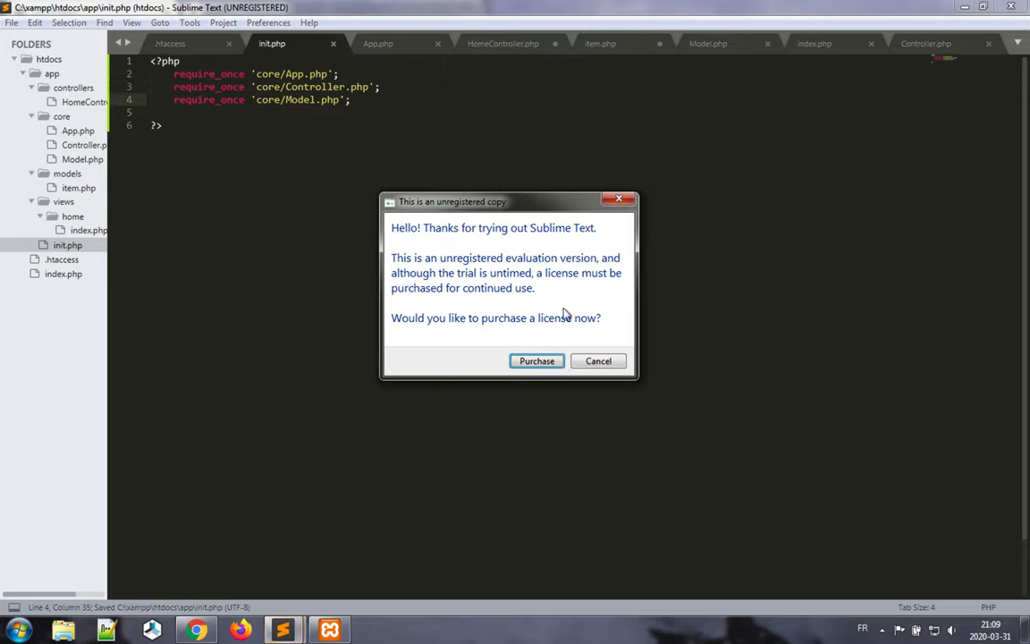
left_click(598, 360)
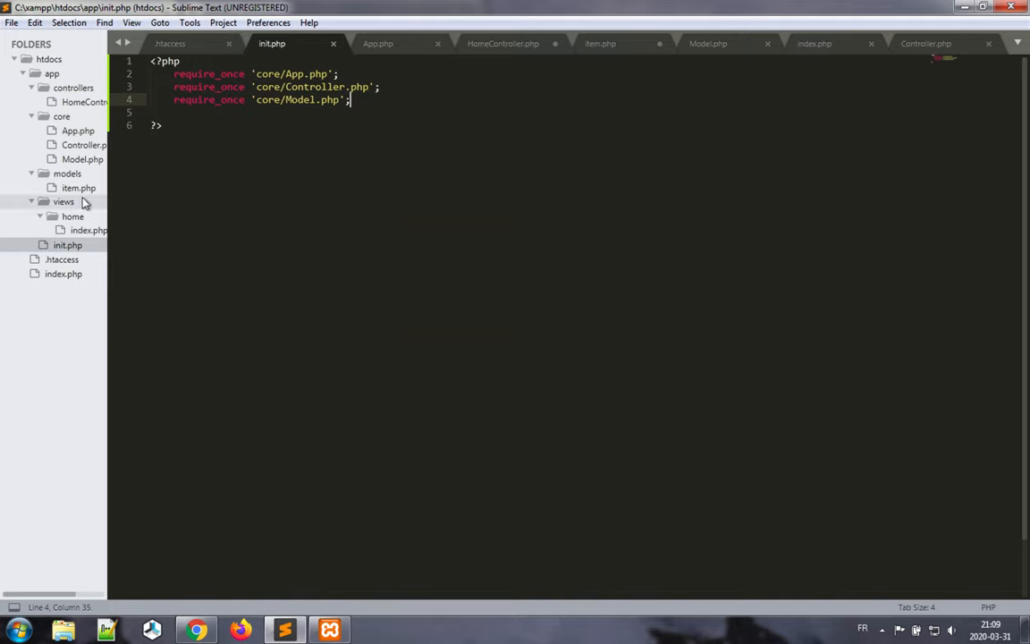
Begin renaming the item model file from the sidebar.
right_click(79, 188)
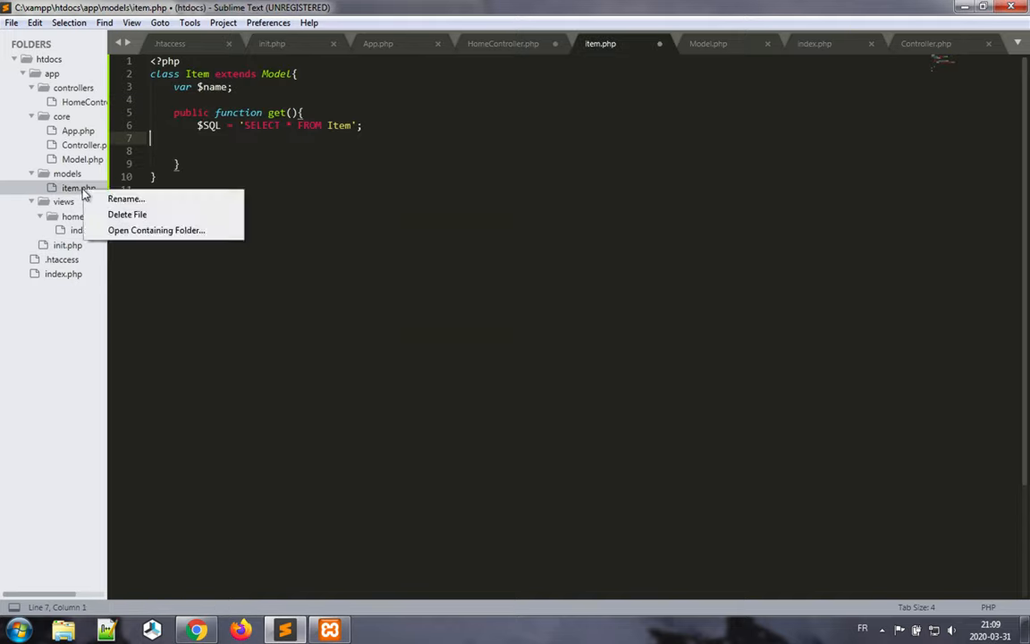
left_click(125, 198)
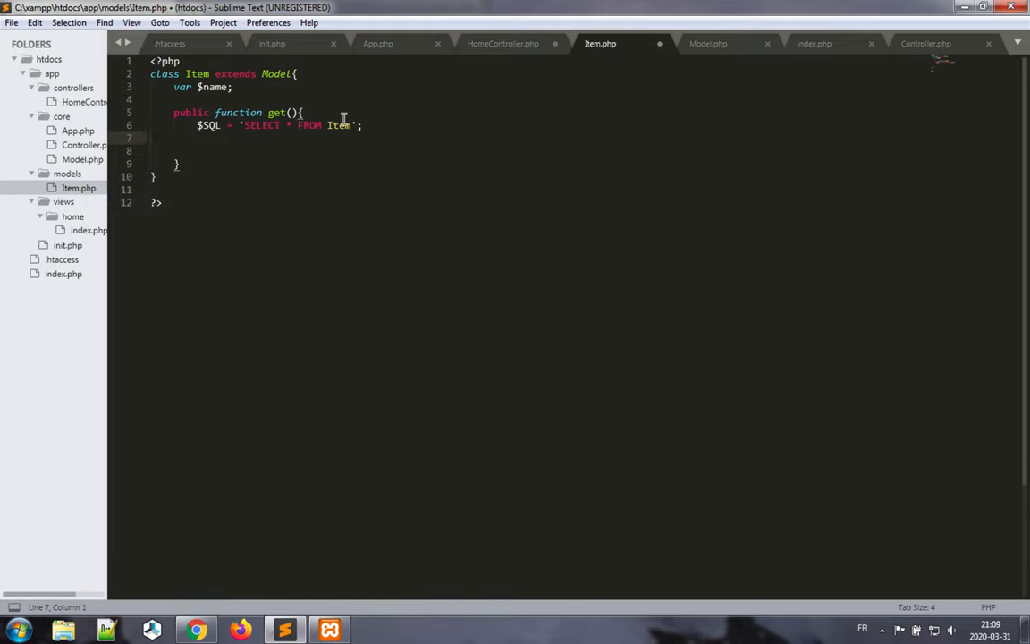
left_click(298, 150)
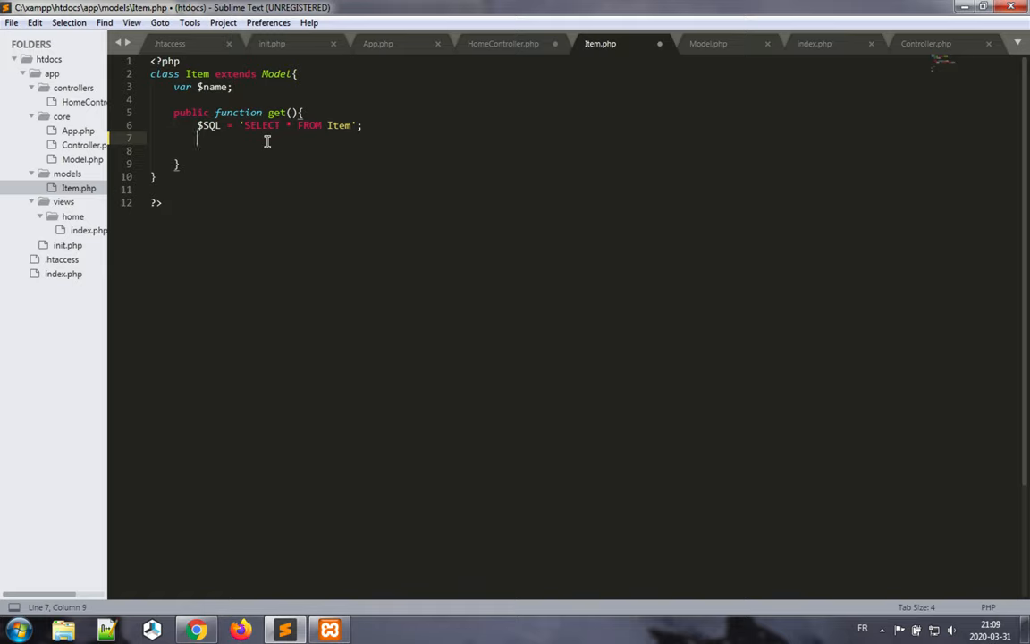
Add $stmt = self::$_connection->prepare($SQL) below the SQL query line.
type("$")
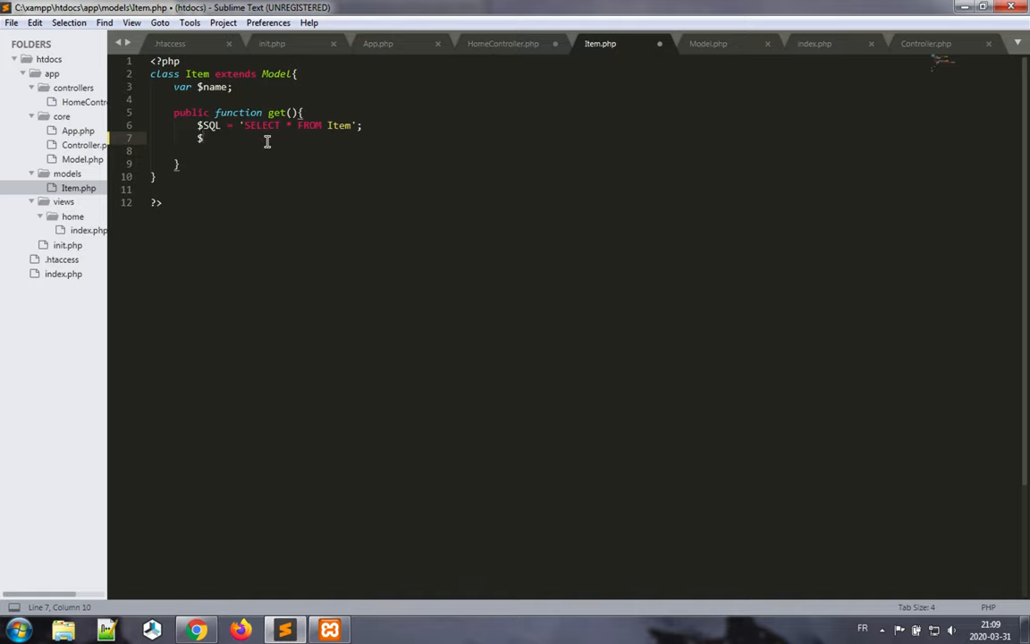
type("stmt =")
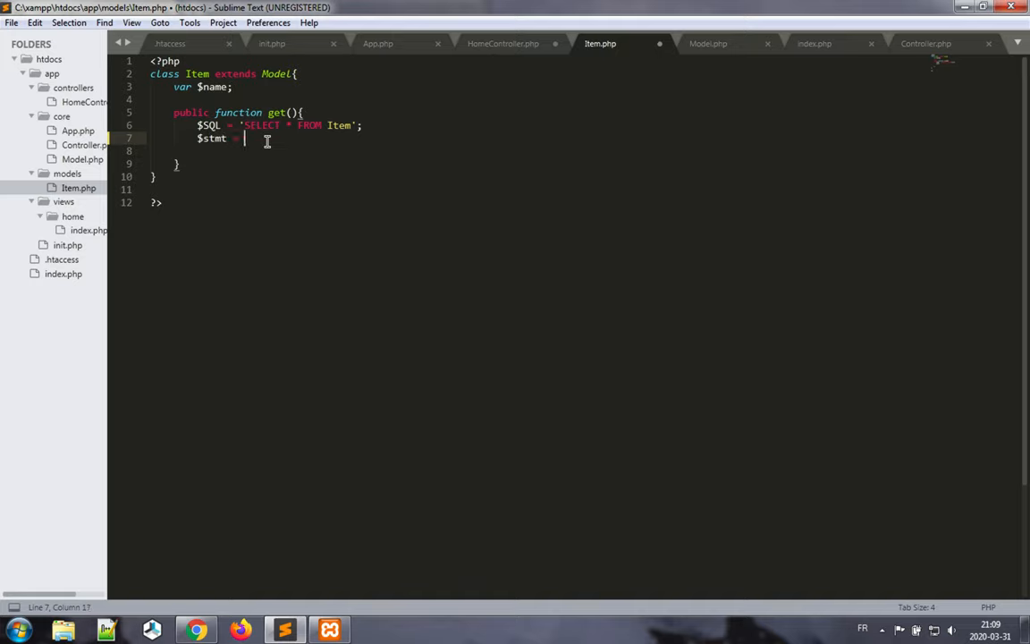
type("self::")
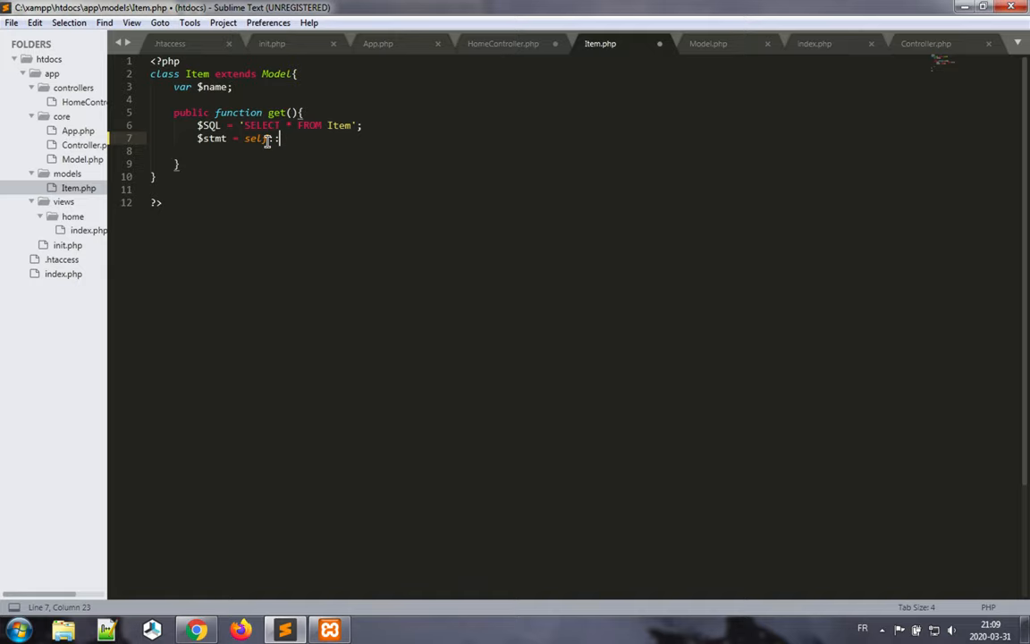
type("self::$_con")
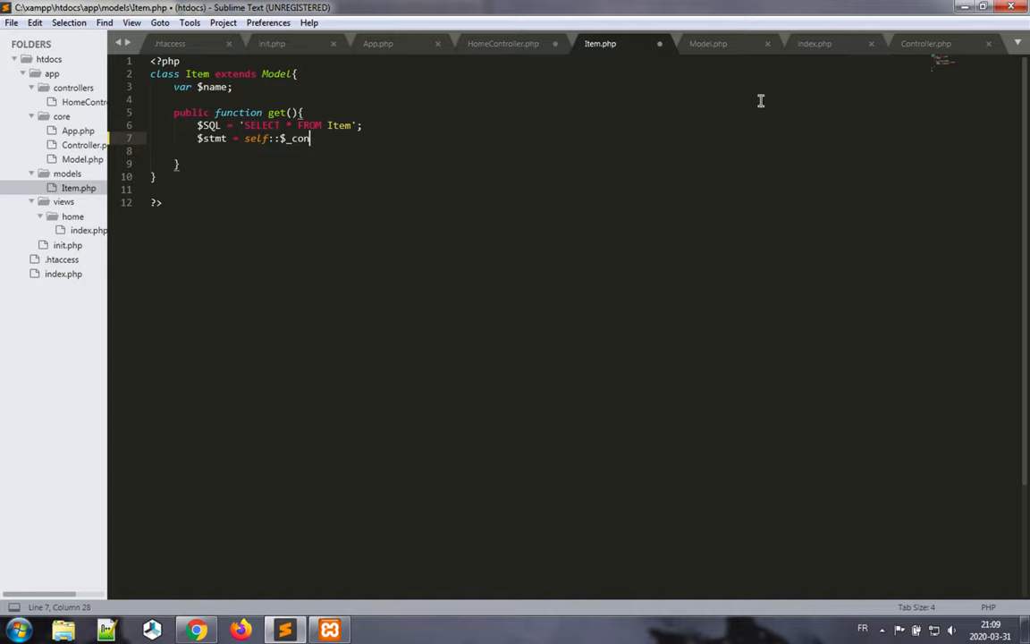
type("nection")
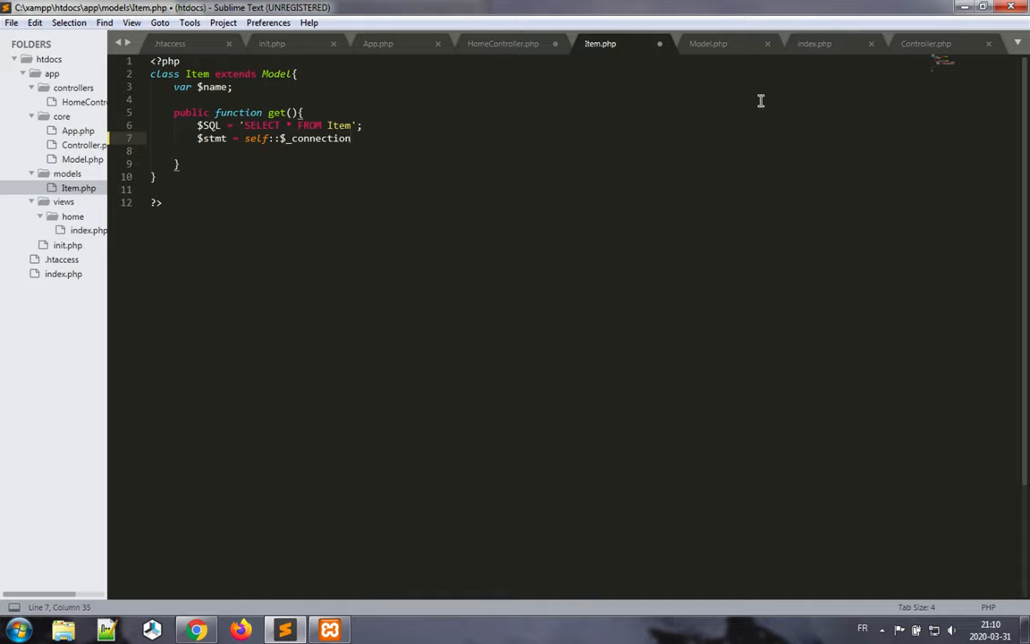
type("\"prep")
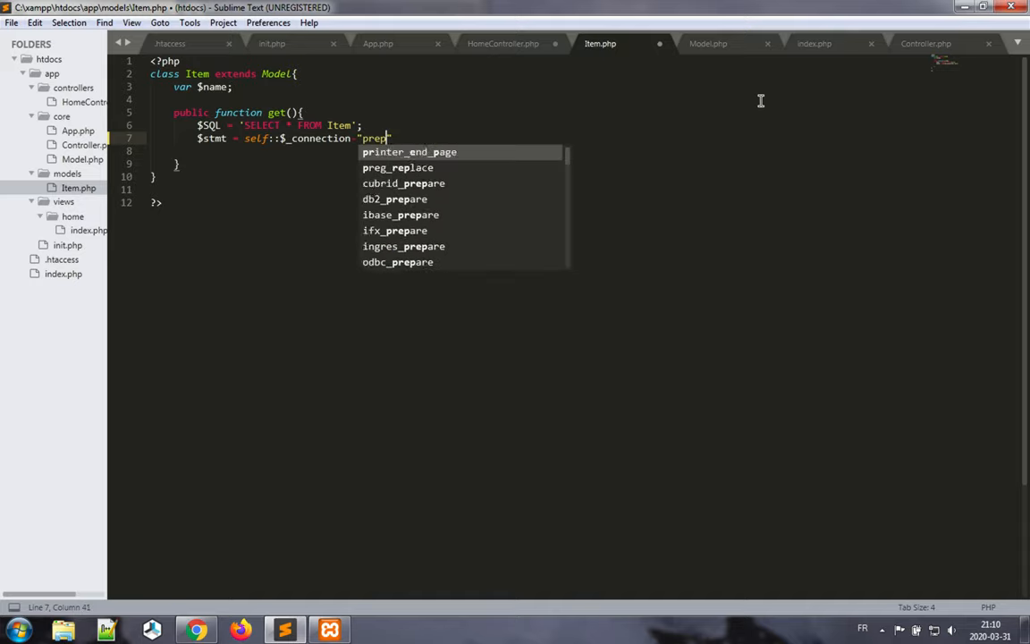
key("Backspace")
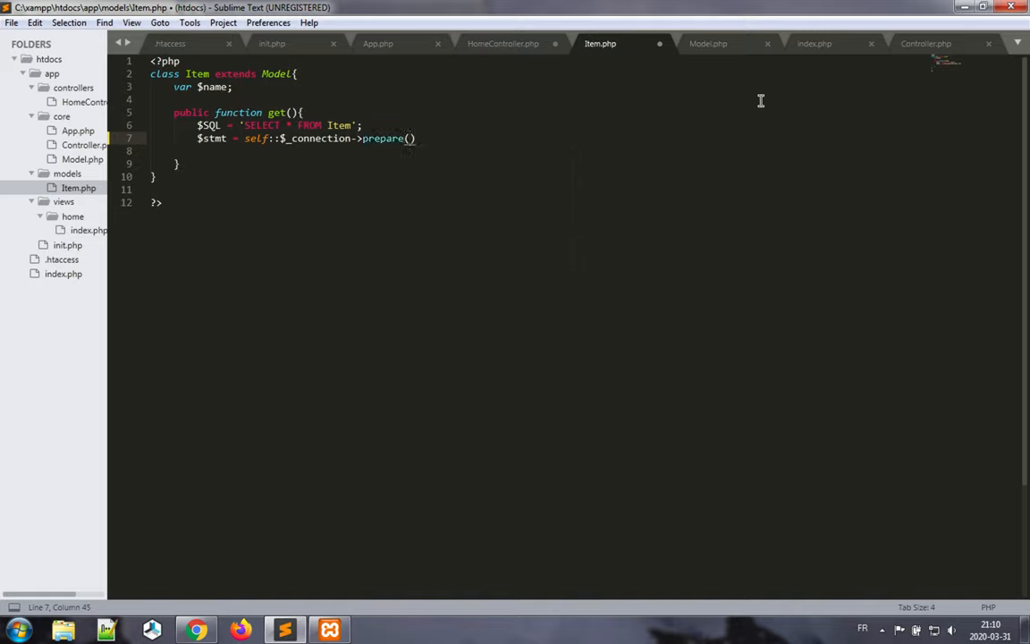
type("$SQL")
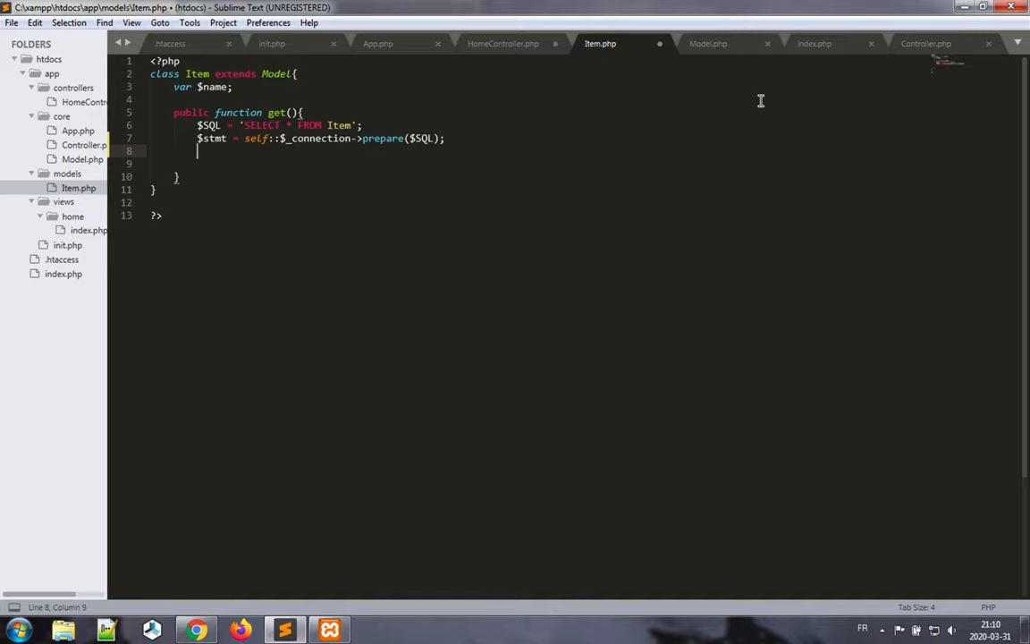
In get(), add $stmt->execute(); to run the prepared statement.
type("$")
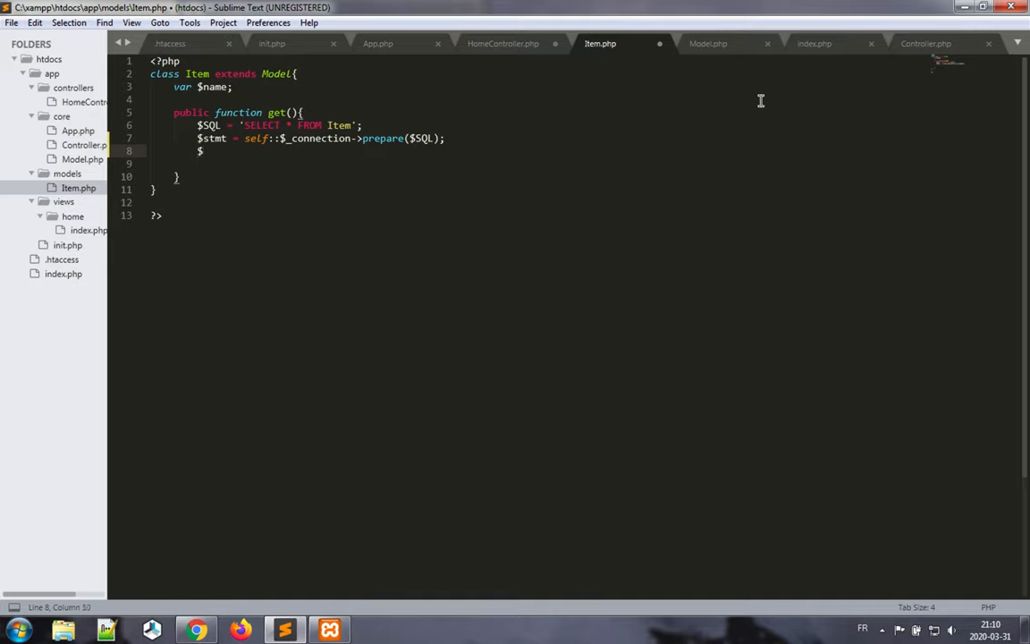
type("$stmt")
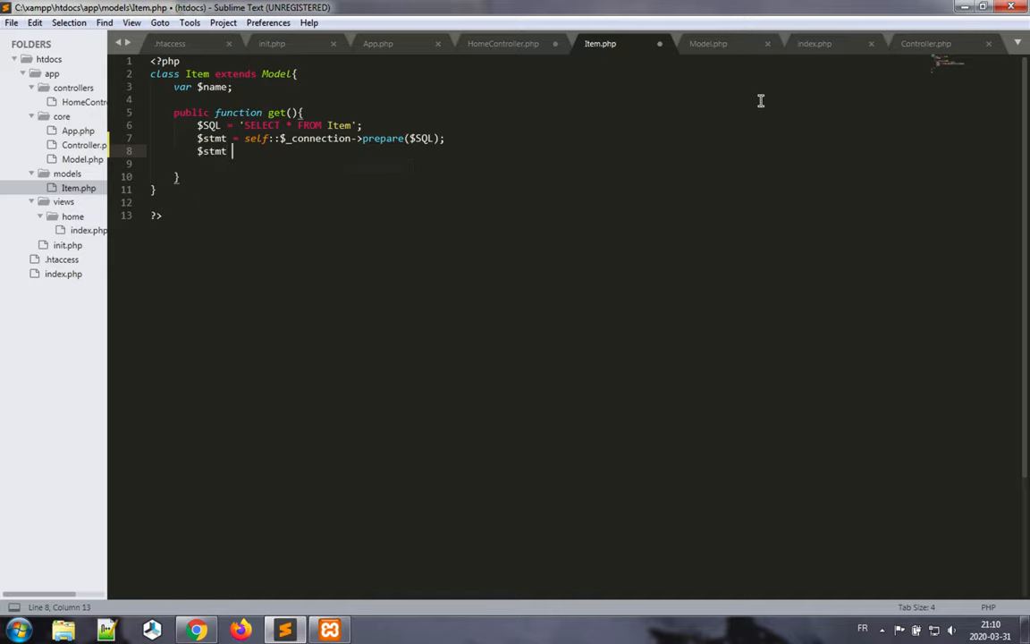
type("->e")
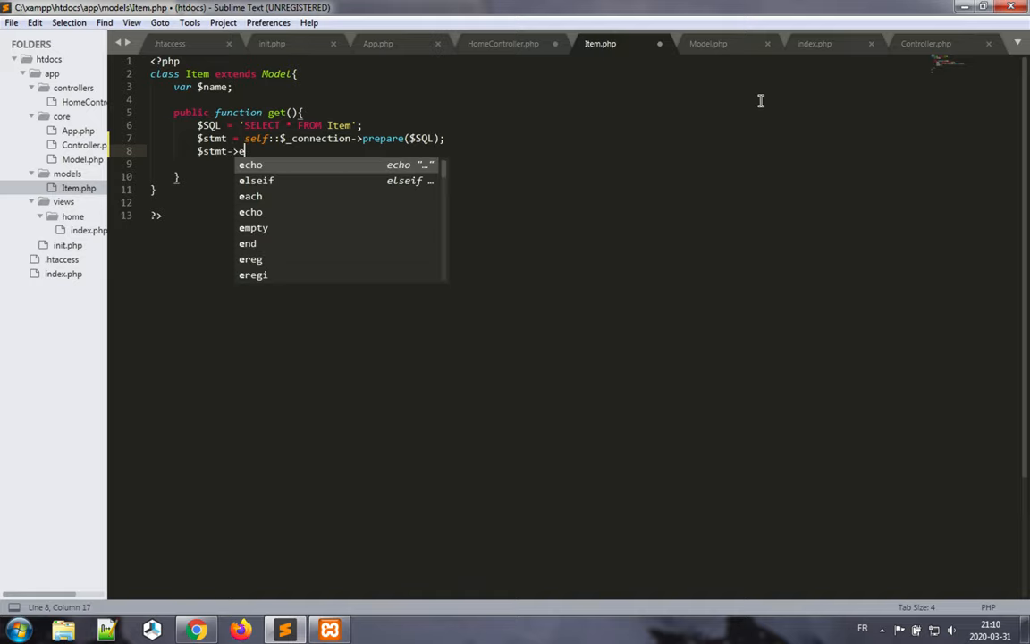
type("execute();")
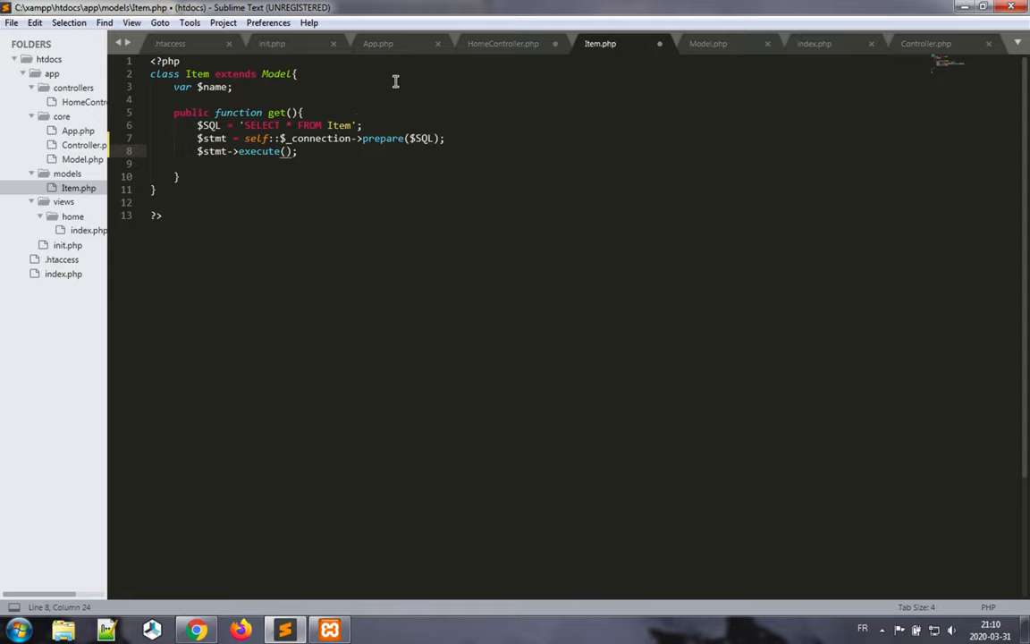
mouse_move(337, 211)
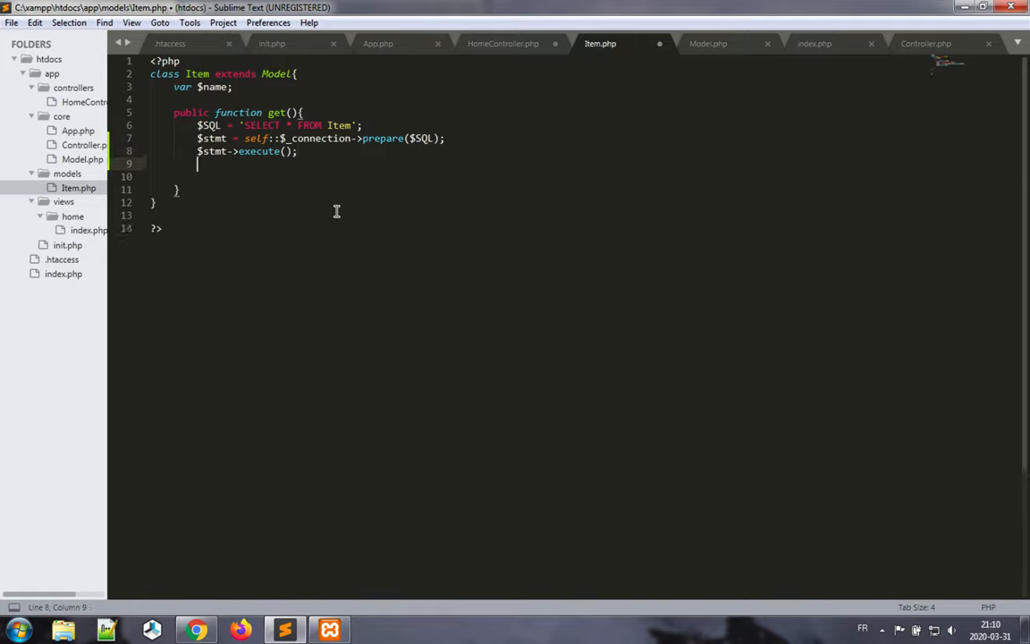
Add $stmt->setFetchMode(PDO::FETCH_CLASS, 'Item'); so rows come back as Item objects.
type("$stmt->setFet")
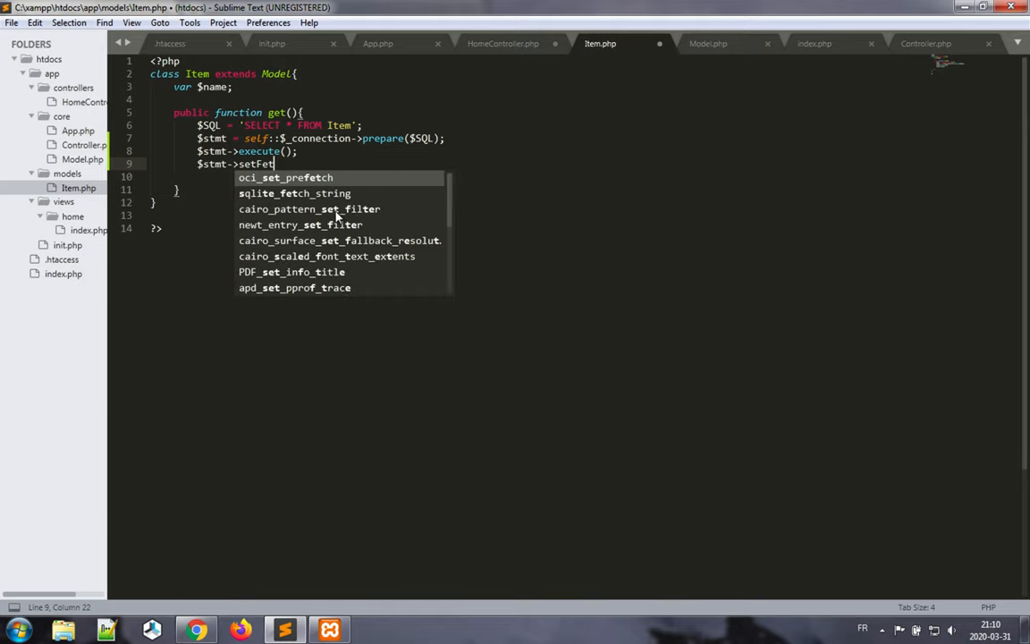
type("chMode")
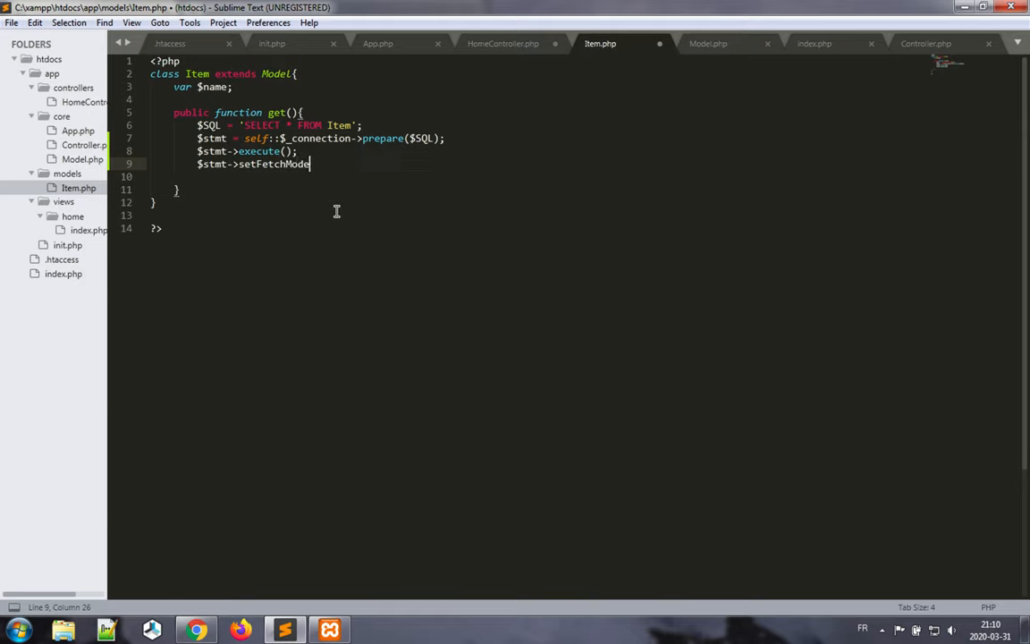
type("()")
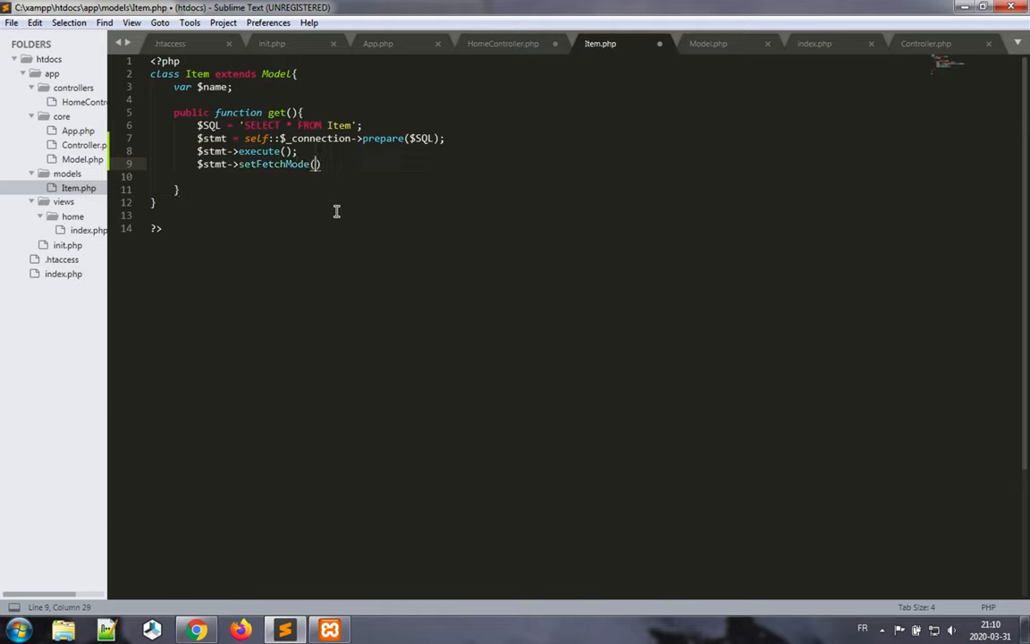
type("PDO")
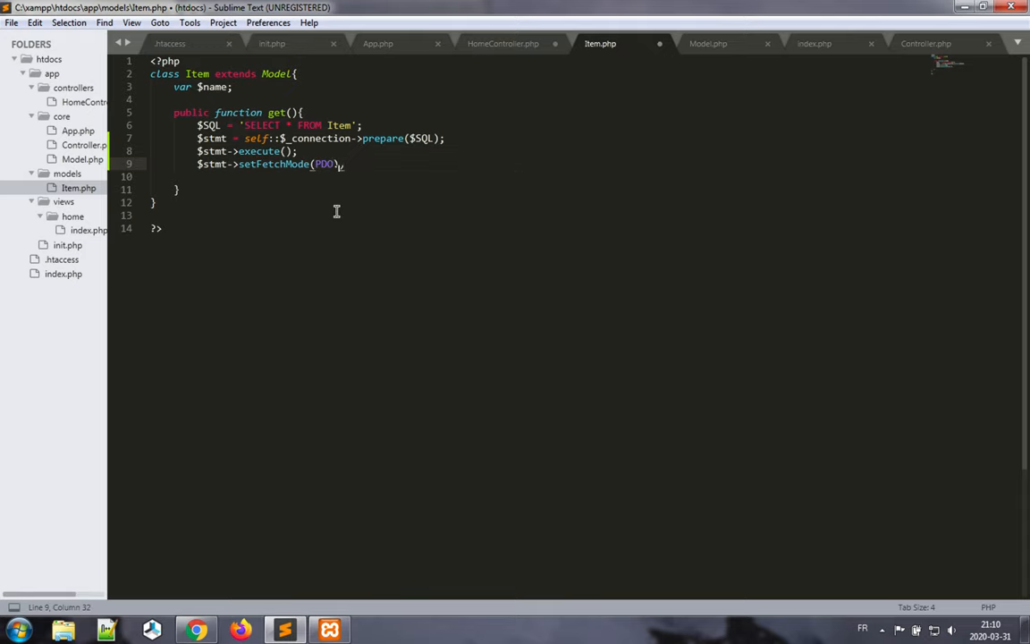
type("::")
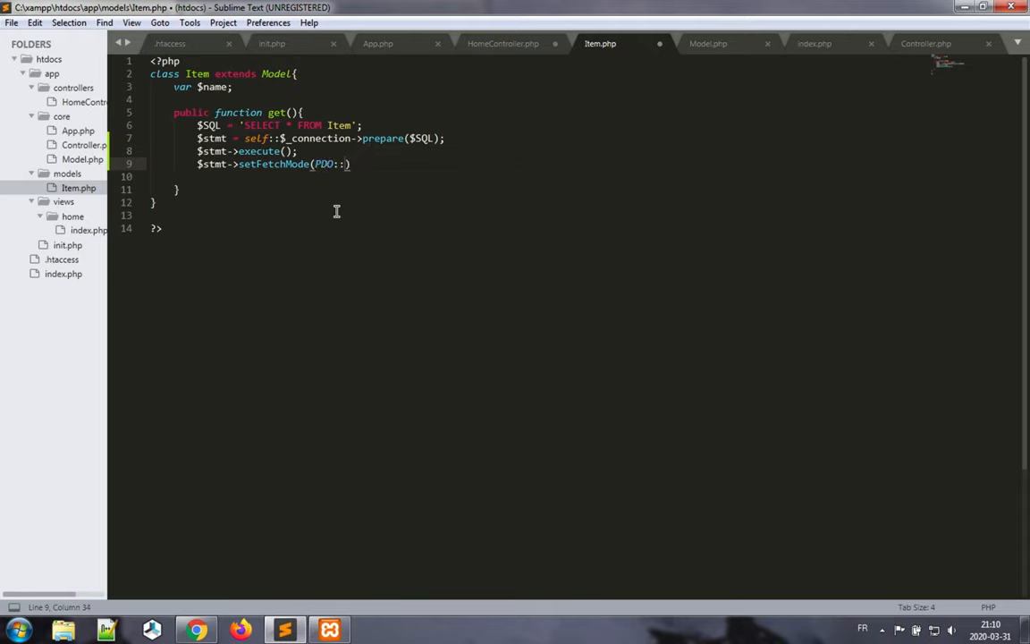
type("FETCH_CLASS, 'I")
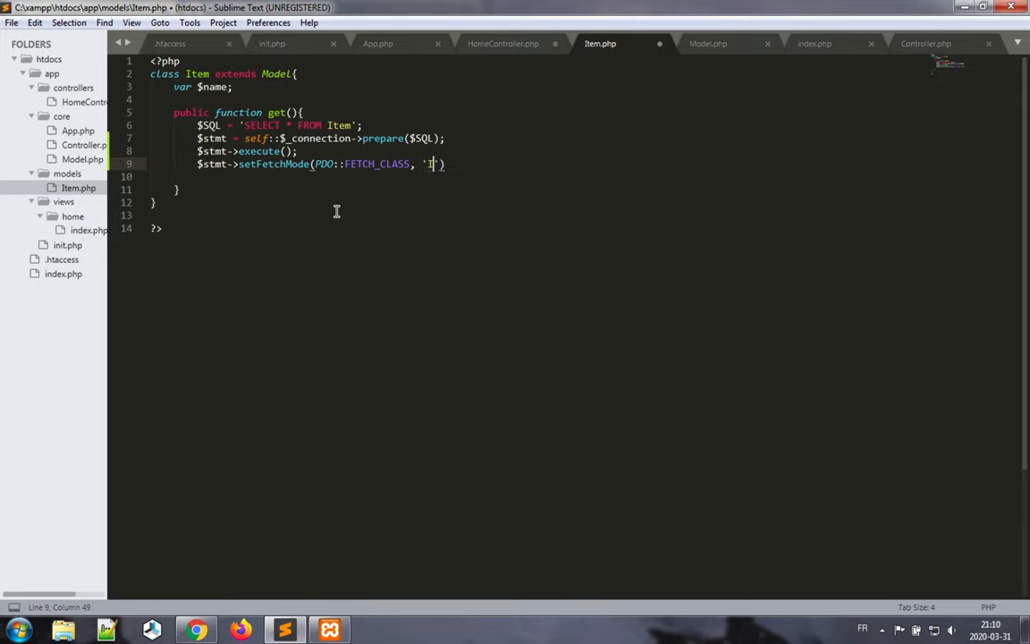
type("tem")
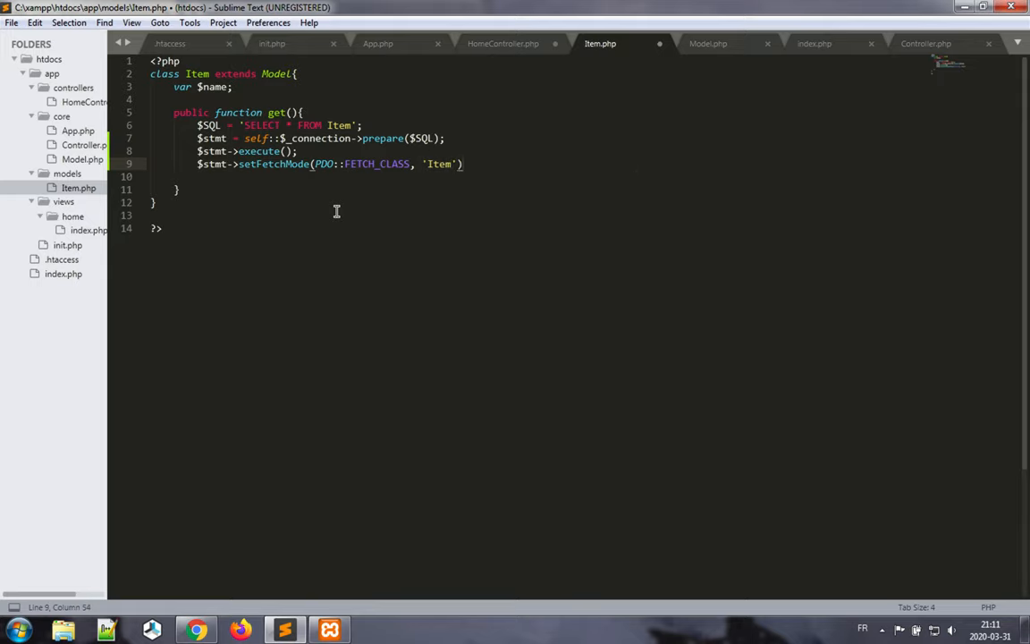
type(";")
key("enter")
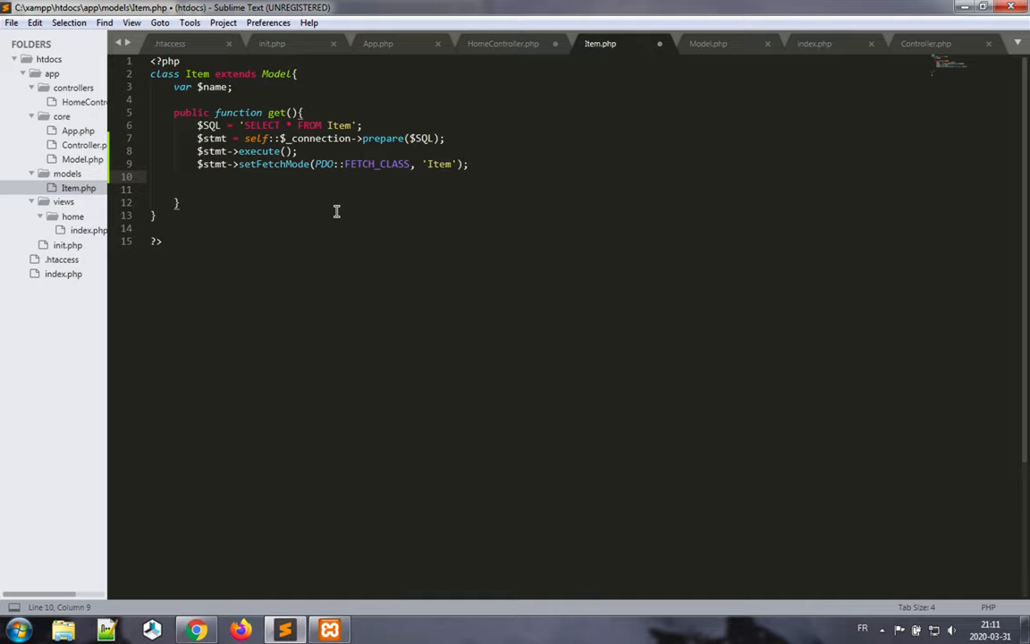
Finish get() with return $stmt->fetchAll();.
type("return")
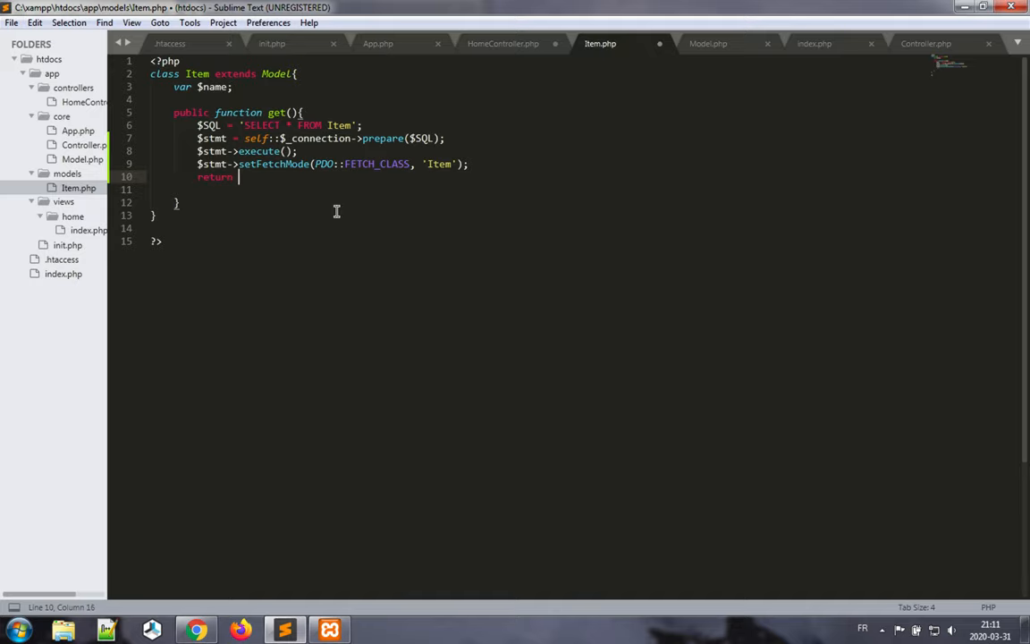
type("$stmt")
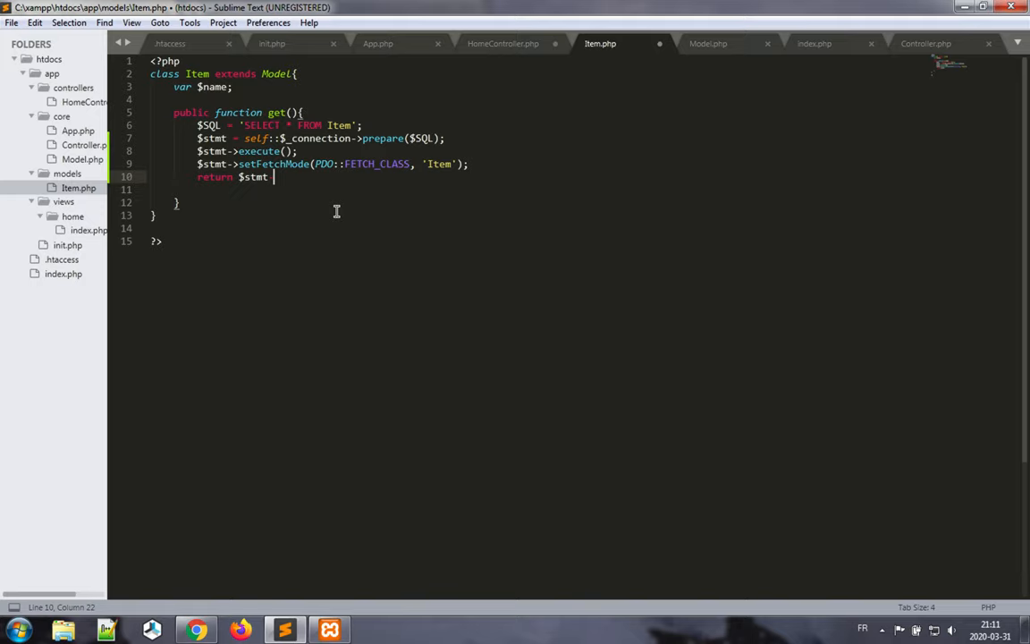
type("->")
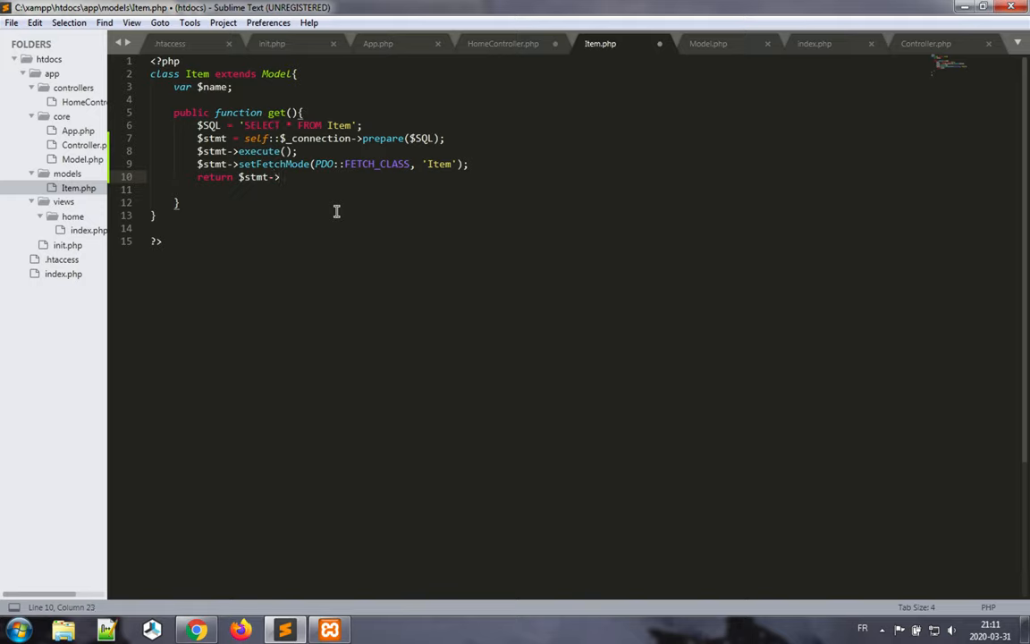
type("fetchA")
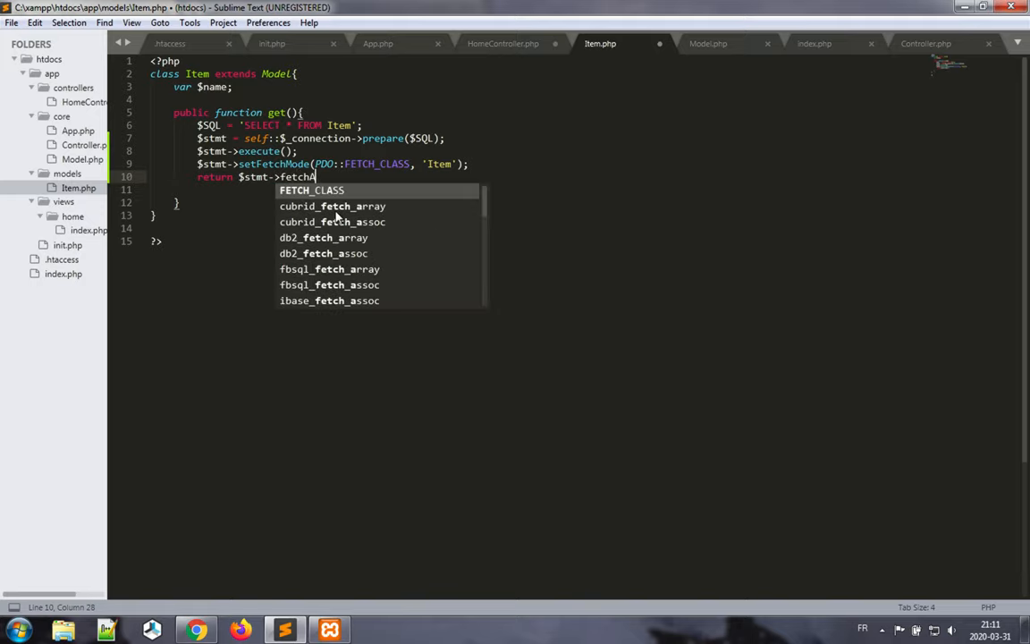
type("ll();")
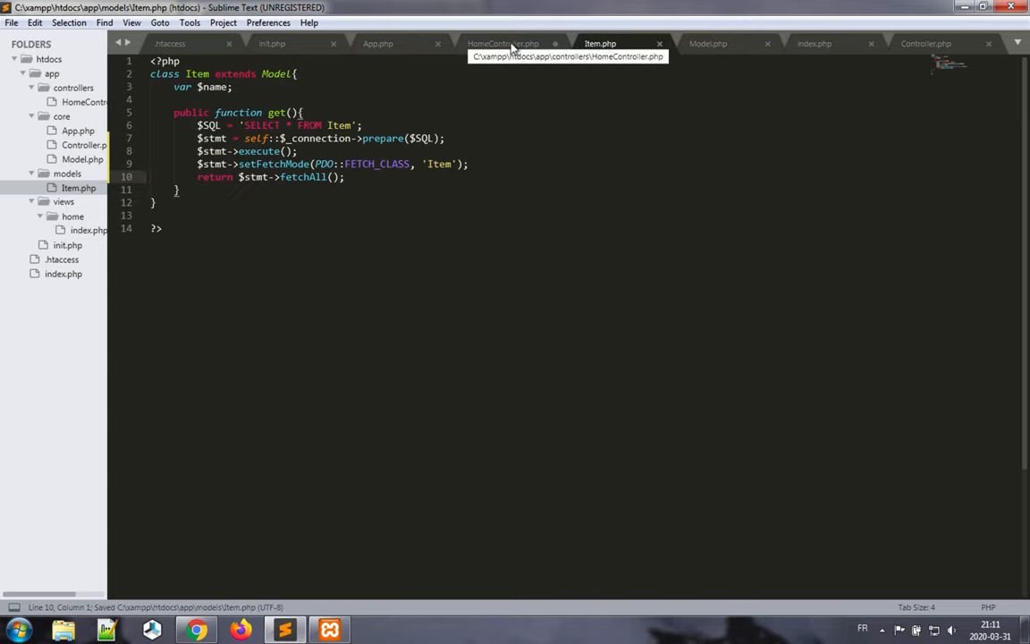
Review the Model base class and Item model, then save HomeController.php.
left_click(709, 43)
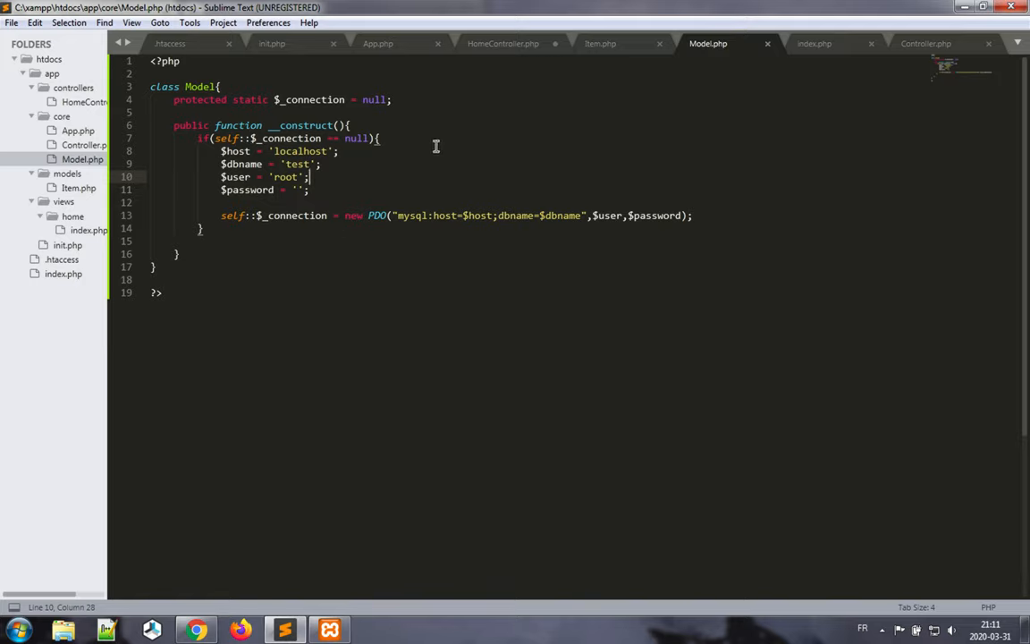
left_click(601, 43)
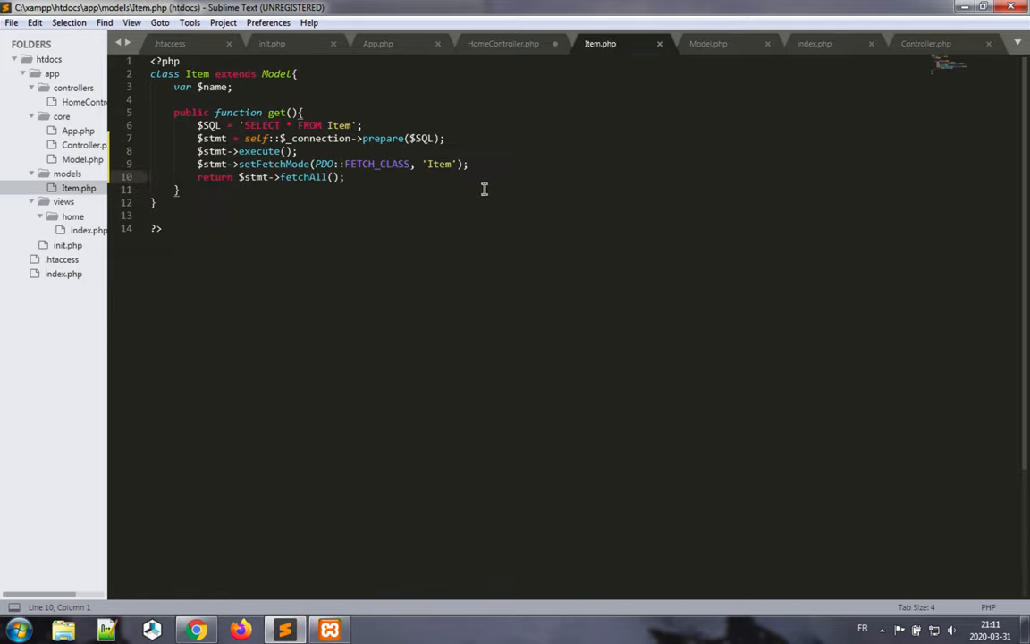
mouse_move(249, 212)
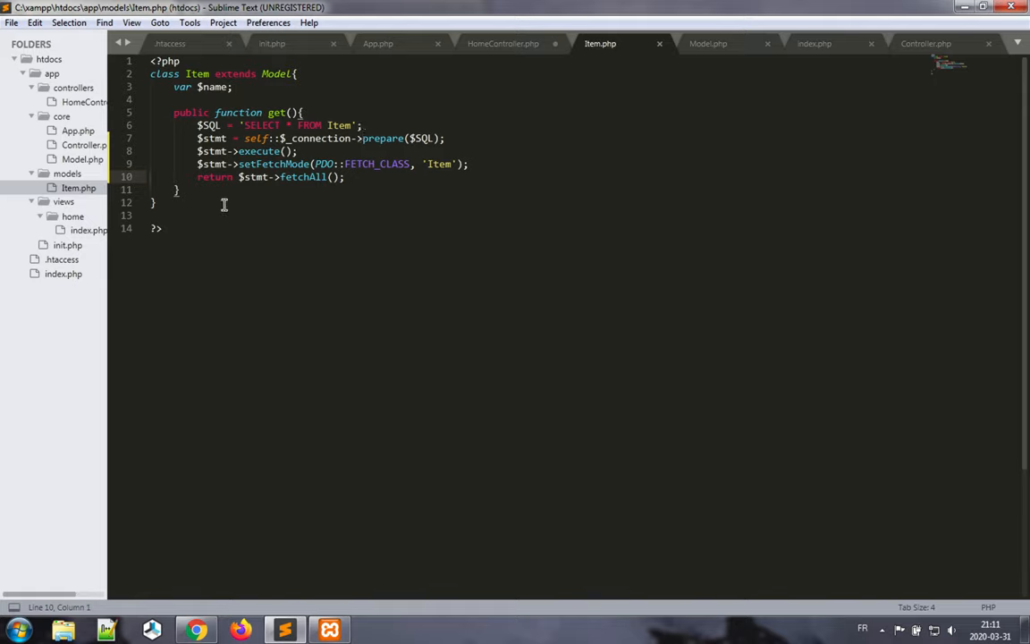
left_click(503, 43)
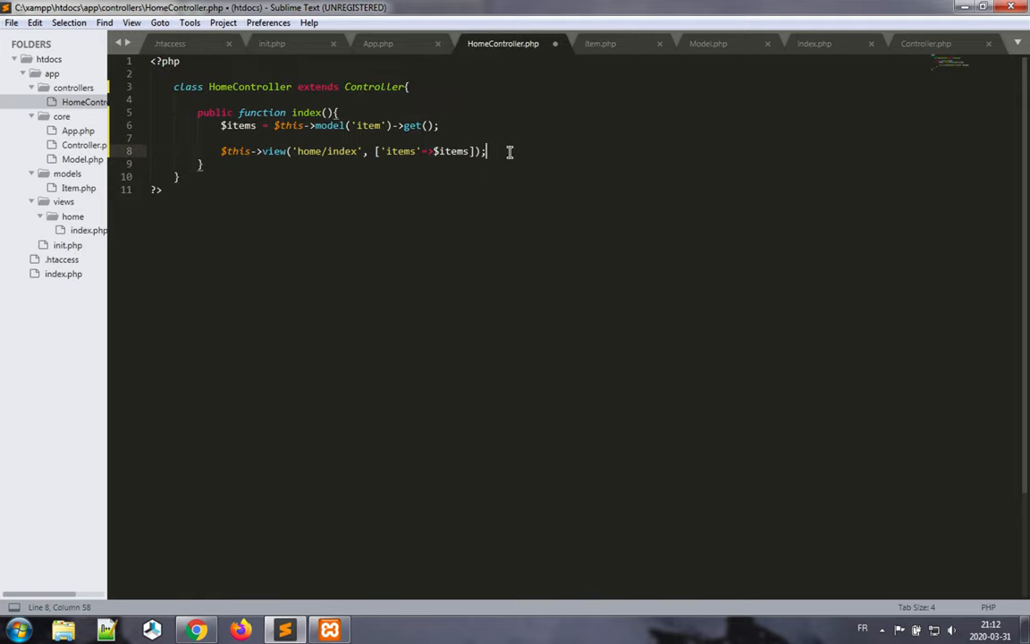
key("ctrl+s")
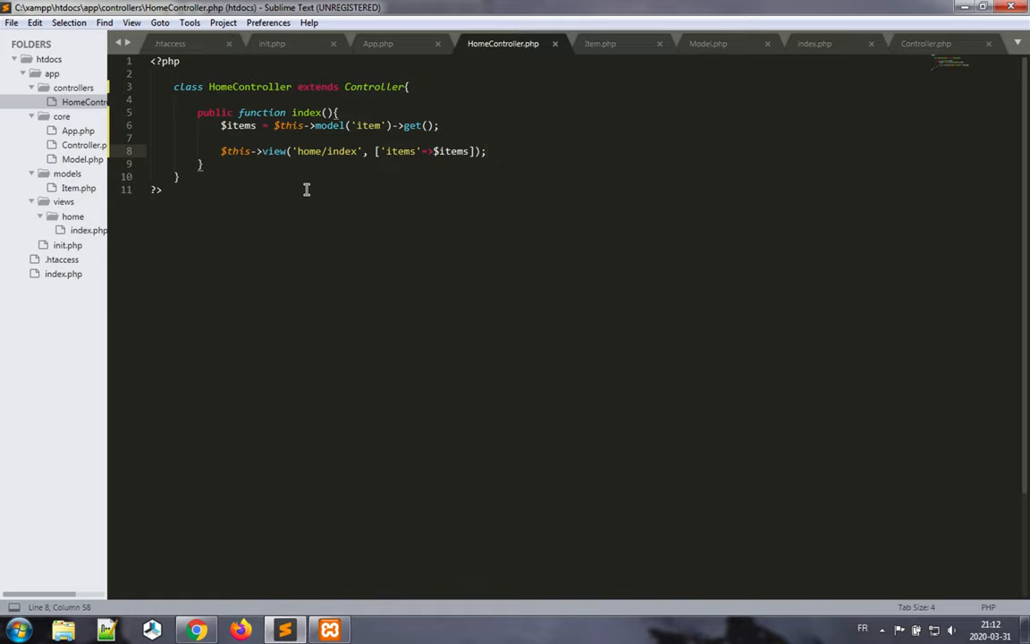
mouse_move(299, 618)
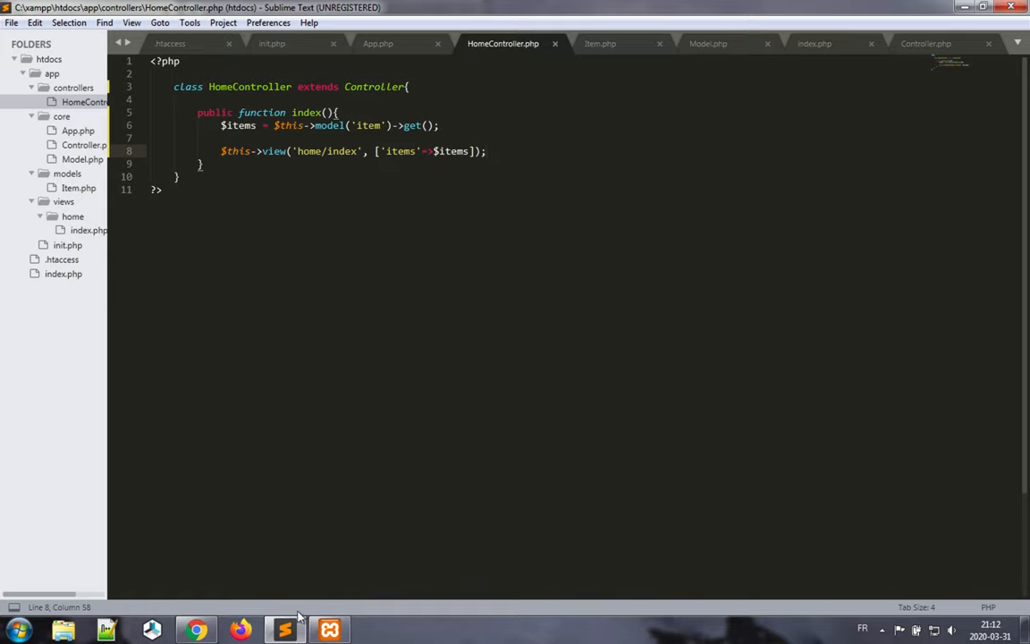
mouse_move(329, 630)
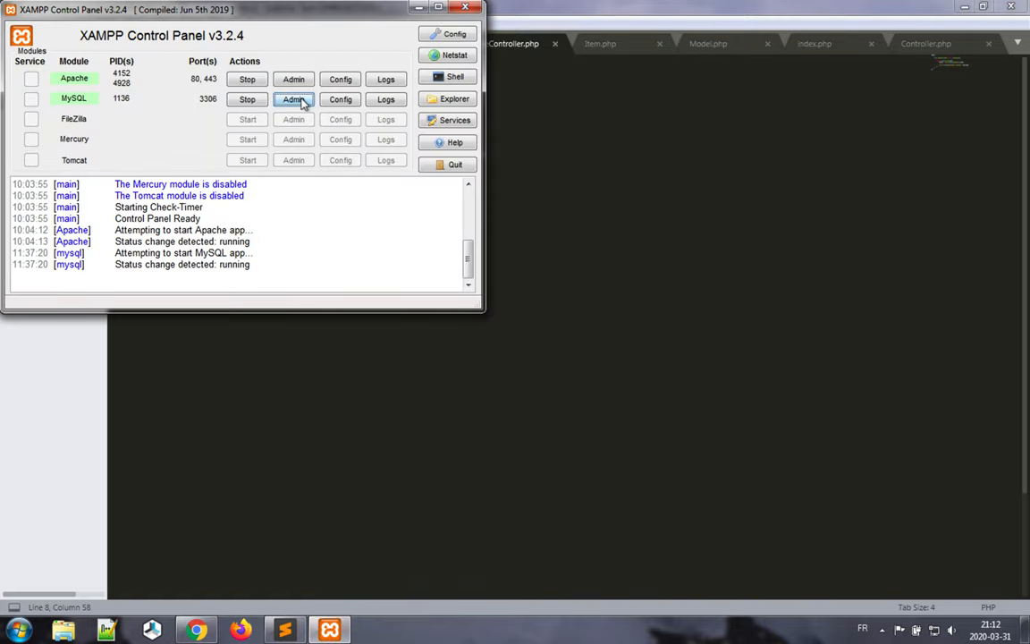
In the test database, create table Item: item_id auto-increment primary key, name VARCHAR(50).
left_click(293, 99)
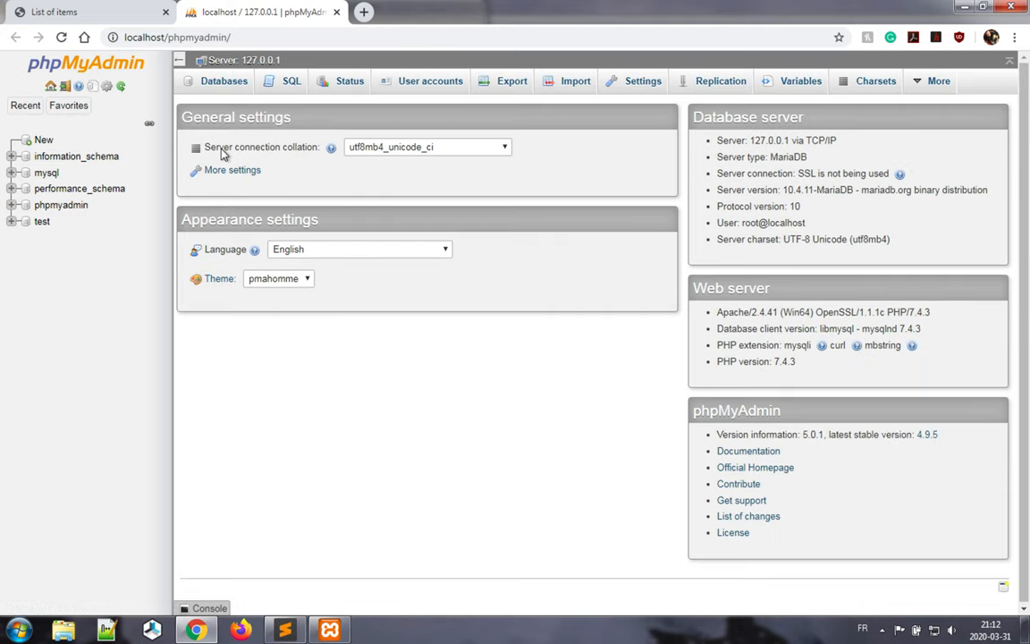
mouse_move(80, 265)
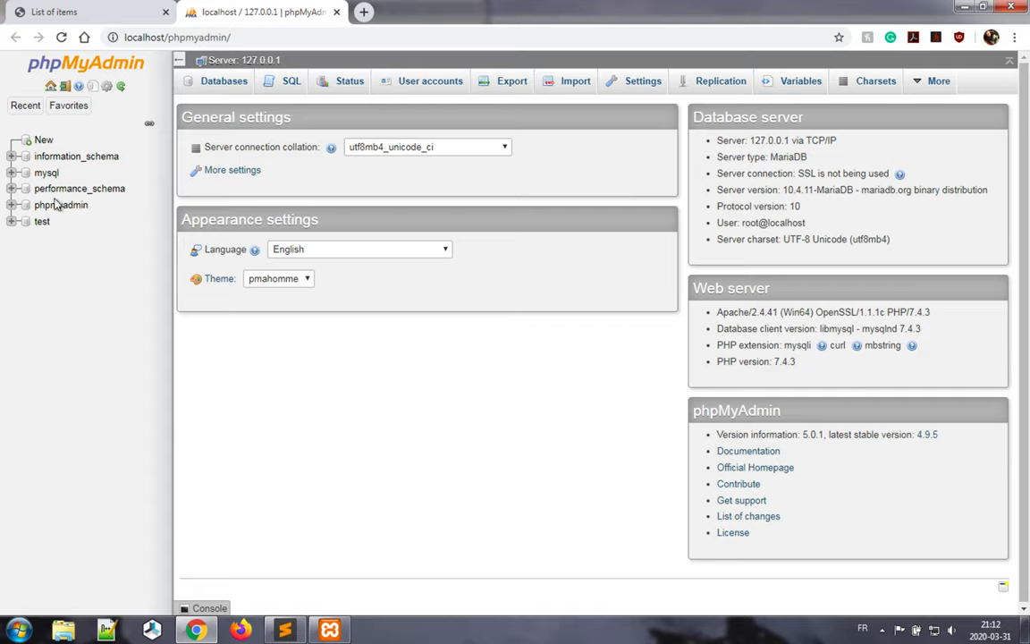
mouse_move(42, 222)
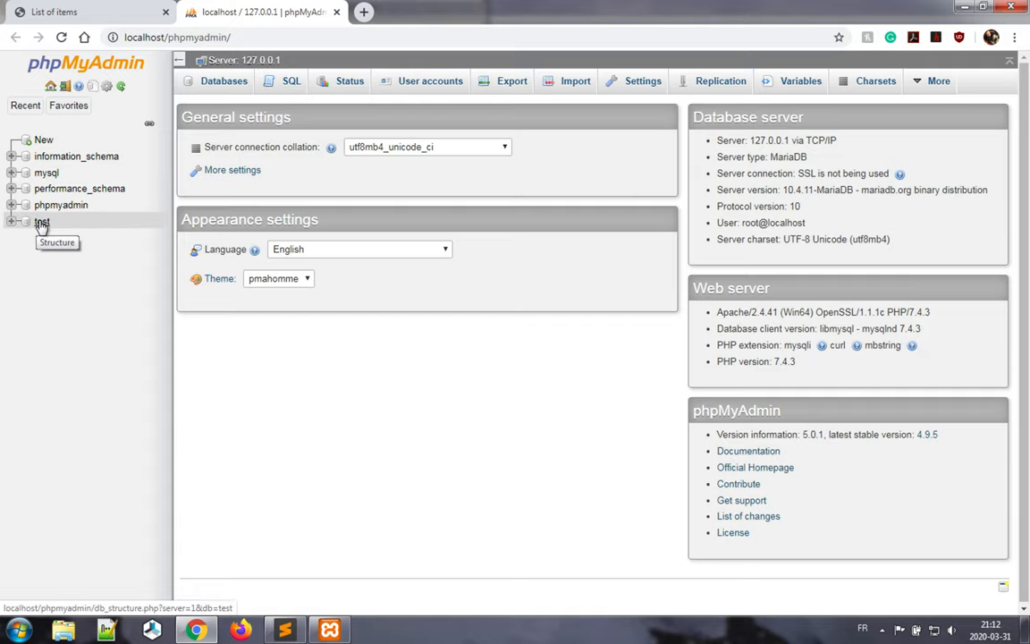
left_click(41, 222)
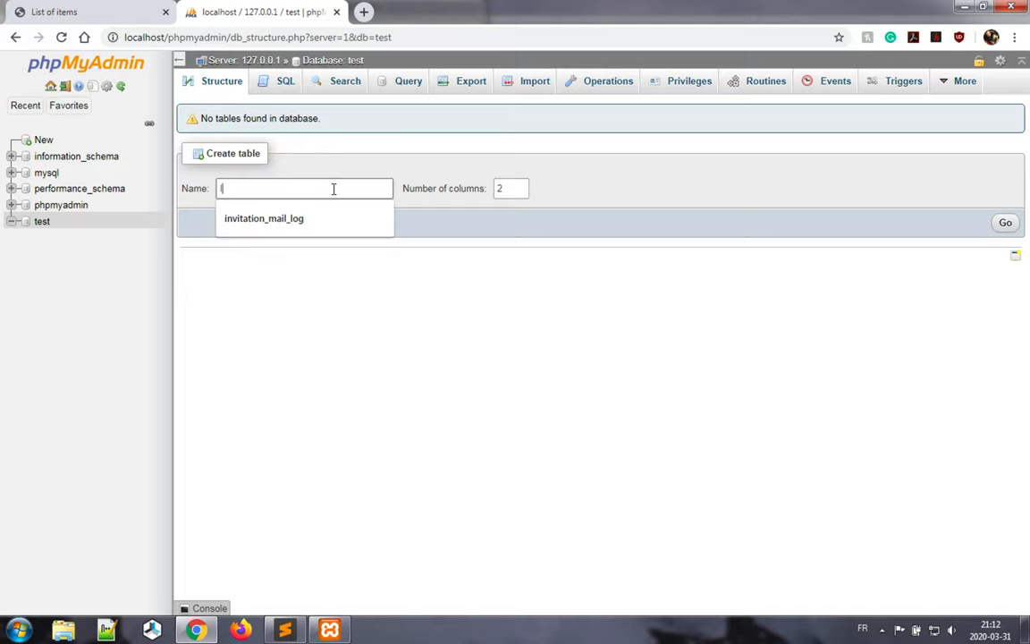
type("Item")
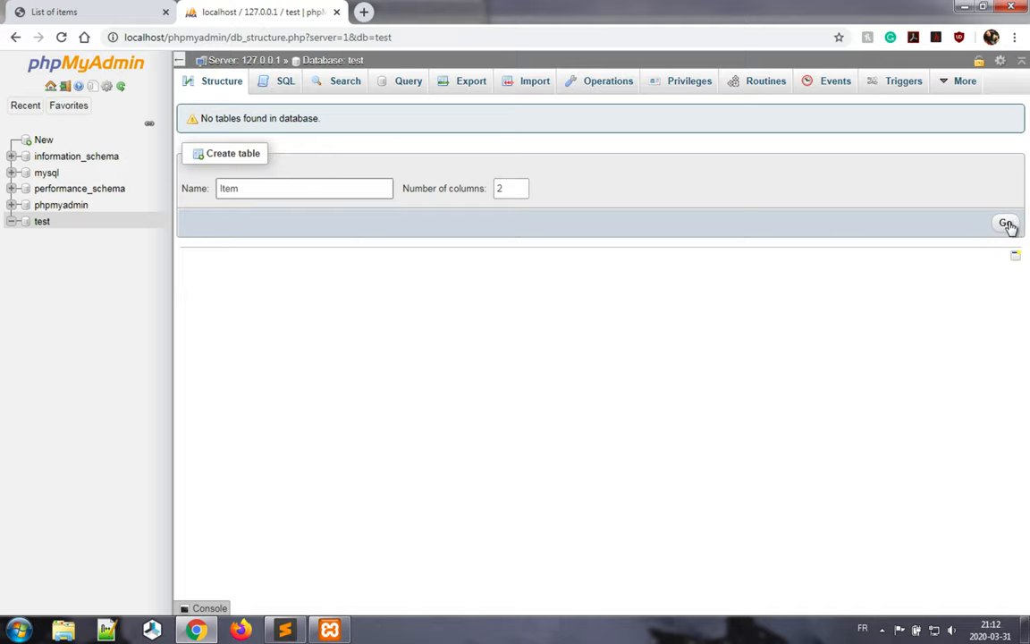
left_click(1006, 222)
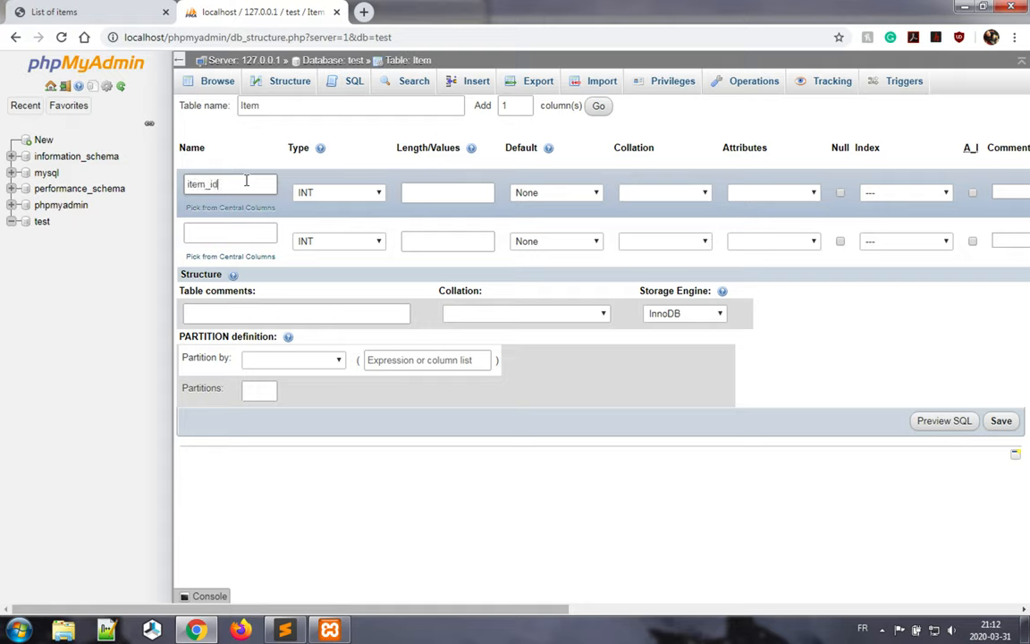
left_click(906, 192)
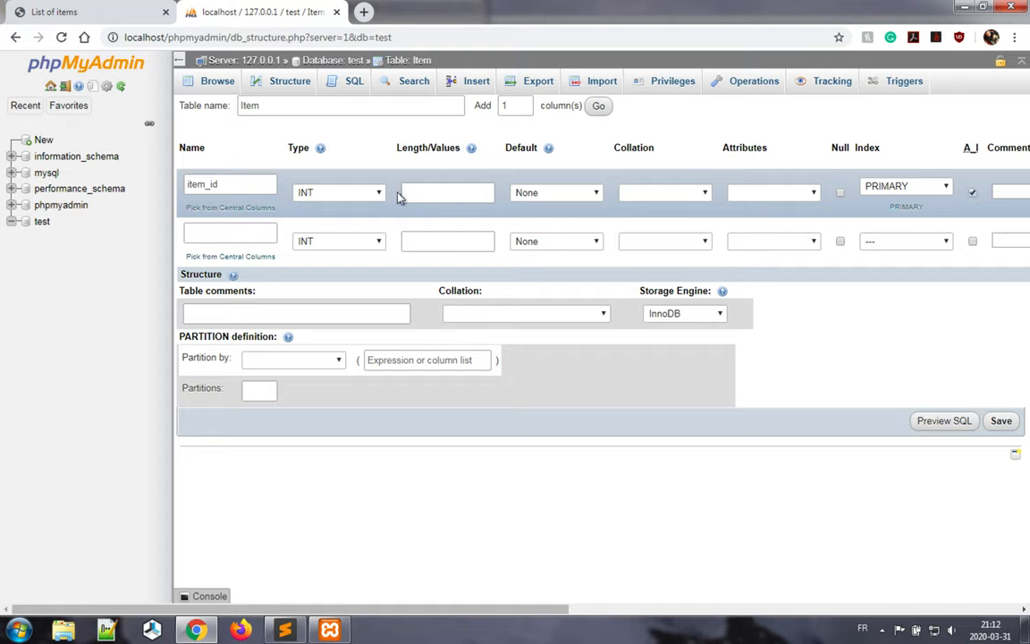
left_click(230, 233)
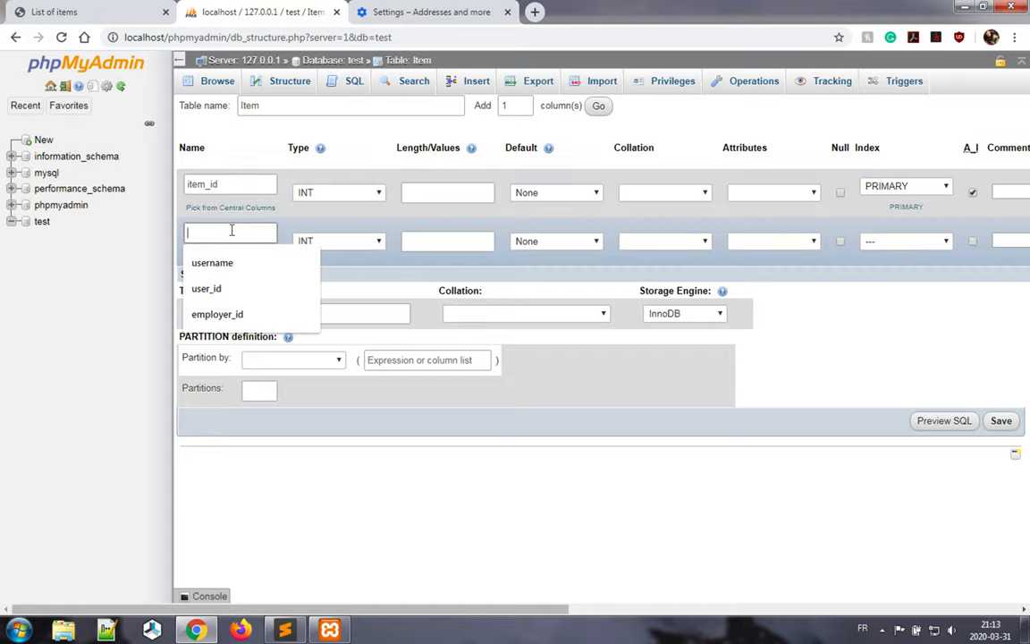
left_click(338, 240)
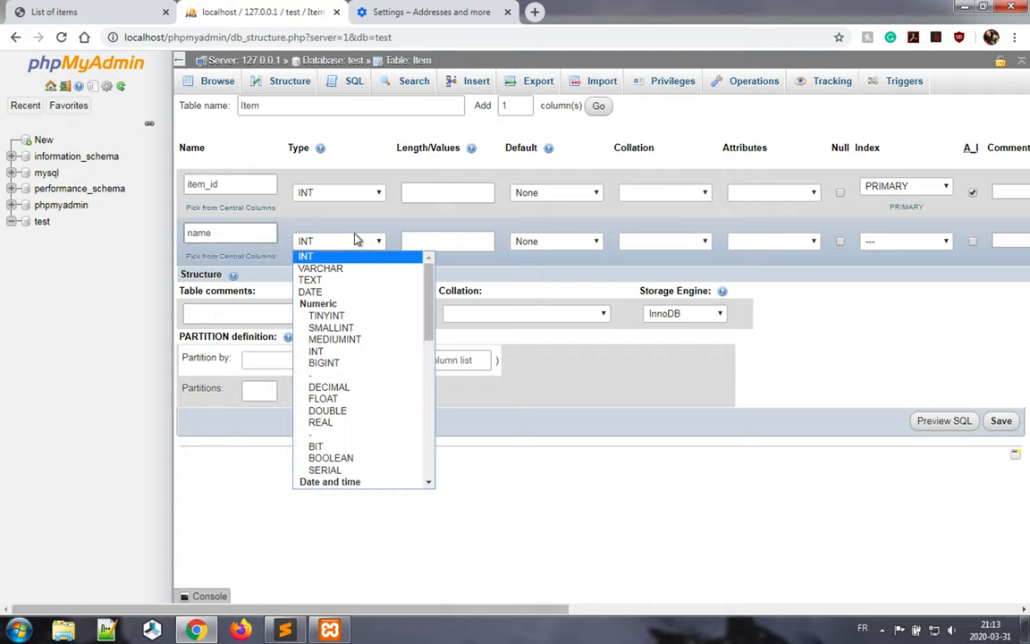
left_click(321, 268)
type("50")
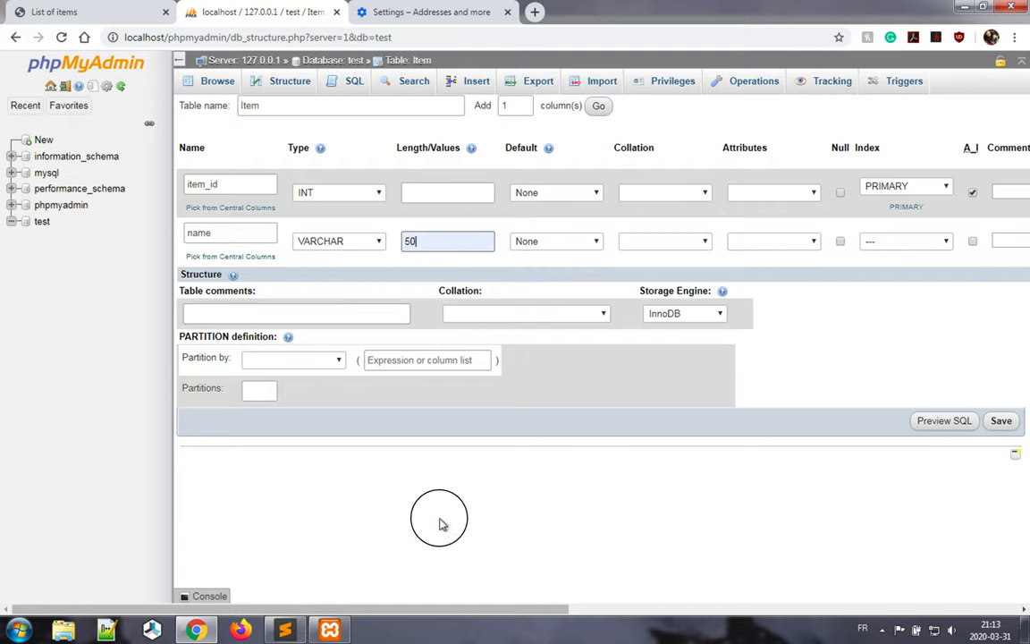
mouse_move(895, 326)
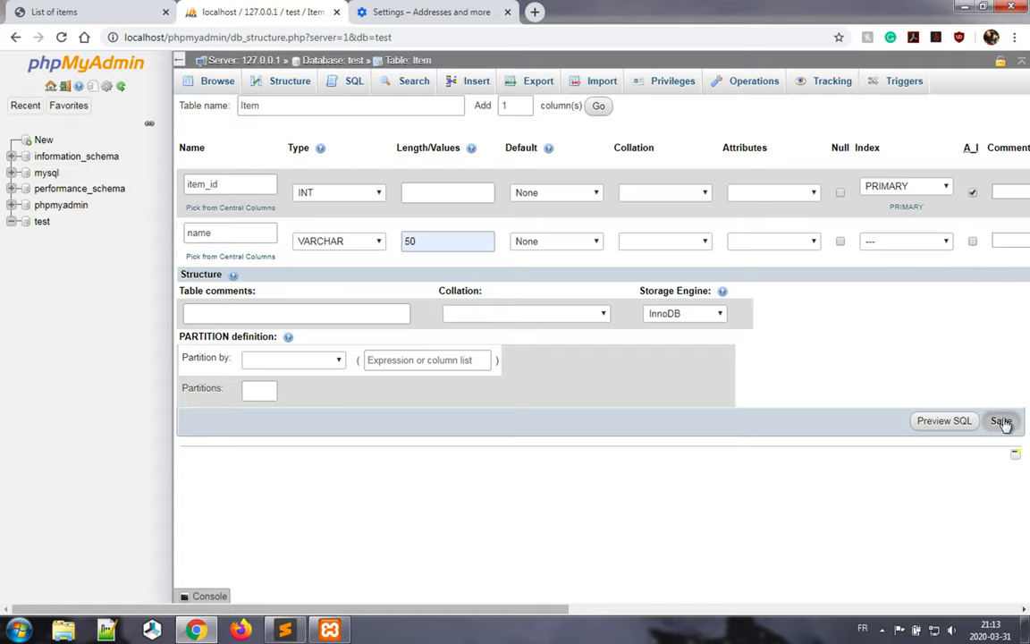
left_click(1001, 421)
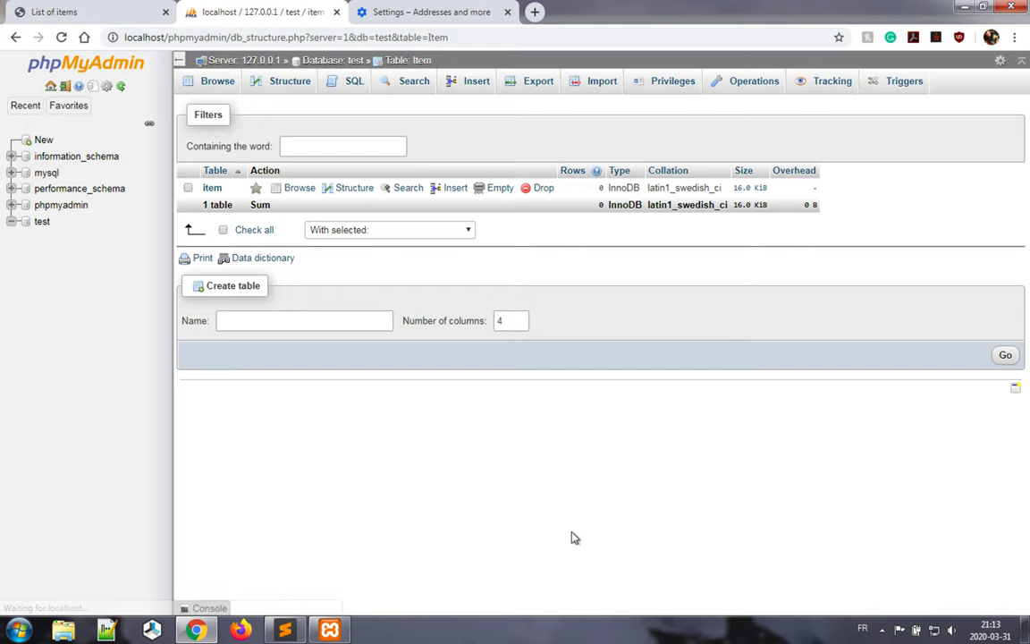
Insert rows 'milk' and 'cookies' into the item table and browse its rows.
left_click(289, 80)
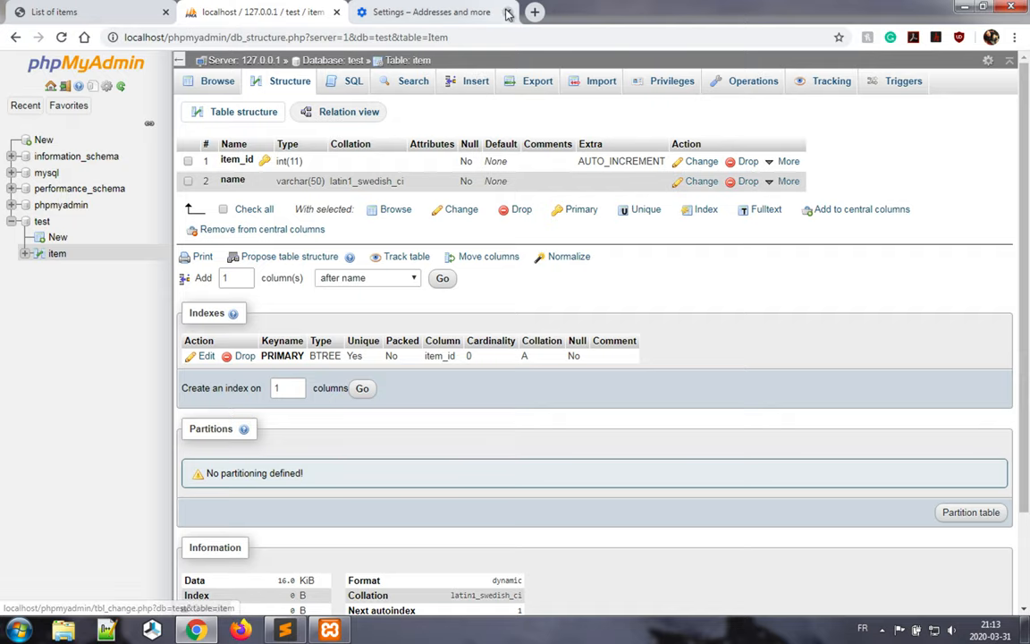
left_click(476, 81)
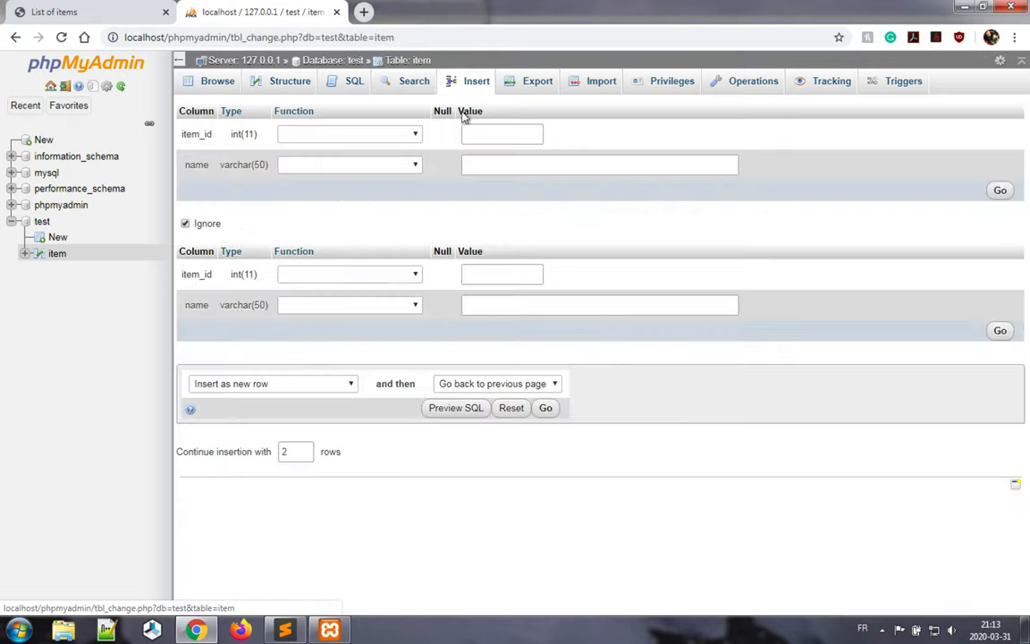
left_click(600, 164)
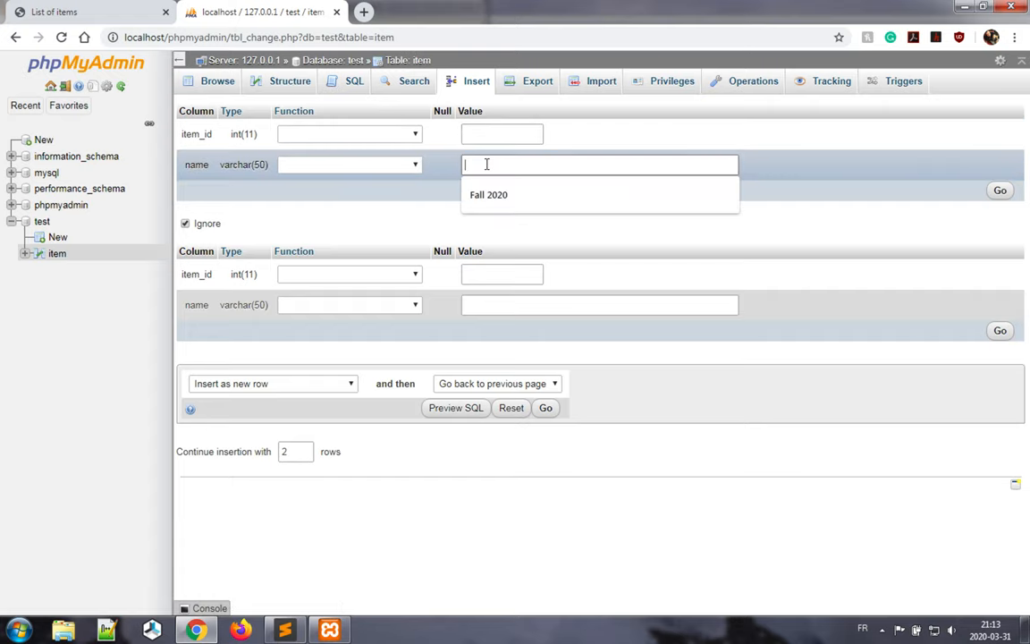
type("milk")
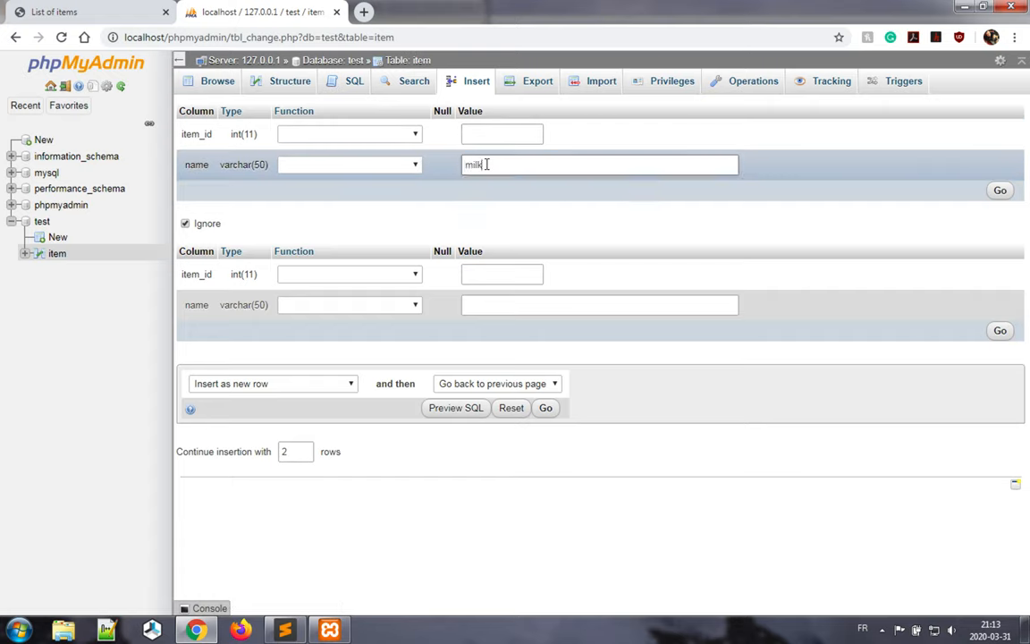
type("cookies")
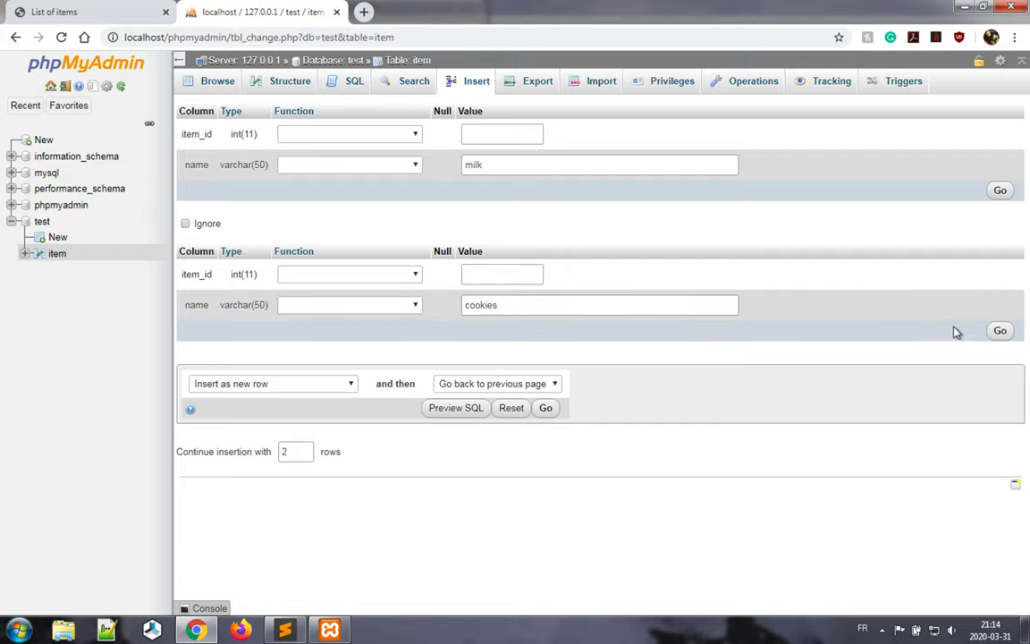
left_click(546, 408)
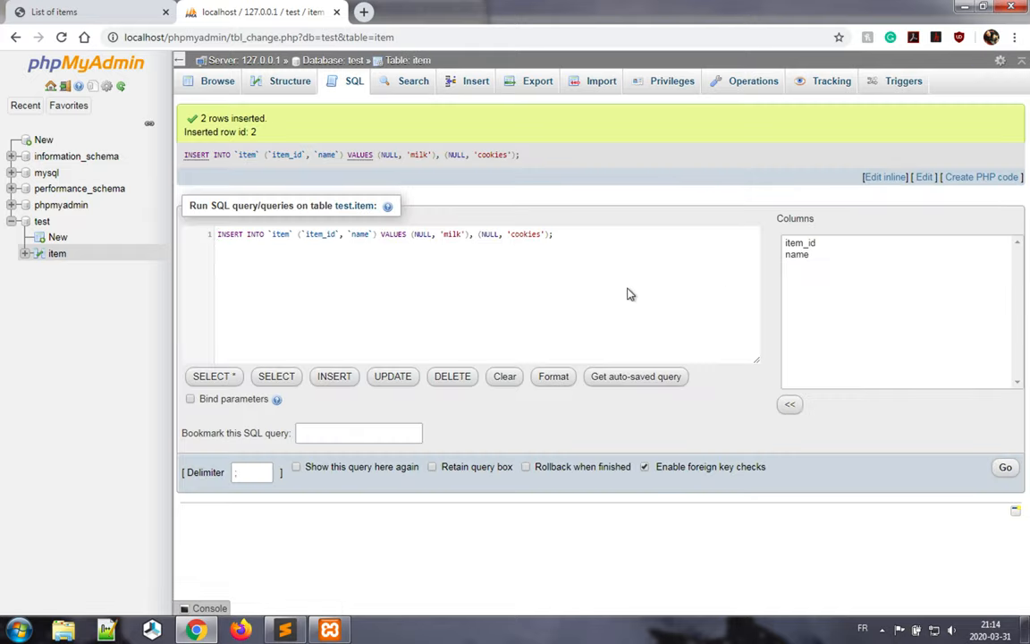
left_click(217, 80)
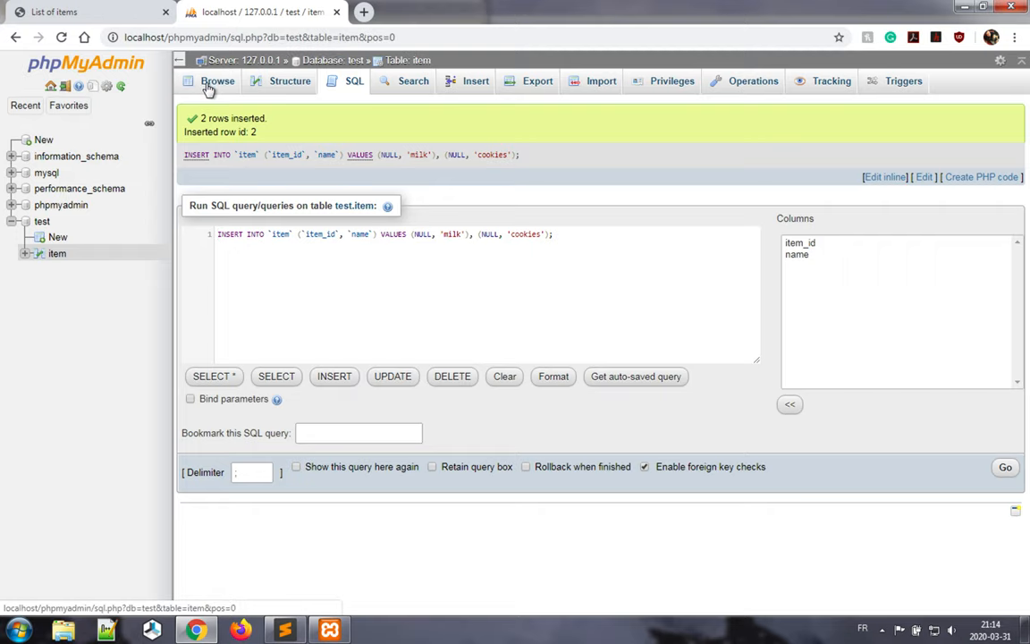
left_click(217, 80)
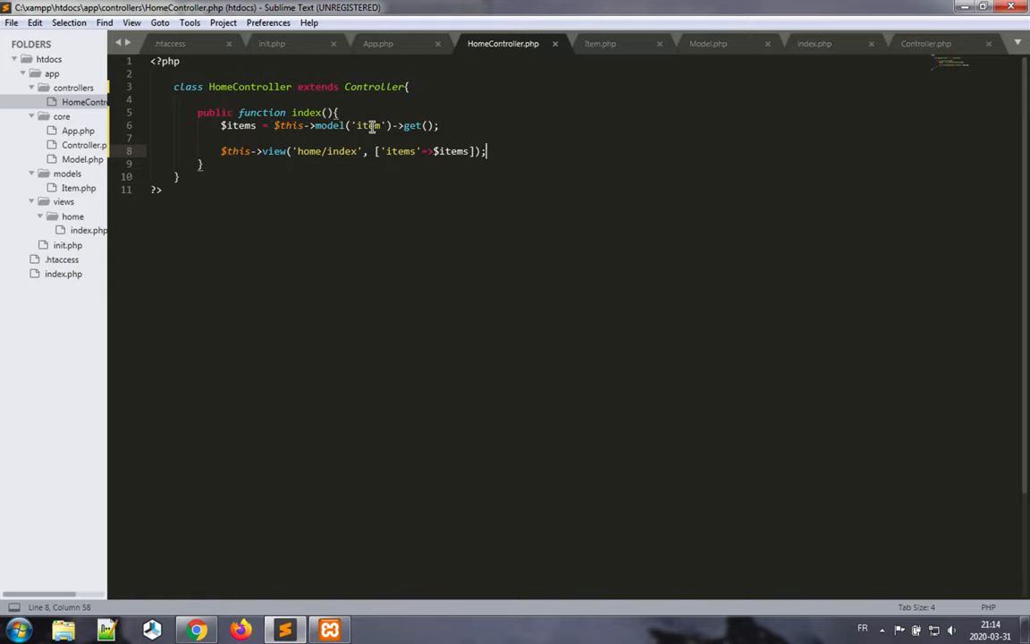
Bring the Item.php model file back into view in Sublime Text.
left_click(78, 187)
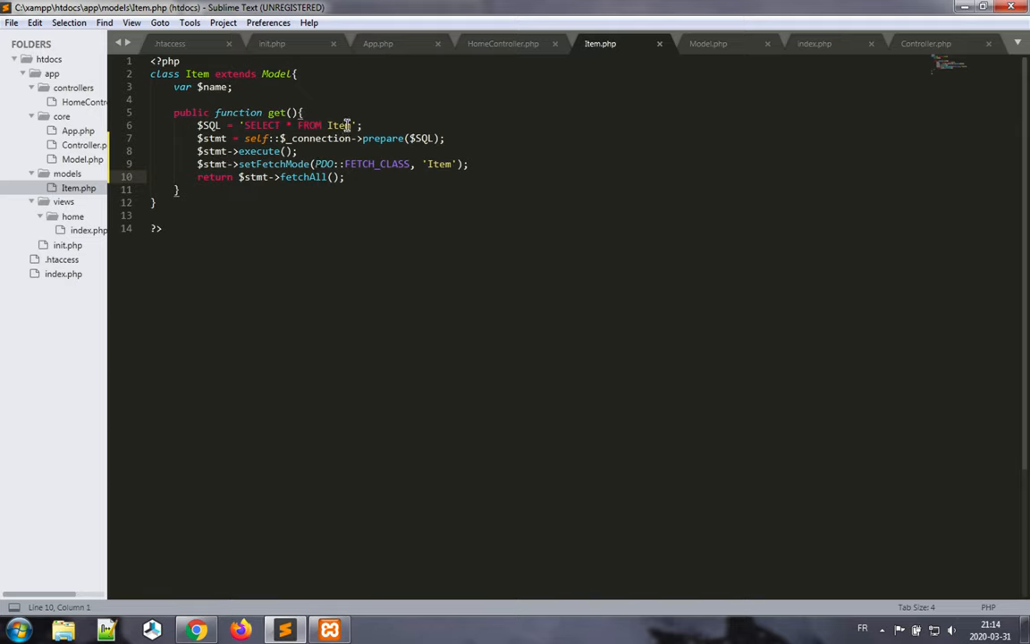
mouse_move(519, 144)
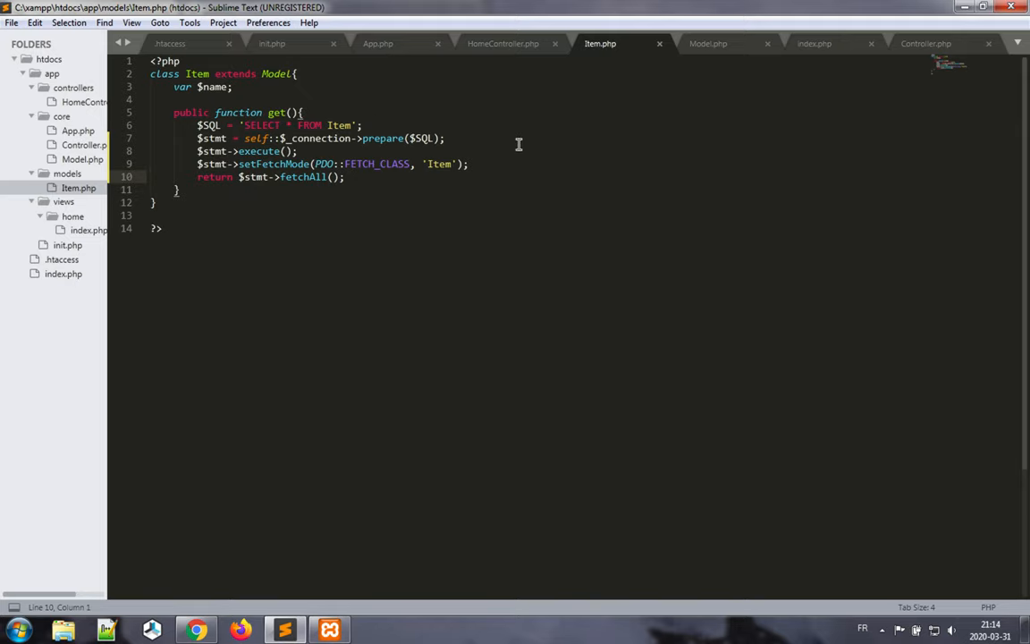
mouse_move(508, 124)
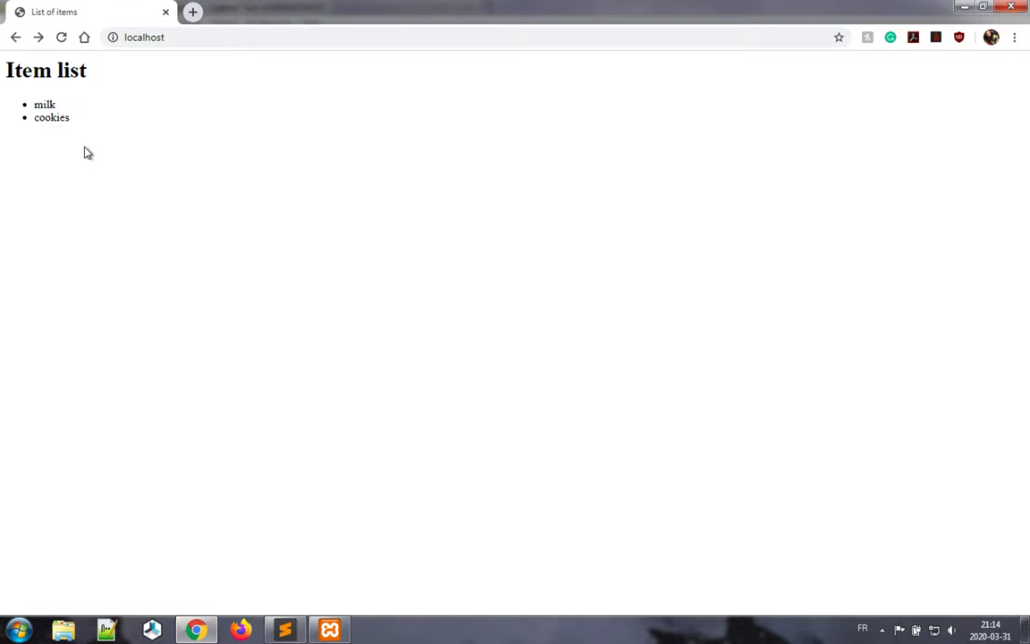
mouse_move(48, 155)
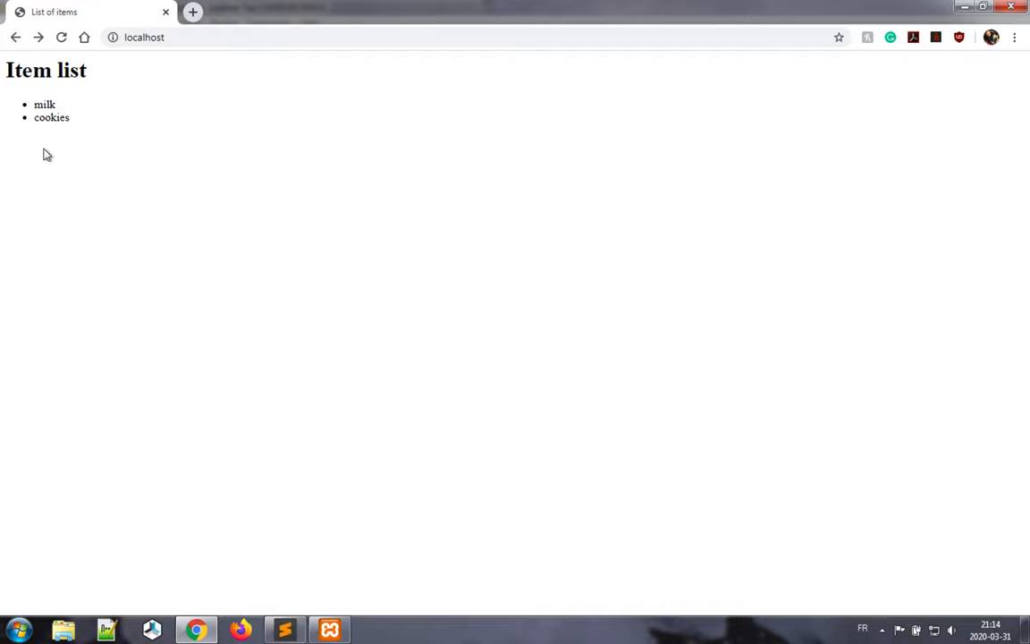
mouse_move(51, 179)
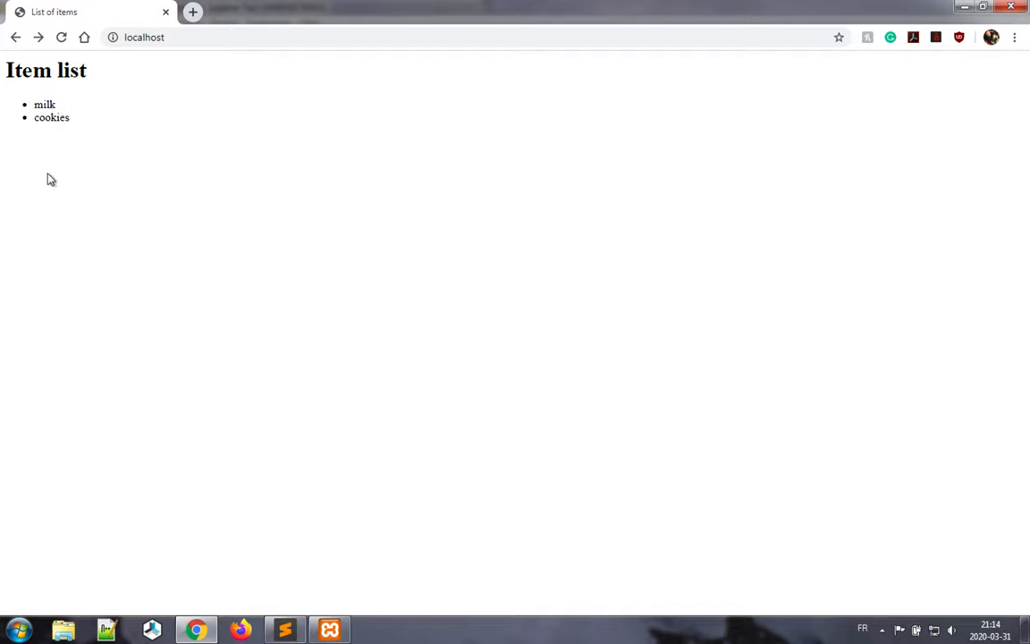
mouse_move(455, 271)
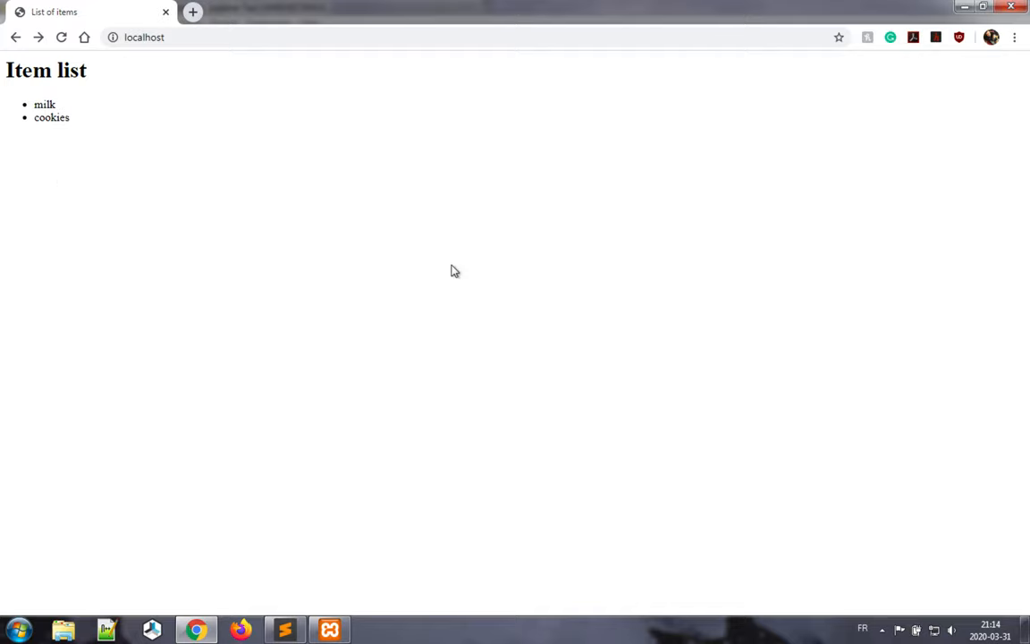
After checking the milk and cookies list on localhost, return to Item.php in Sublime Text.
left_click(283, 630)
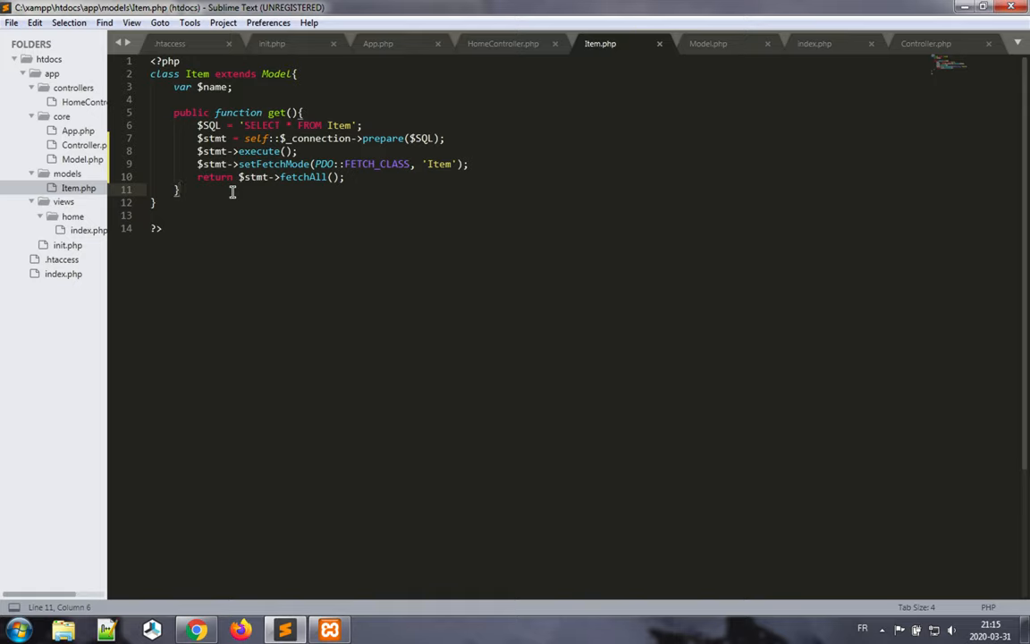
left_click(180, 189)
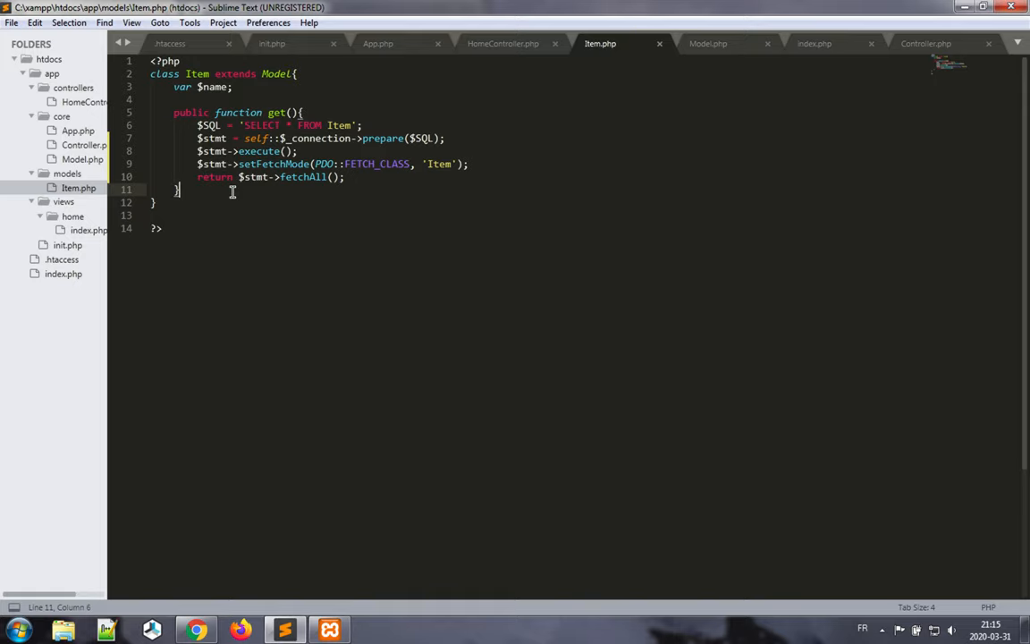